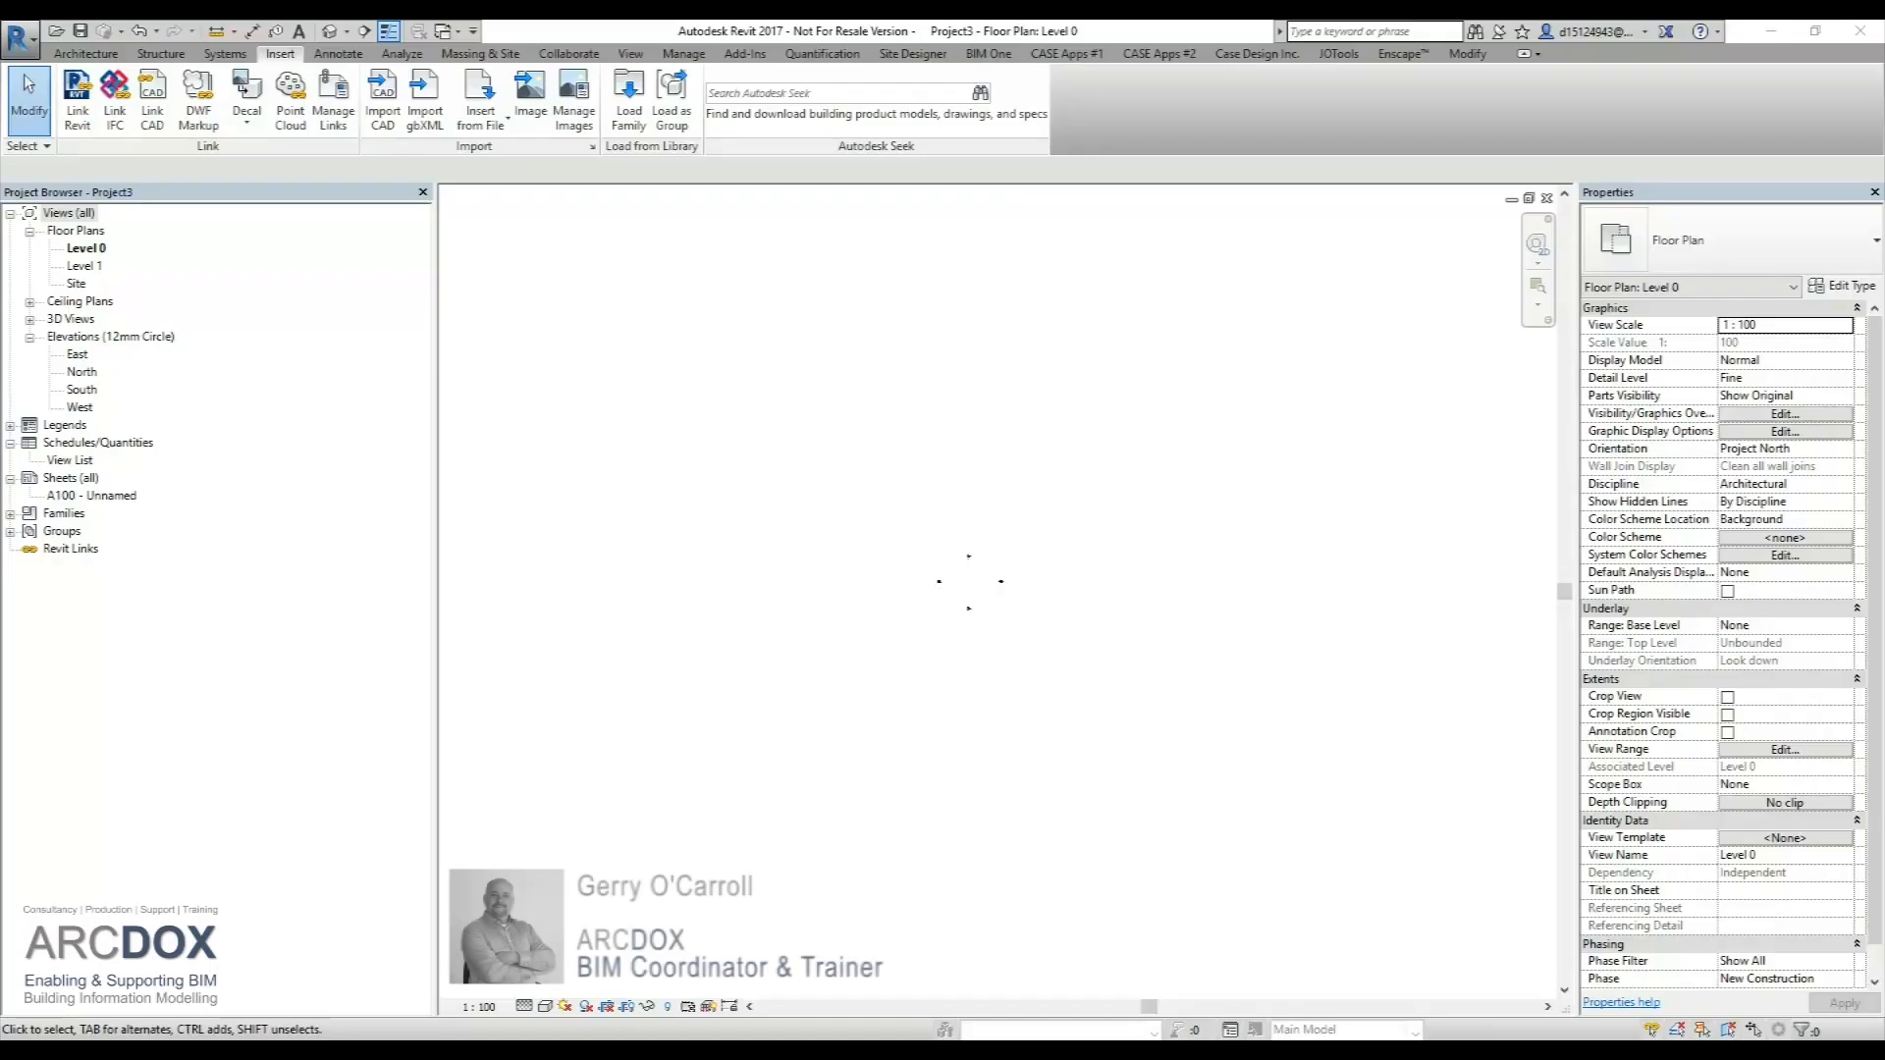
mouse_move(809, 582)
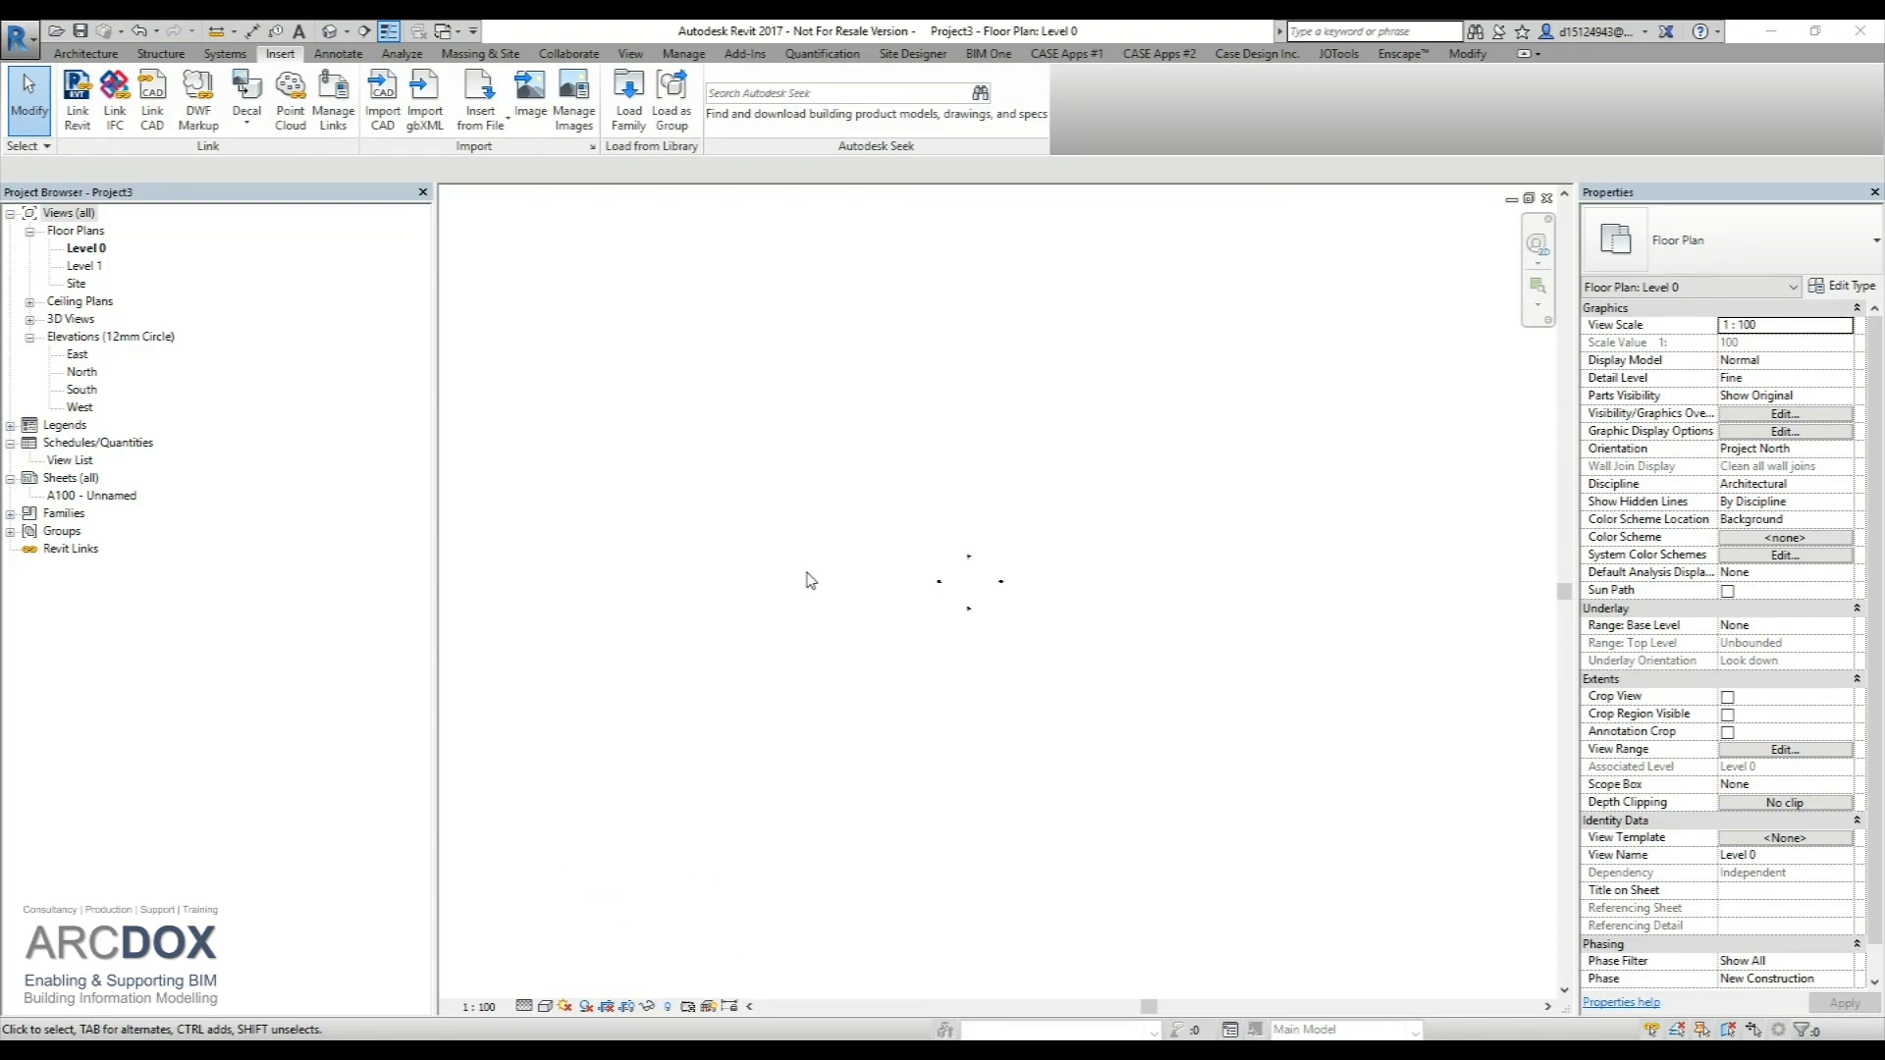
mouse_move(802, 556)
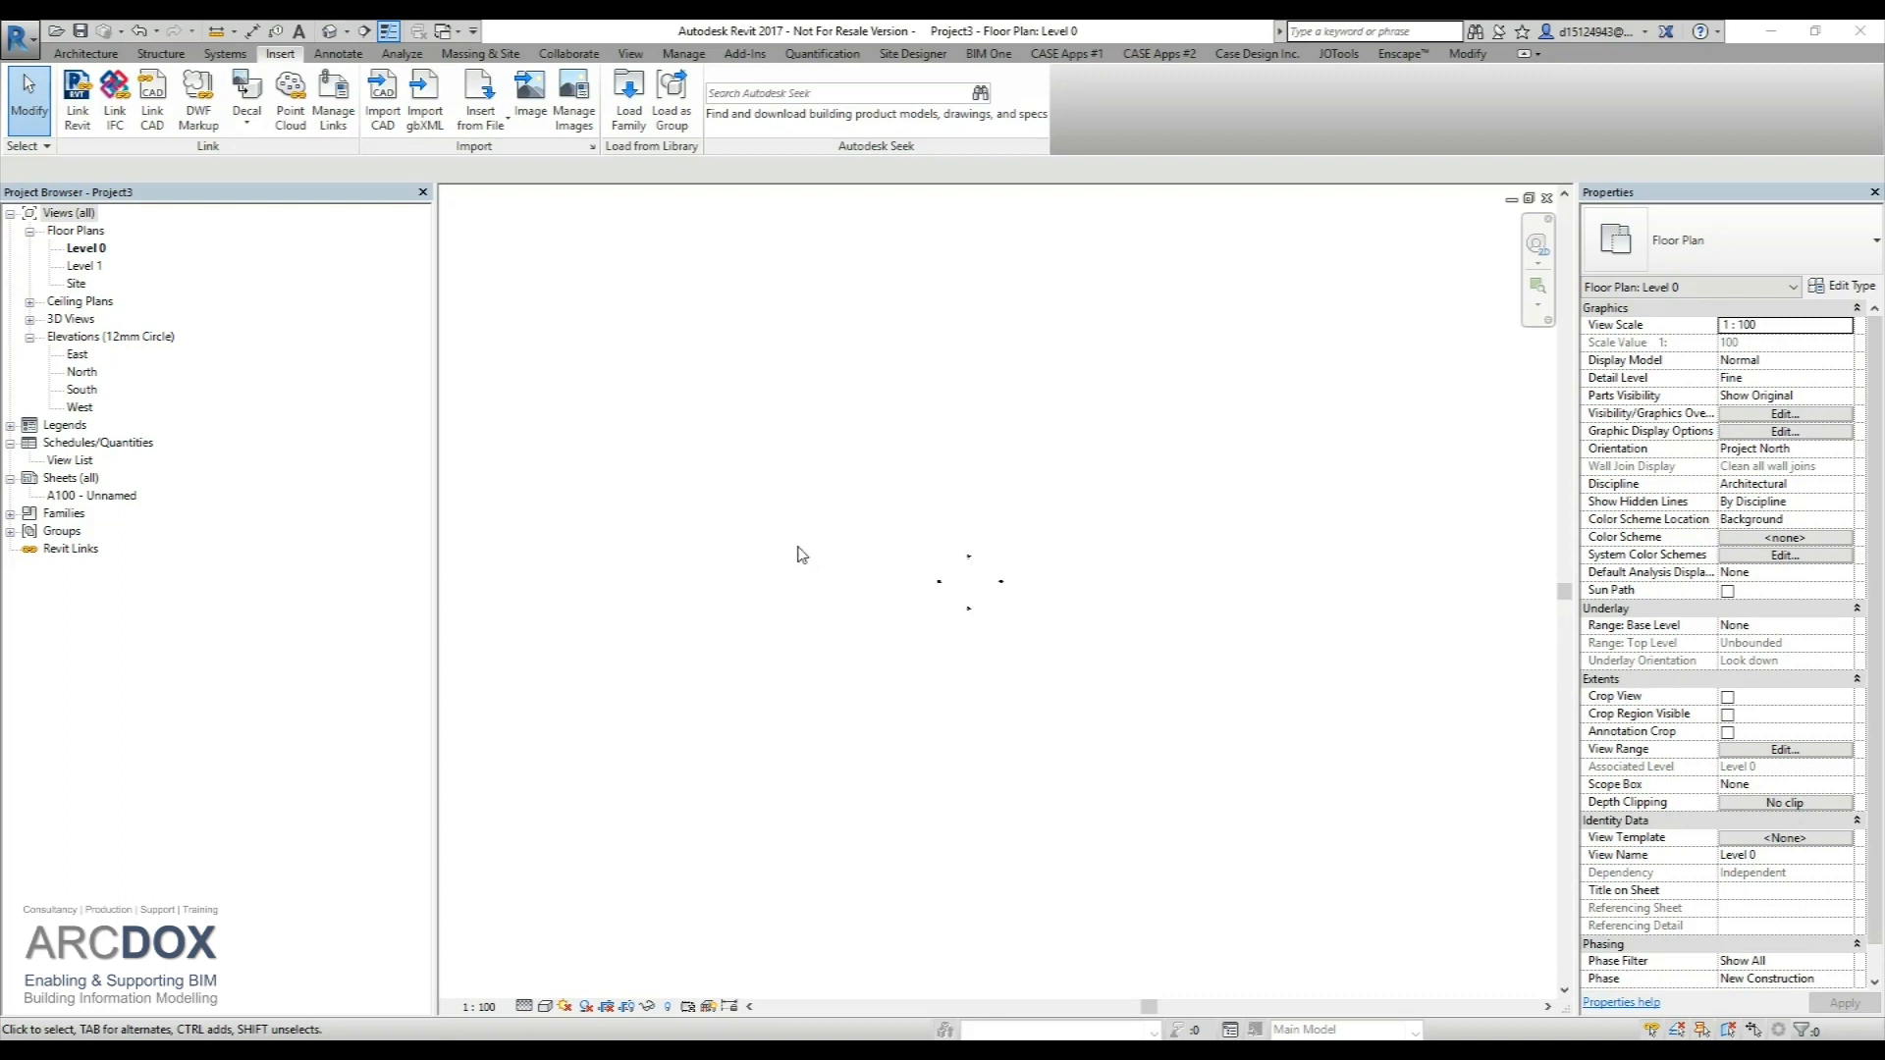
mouse_move(761, 556)
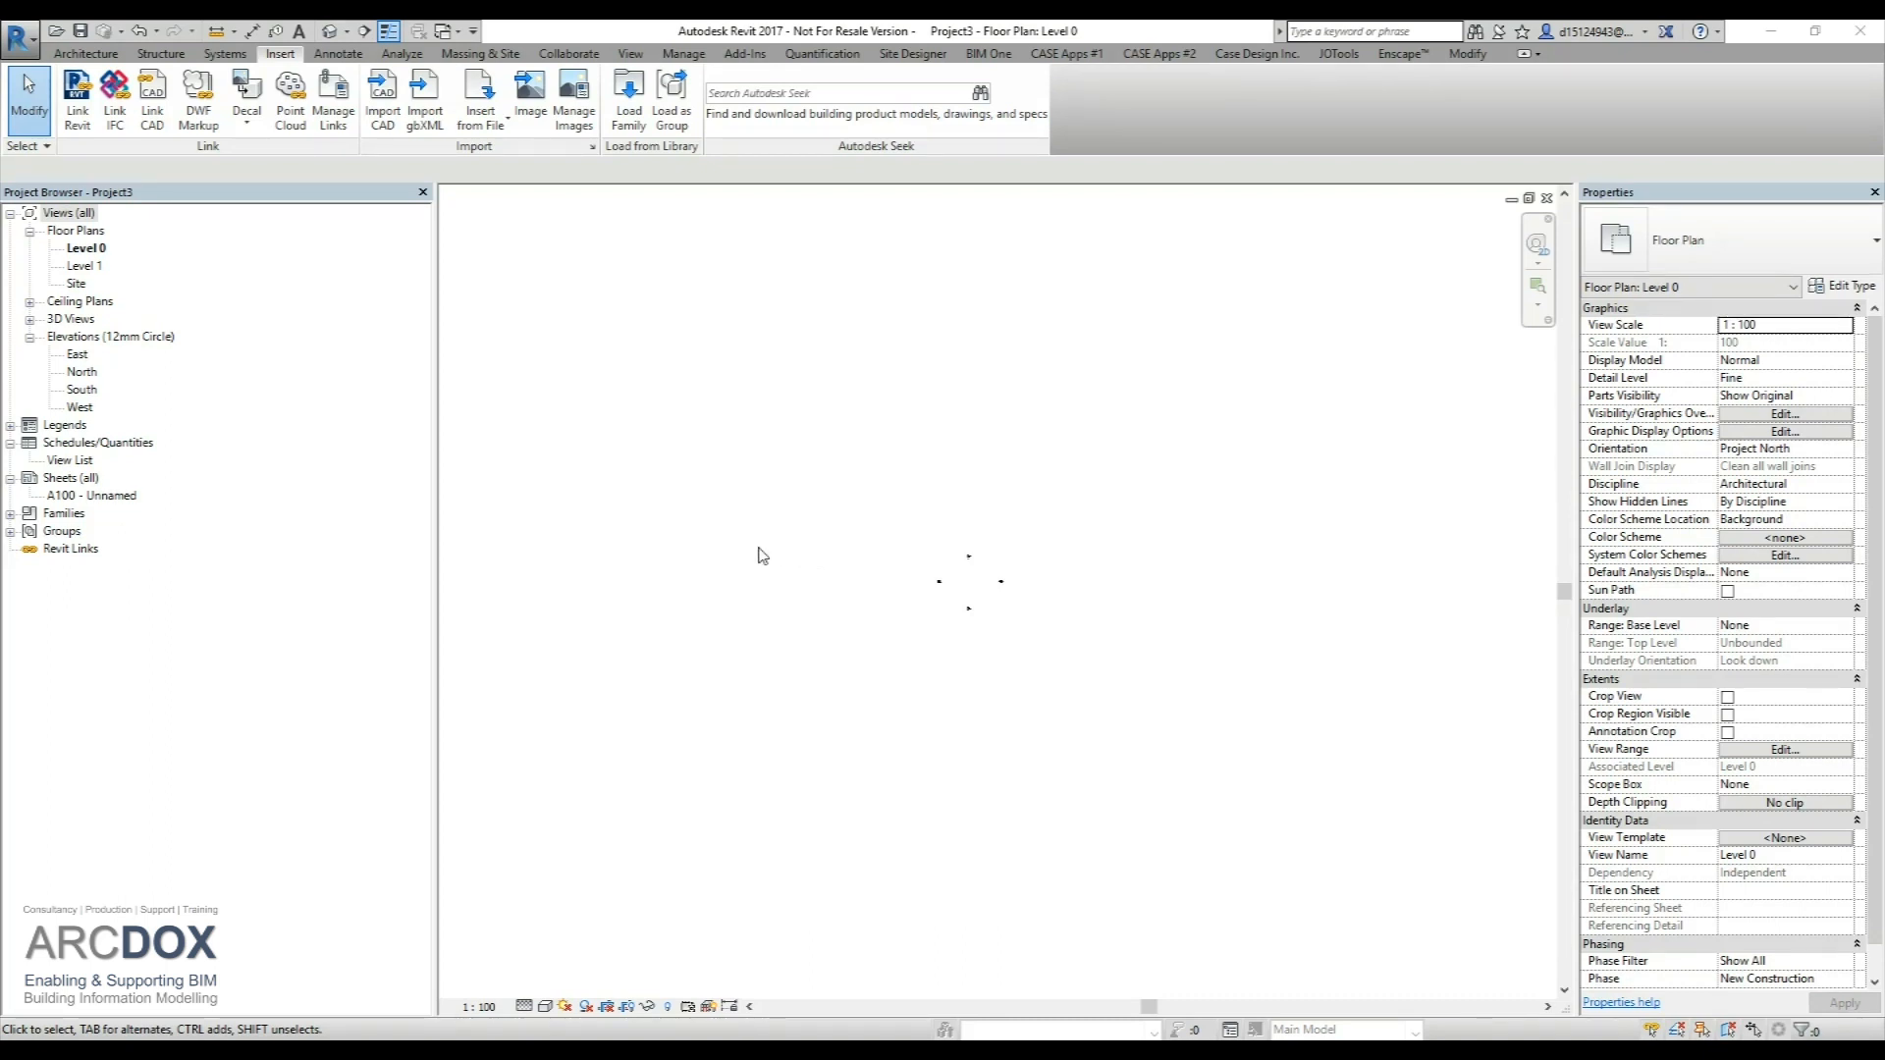
mouse_move(798, 529)
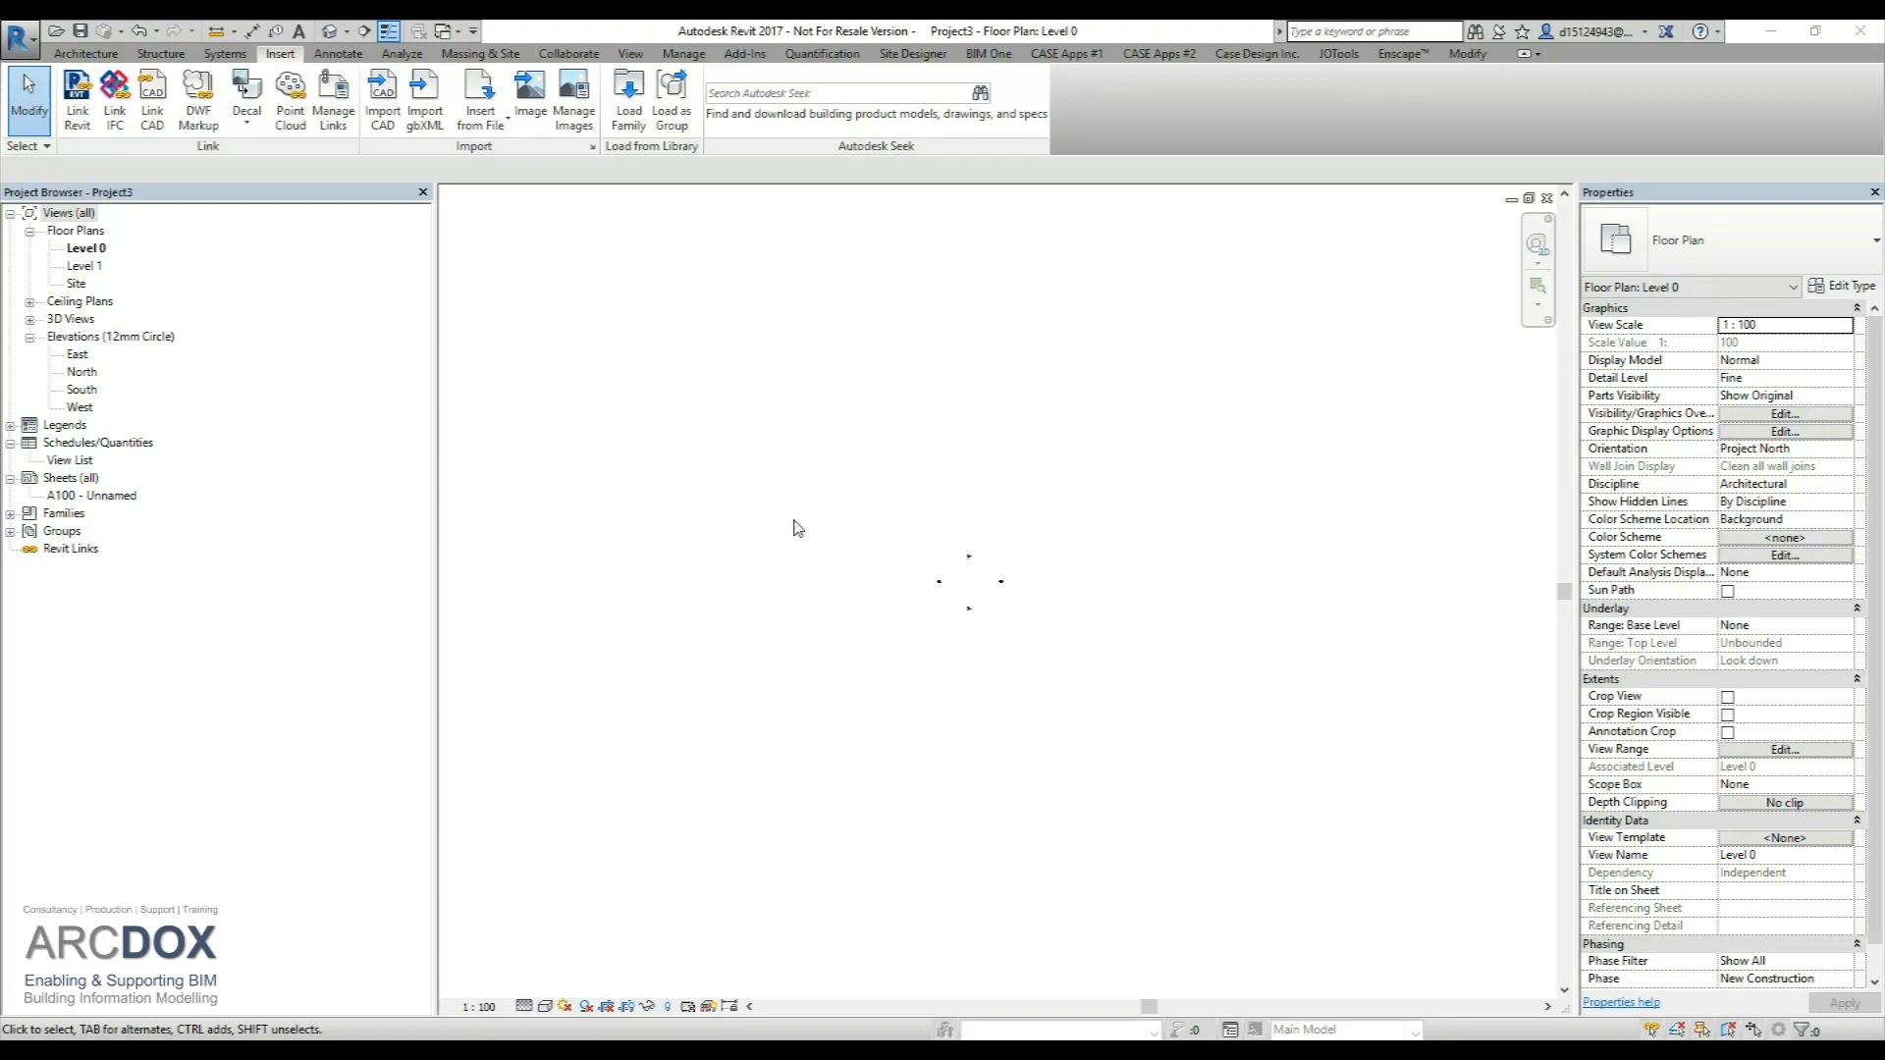
mouse_move(570, 354)
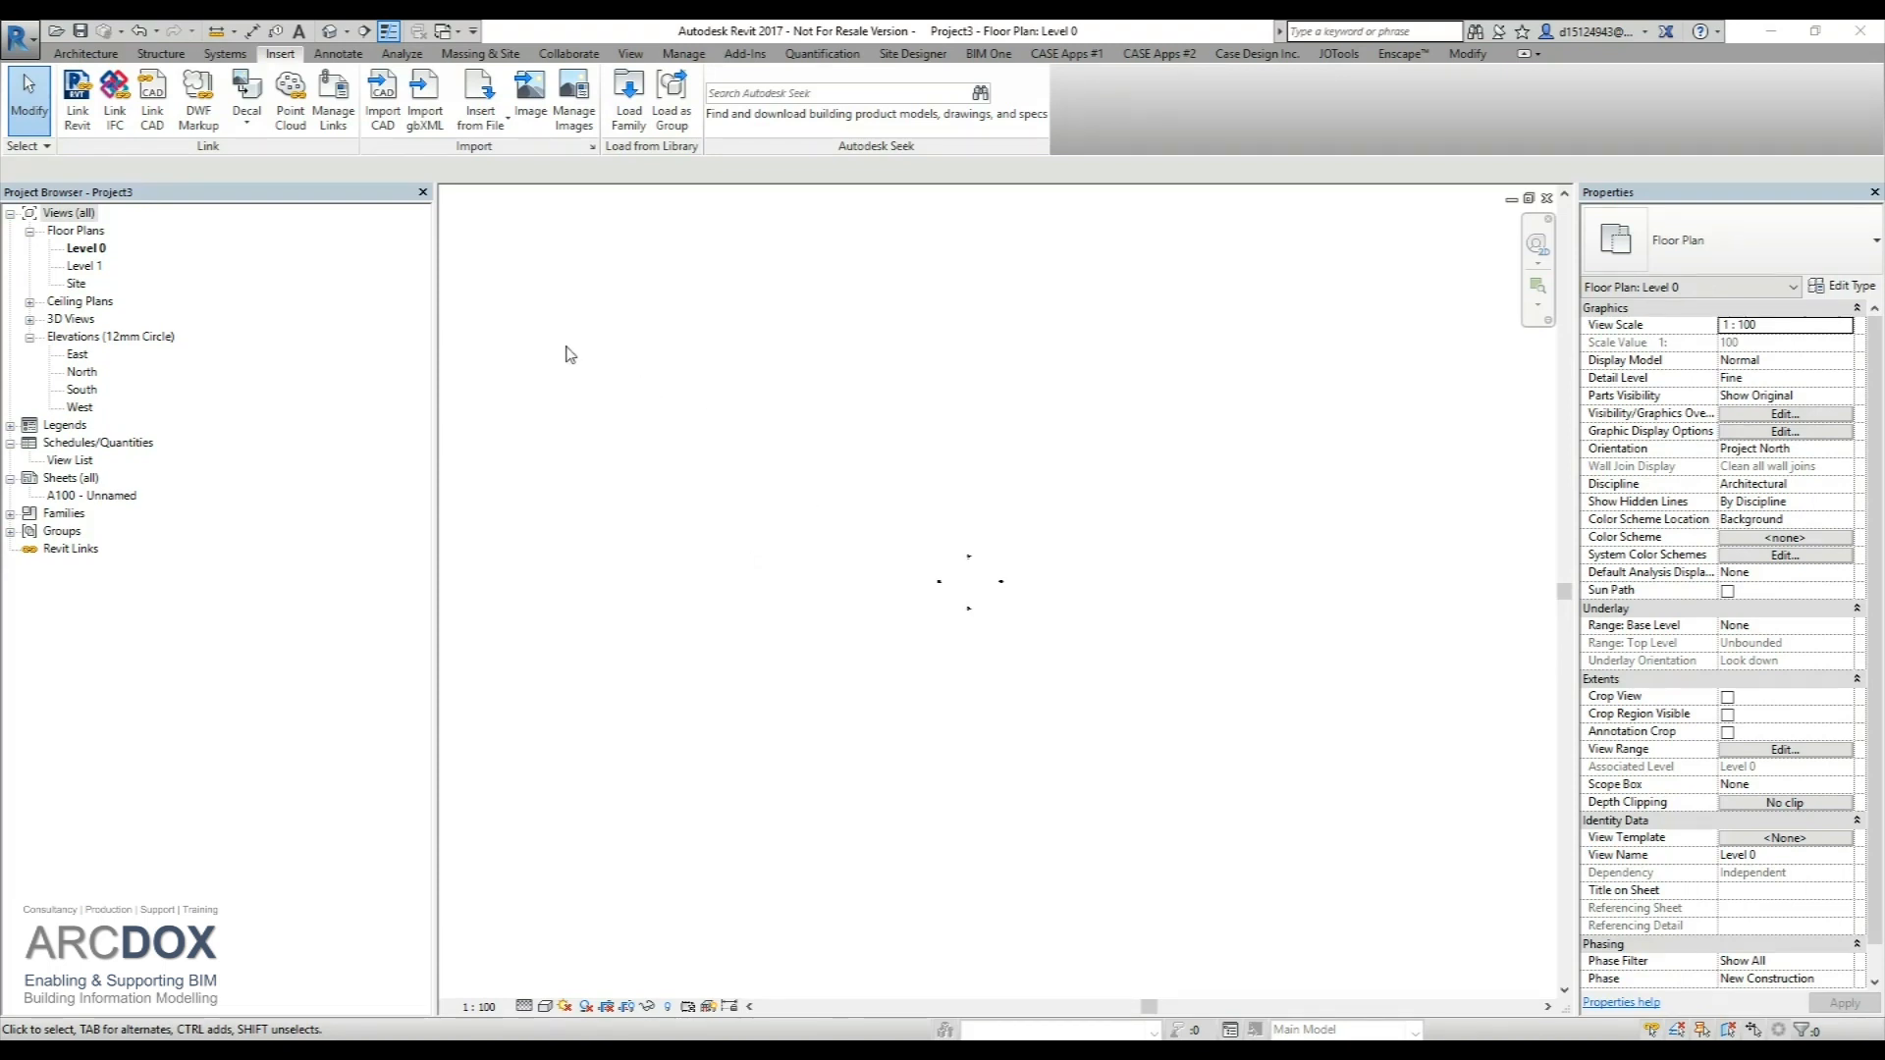
- Choose Murphy_Survey_Ltd_14666_ITM.dwg for linking with colours preserved, manual-centre positioning on Level 0
left_click(151, 96)
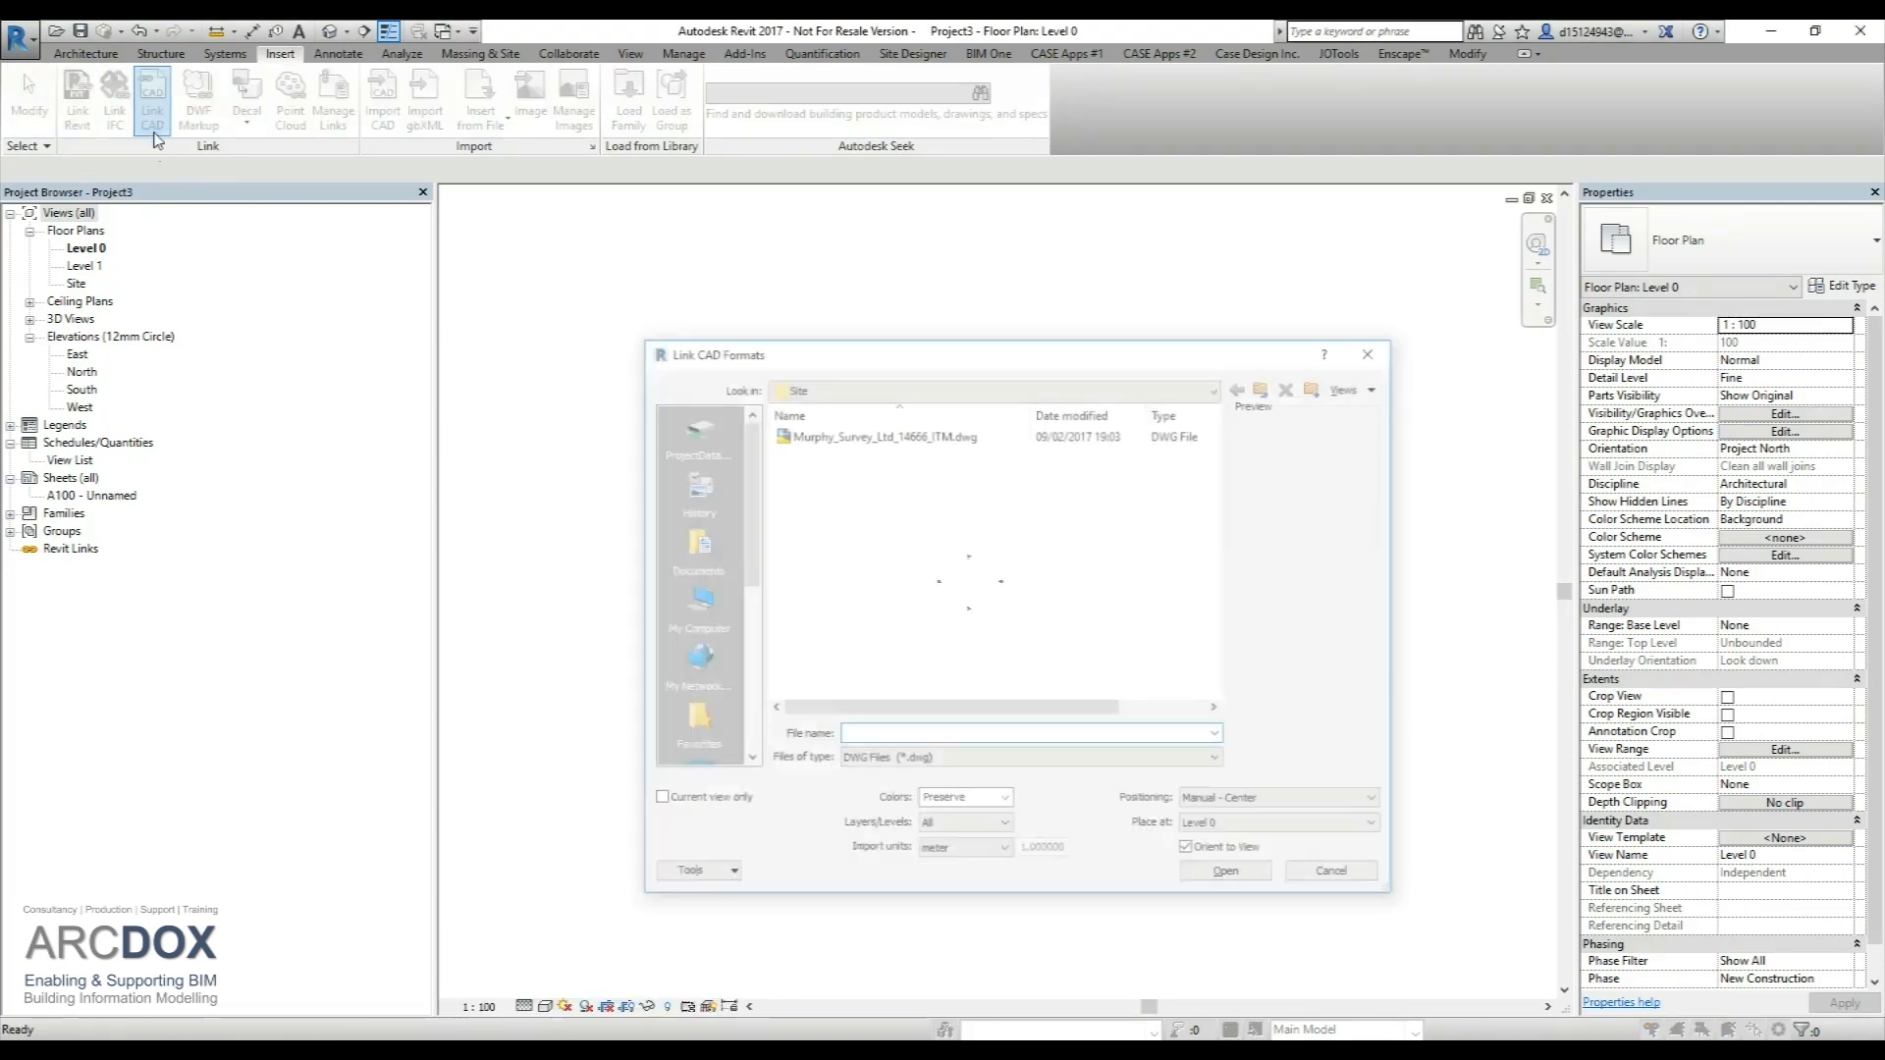
left_click(883, 434)
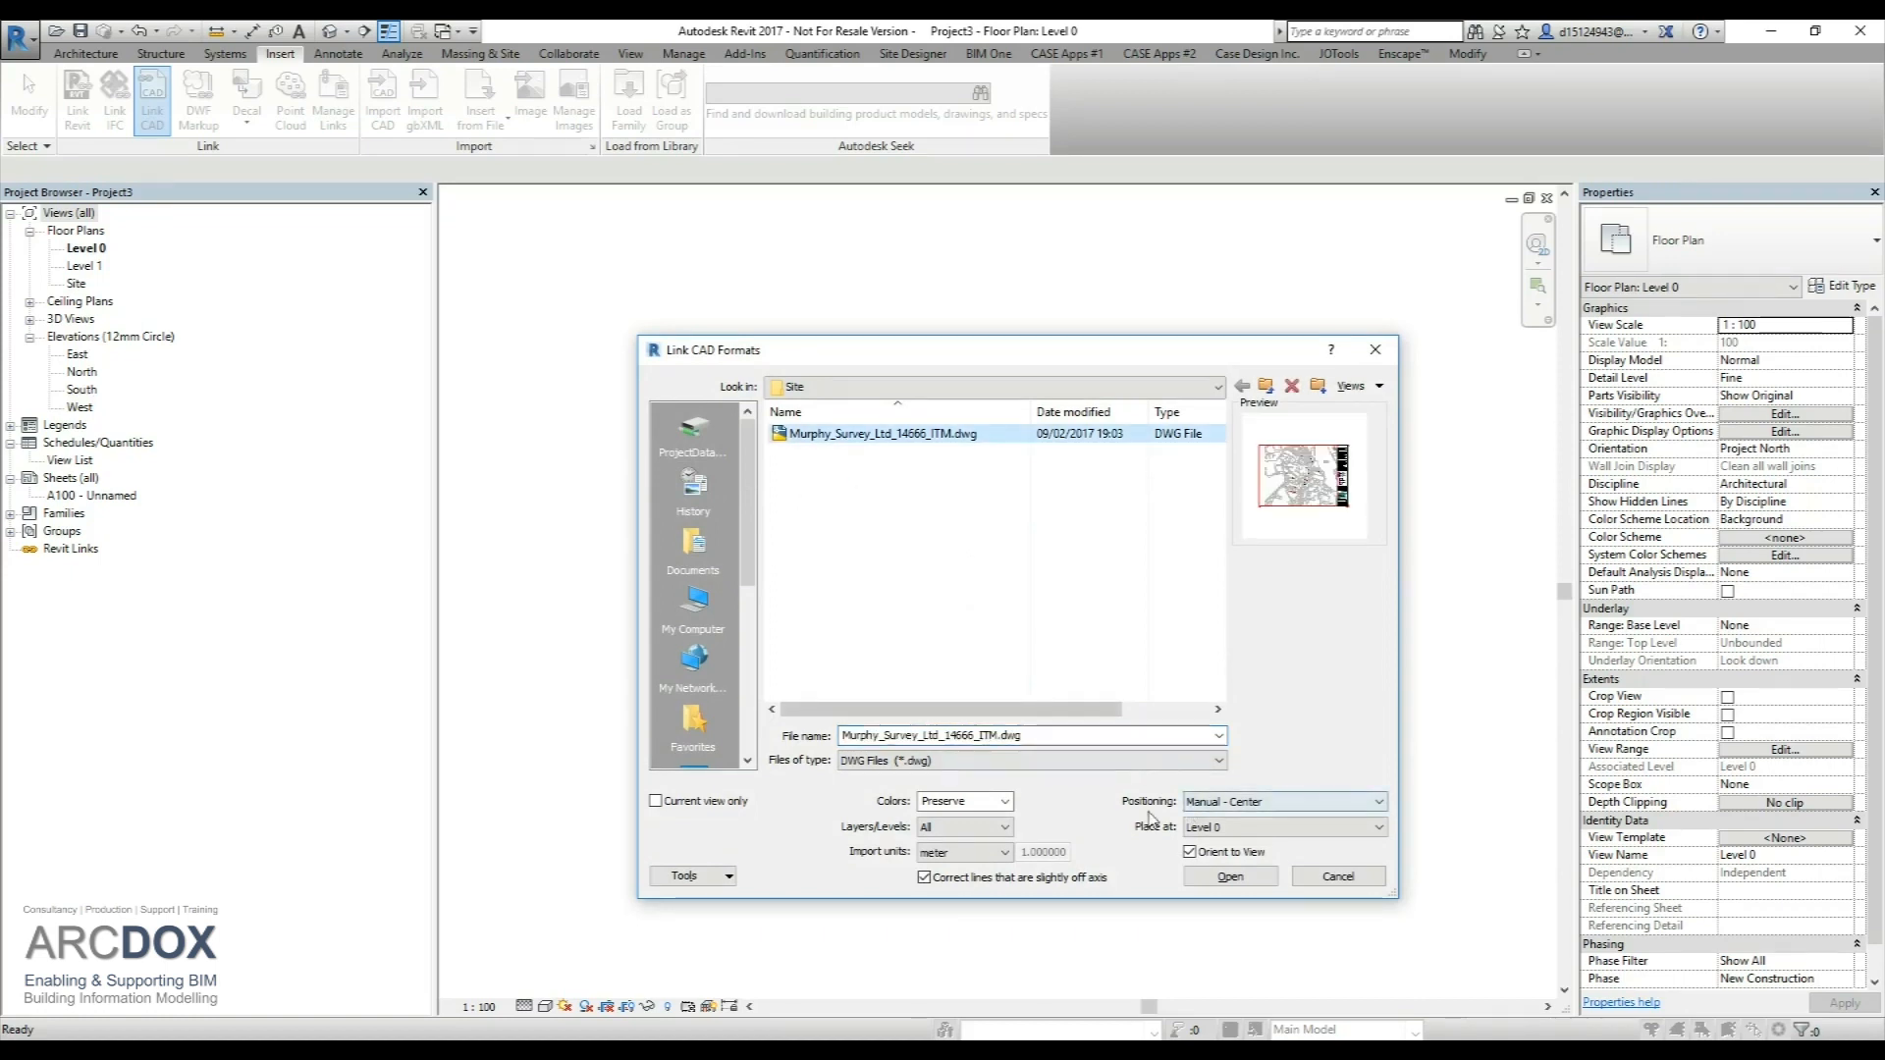
mouse_move(1043, 810)
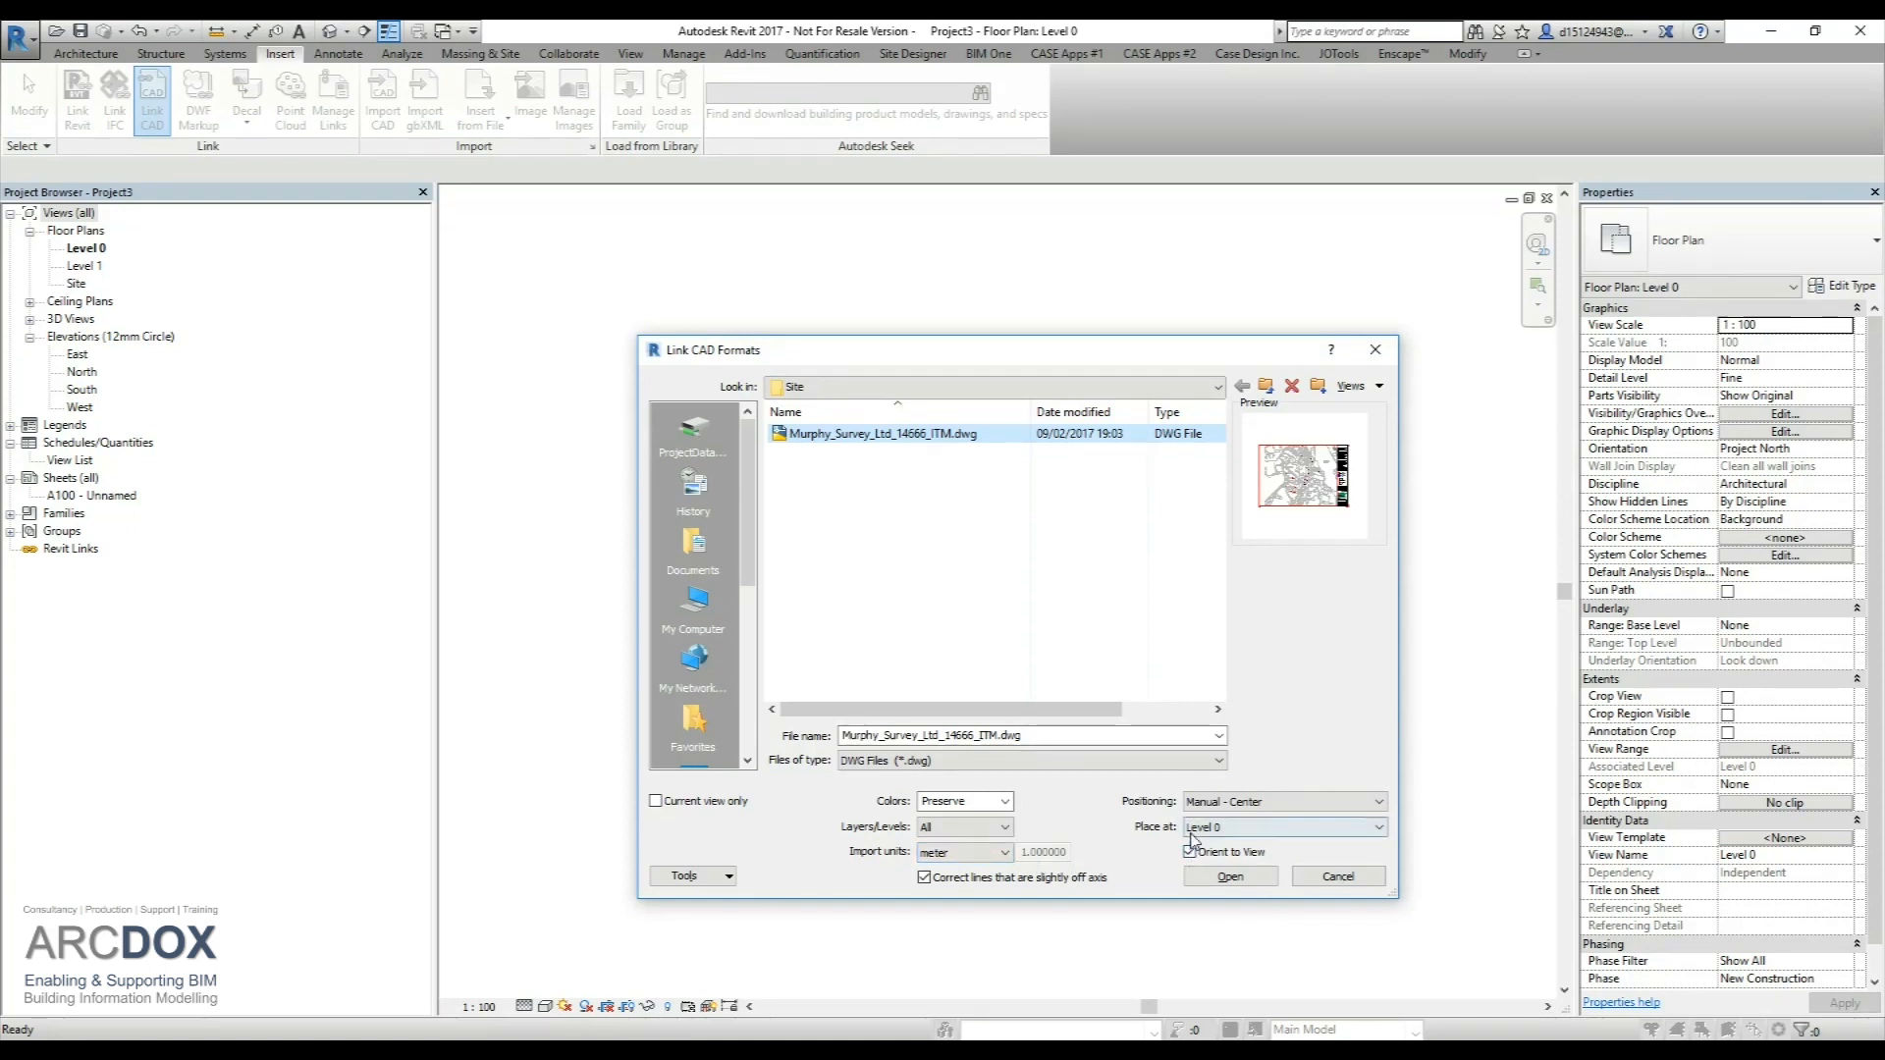
left_click(1190, 851)
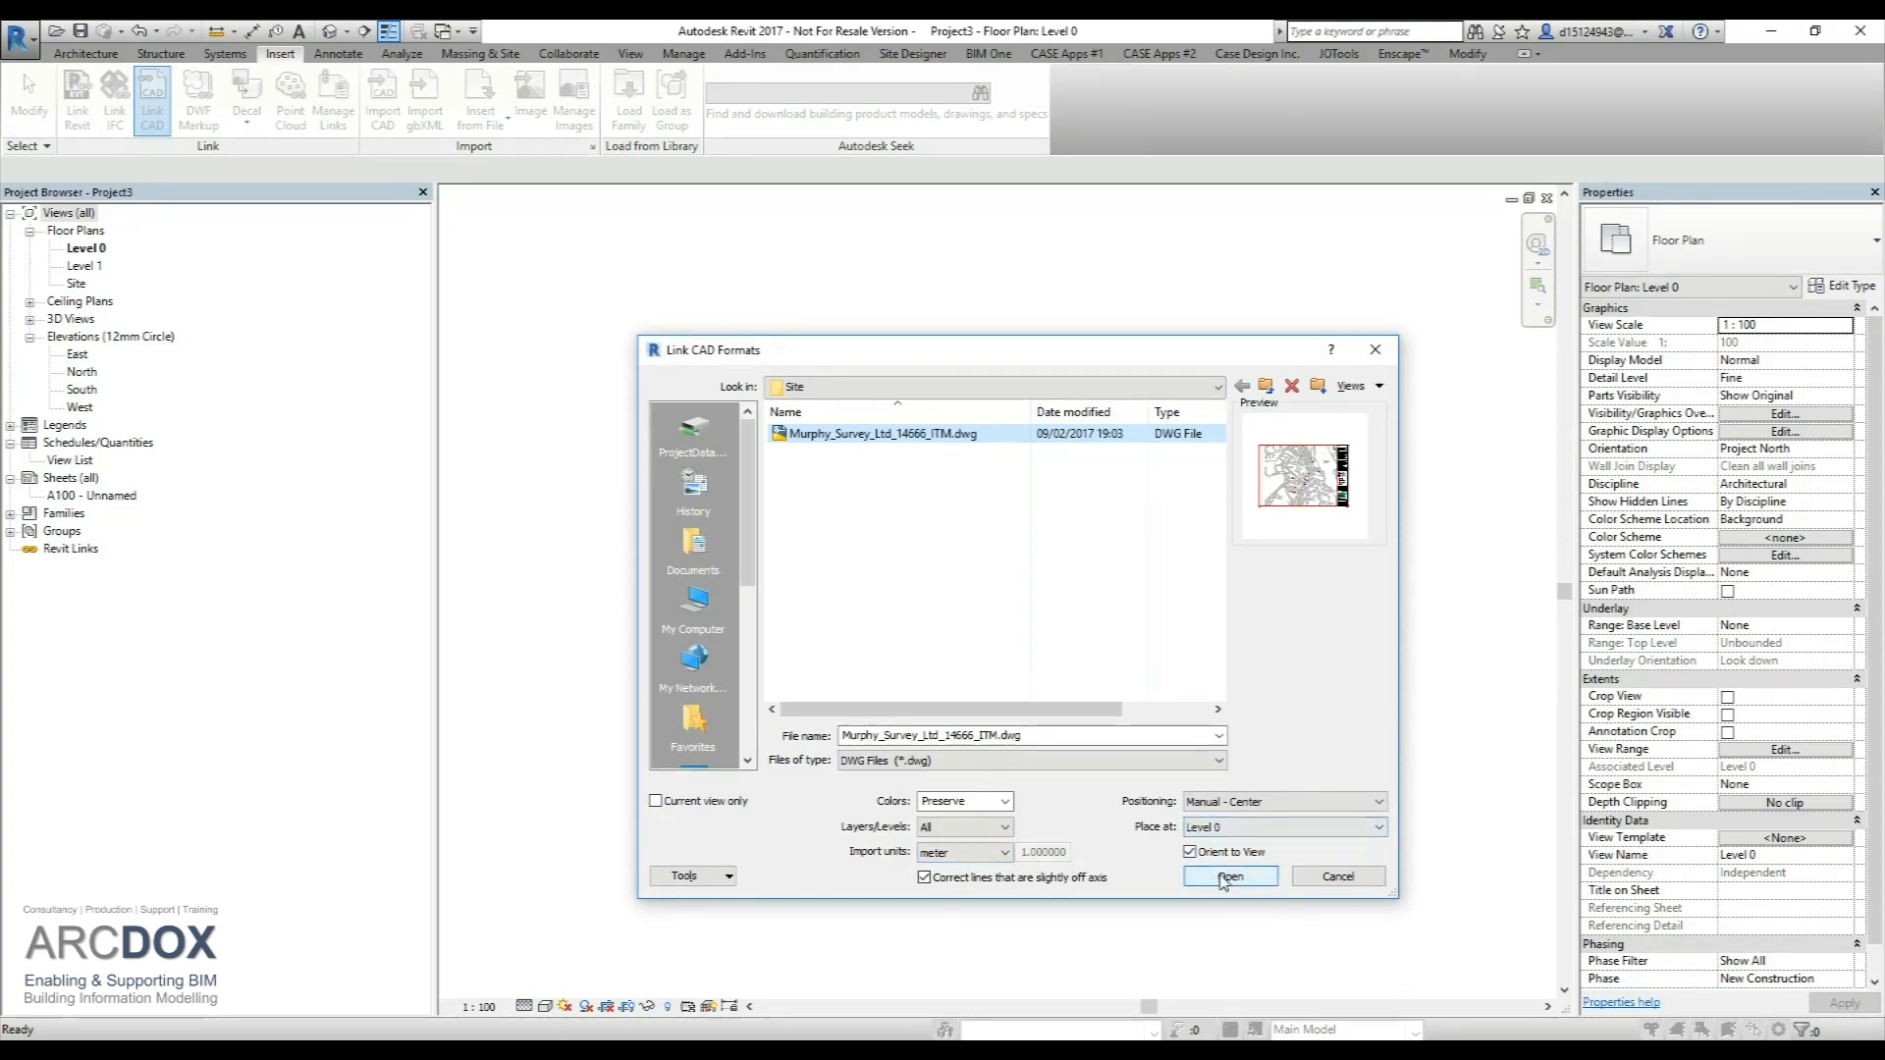
- Link the Murphy survey DWG into the Level 0 plan, showing stations and hospital buildings
left_click(1228, 875)
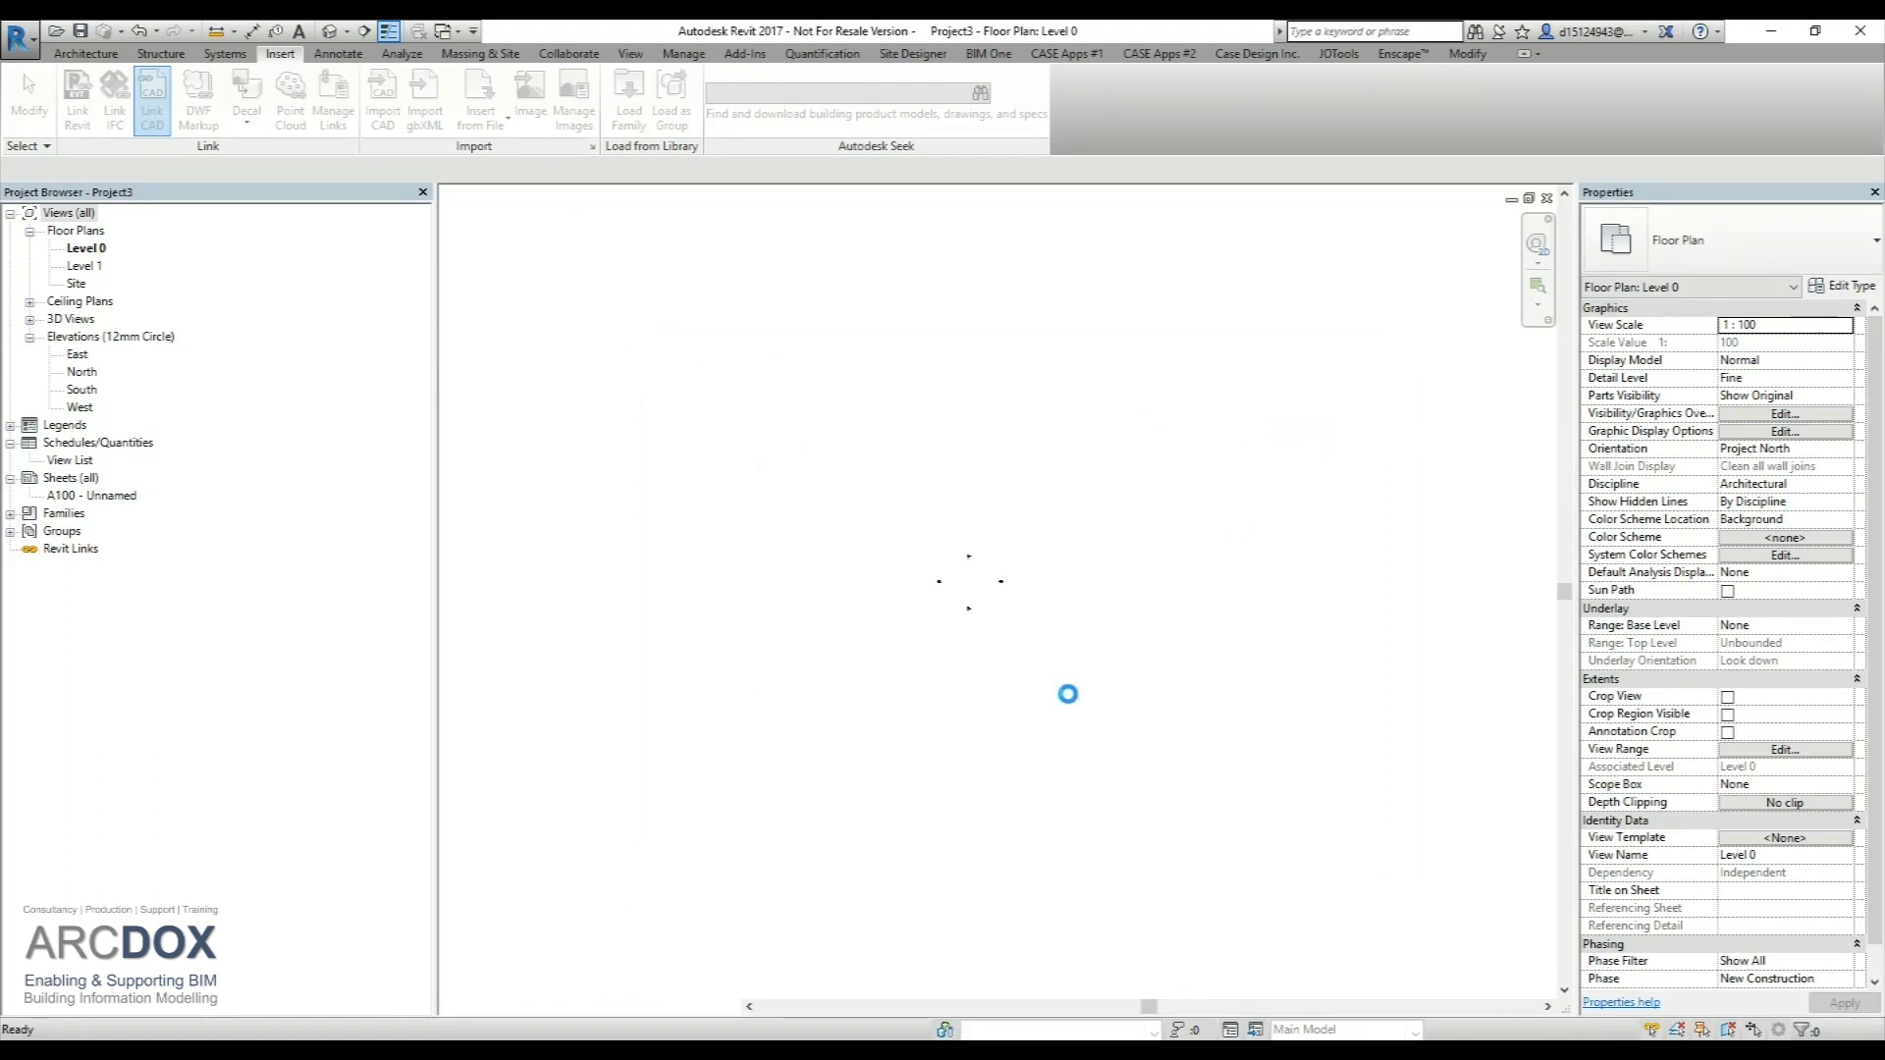
left_click(151, 93)
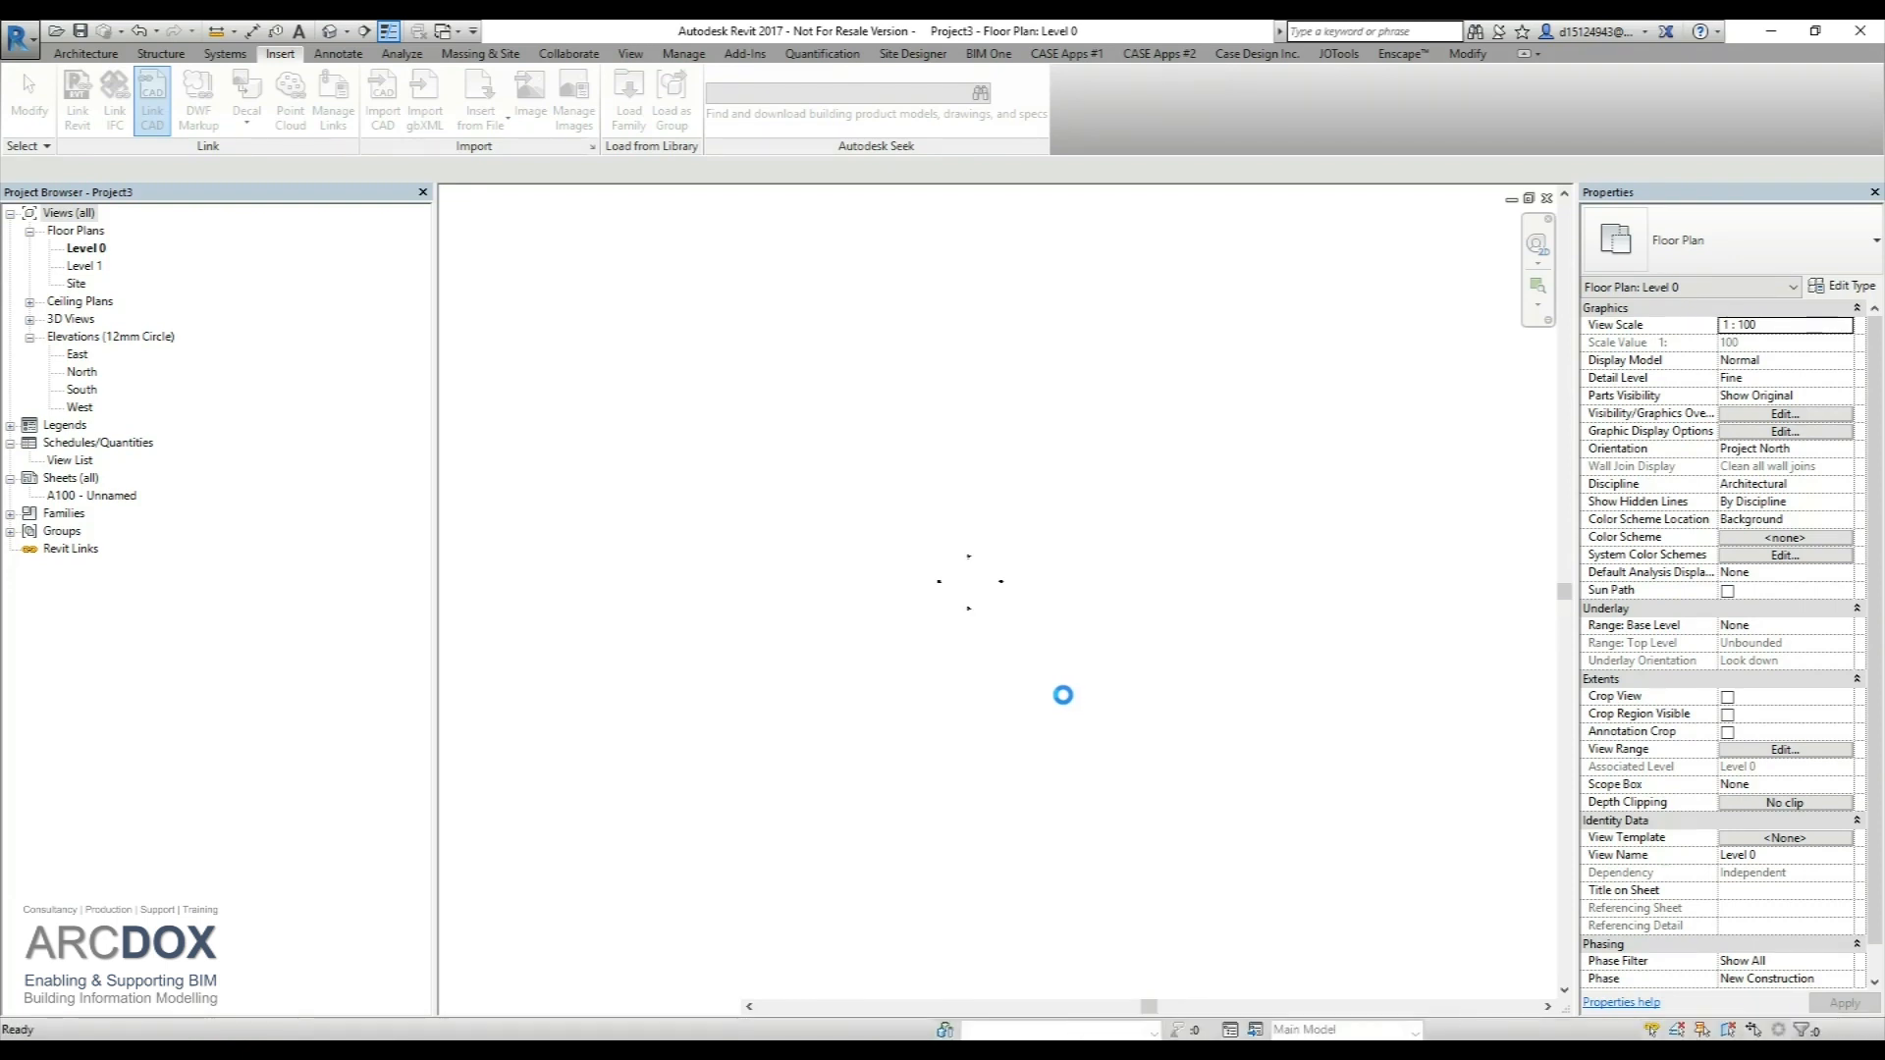
left_click(152, 98)
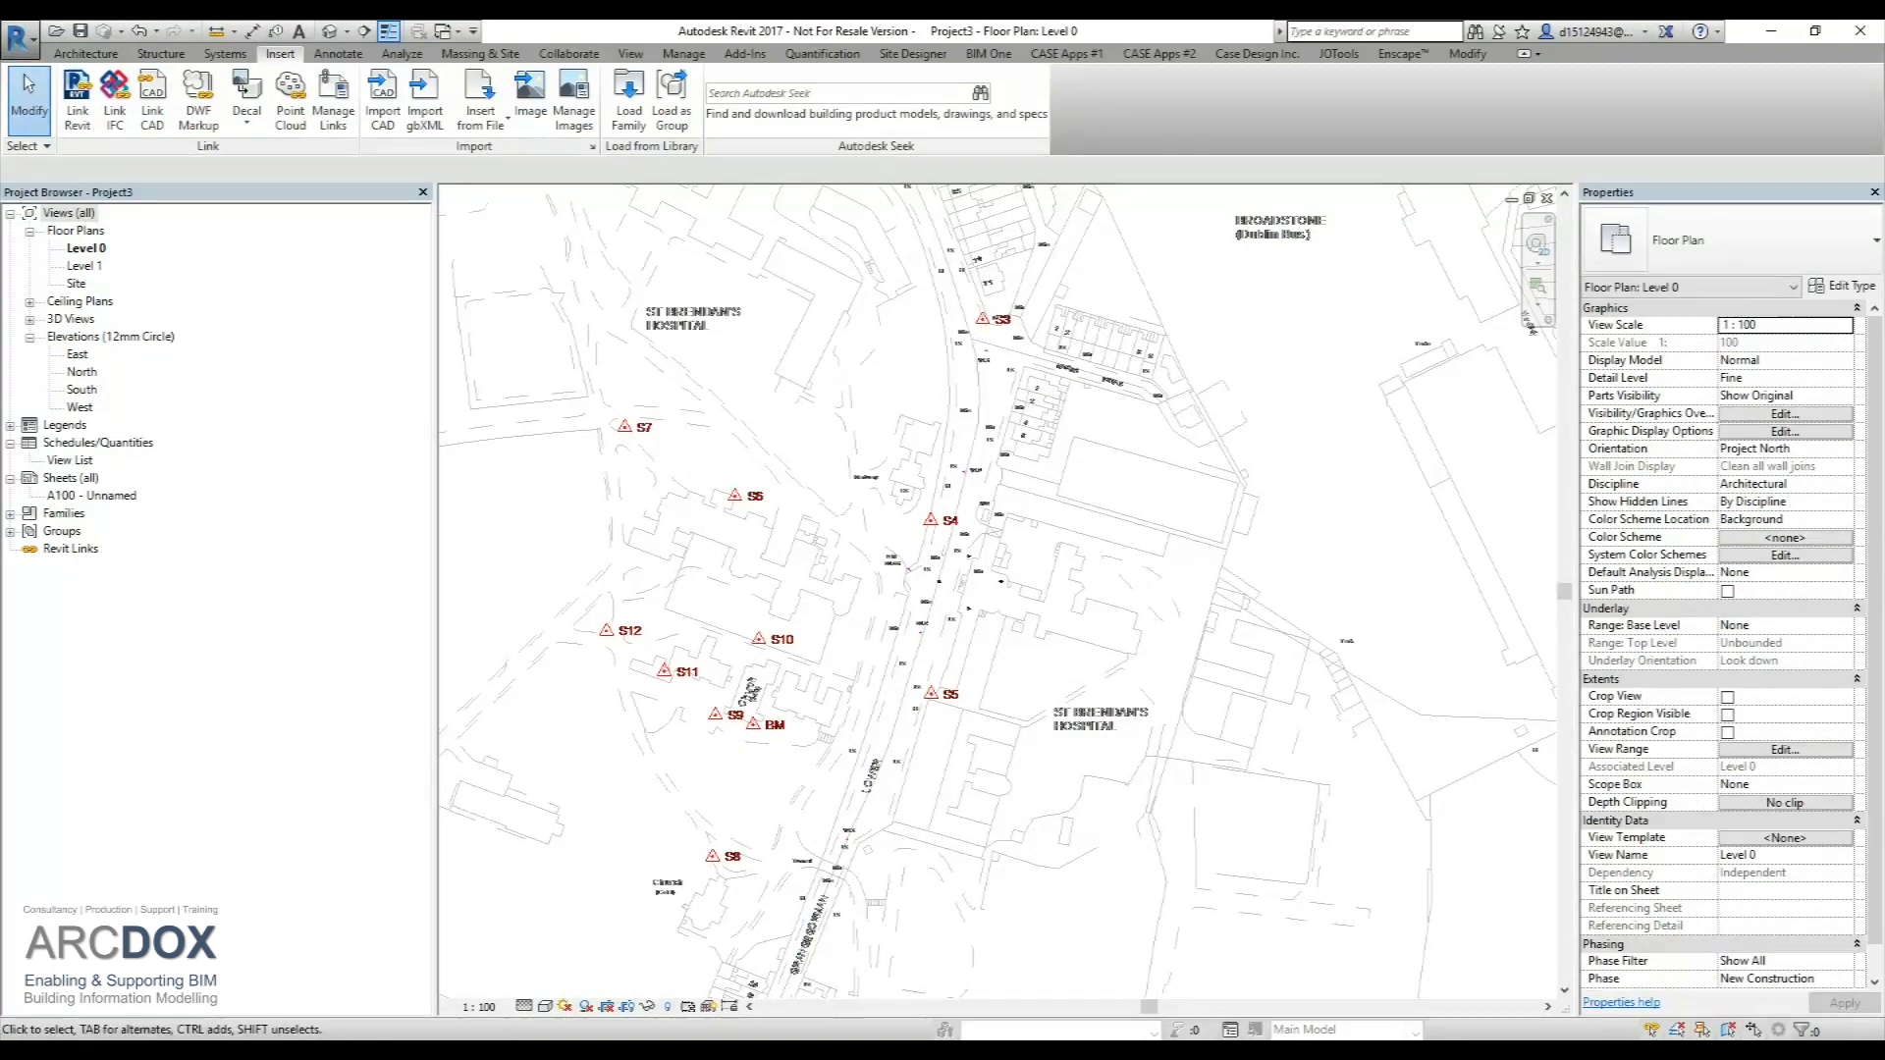
- Switch the Level 0 plan orientation between Project North and True North, ending on True North
left_click(1785, 448)
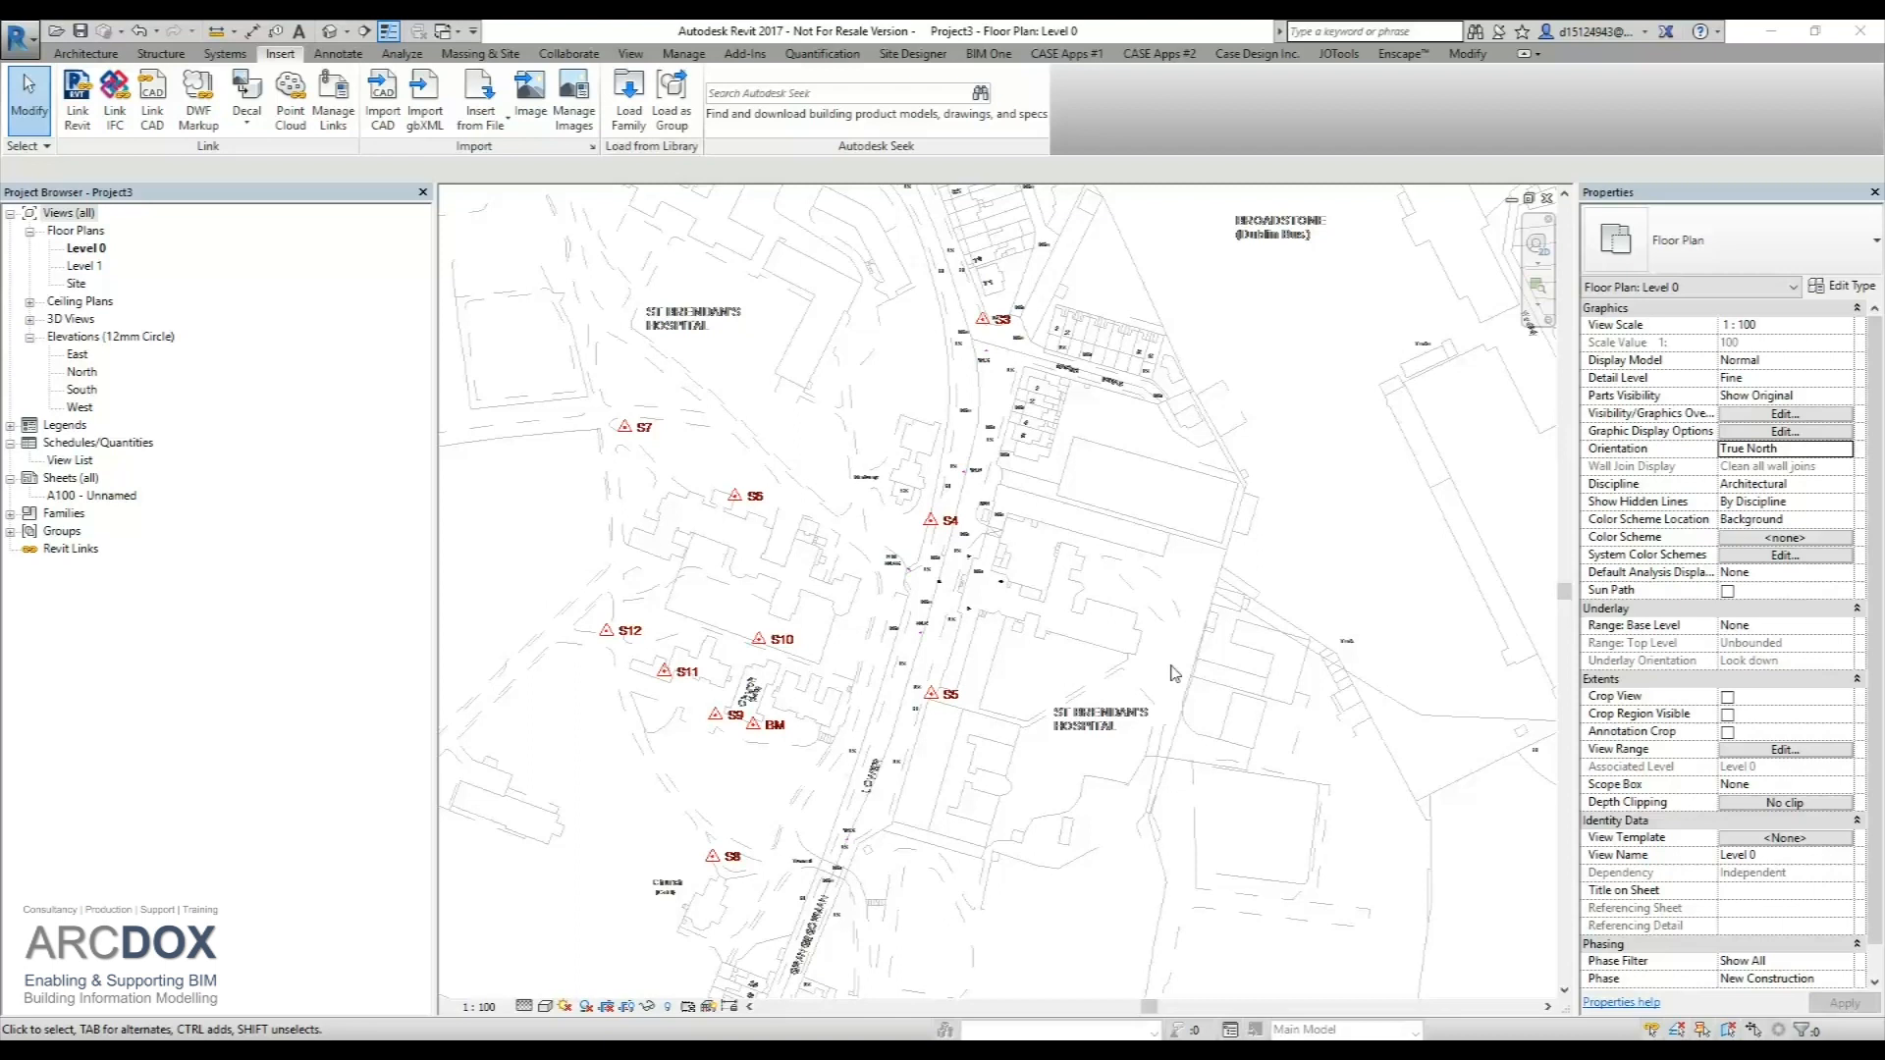
mouse_move(1289, 574)
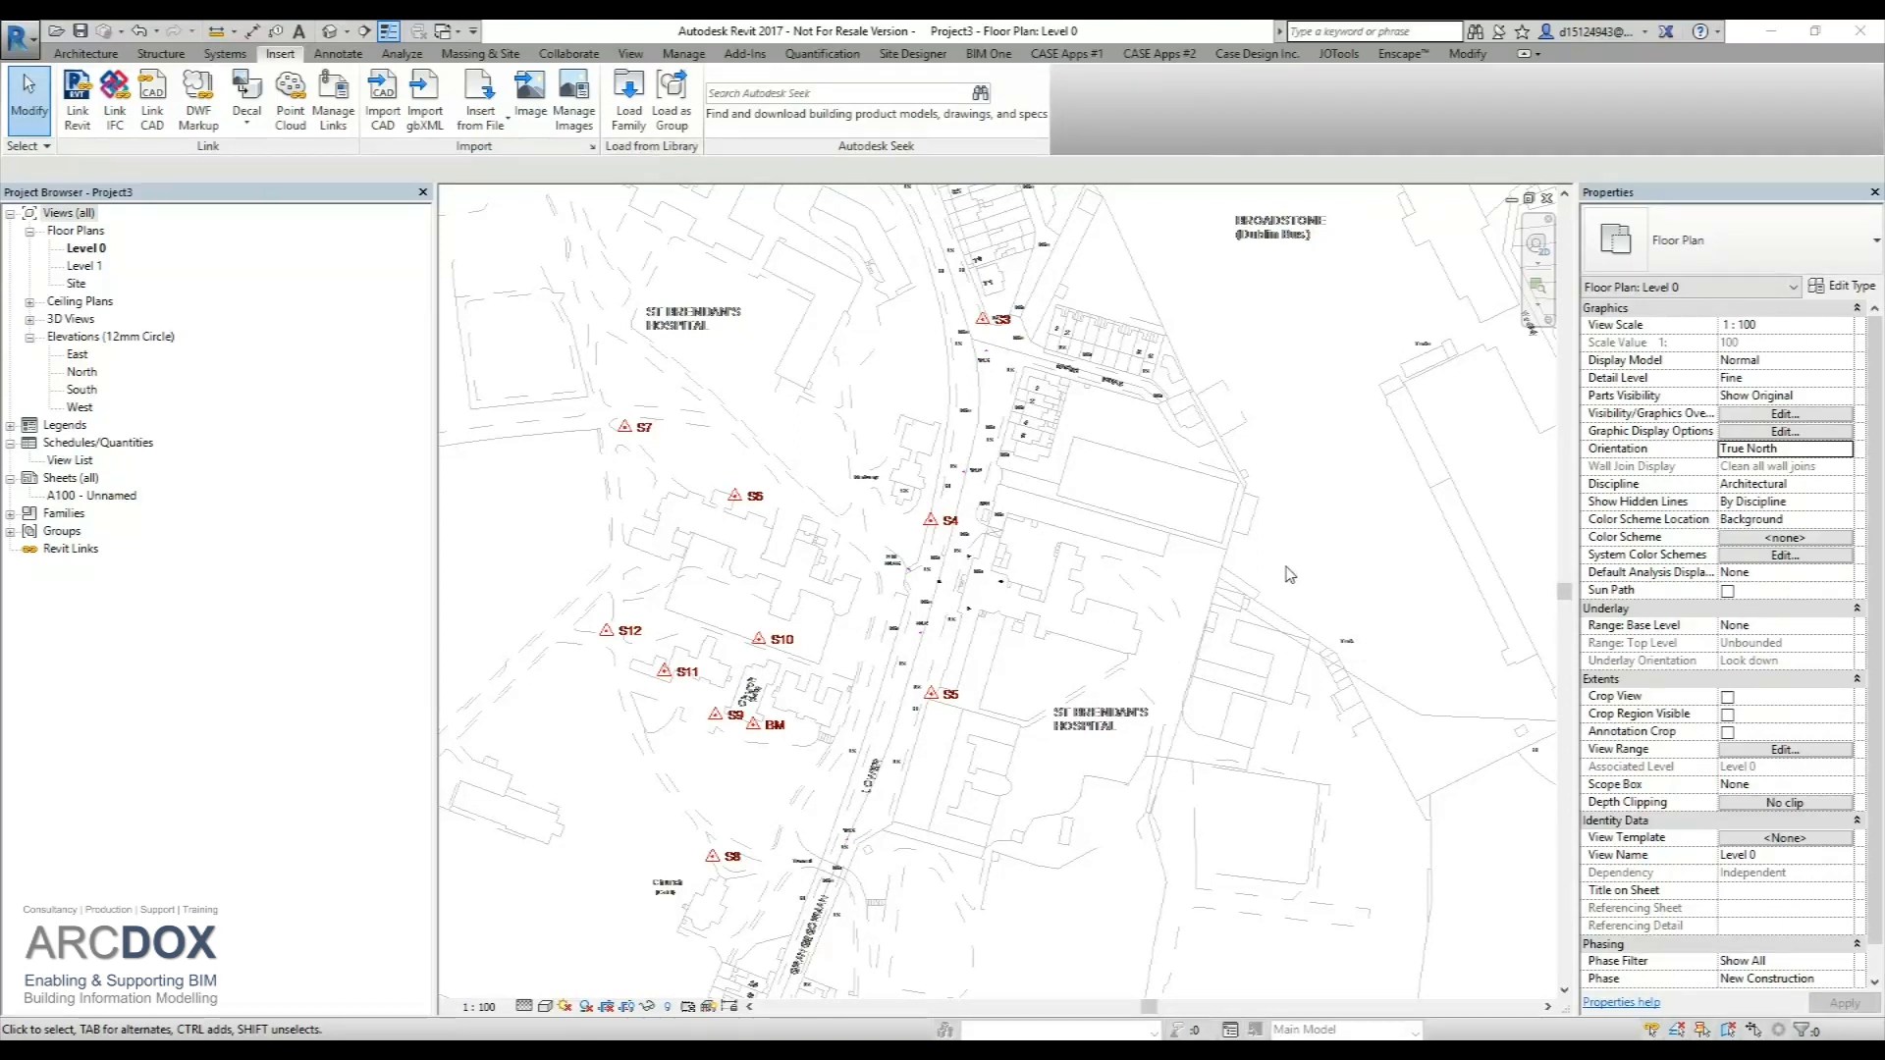
mouse_move(1295, 567)
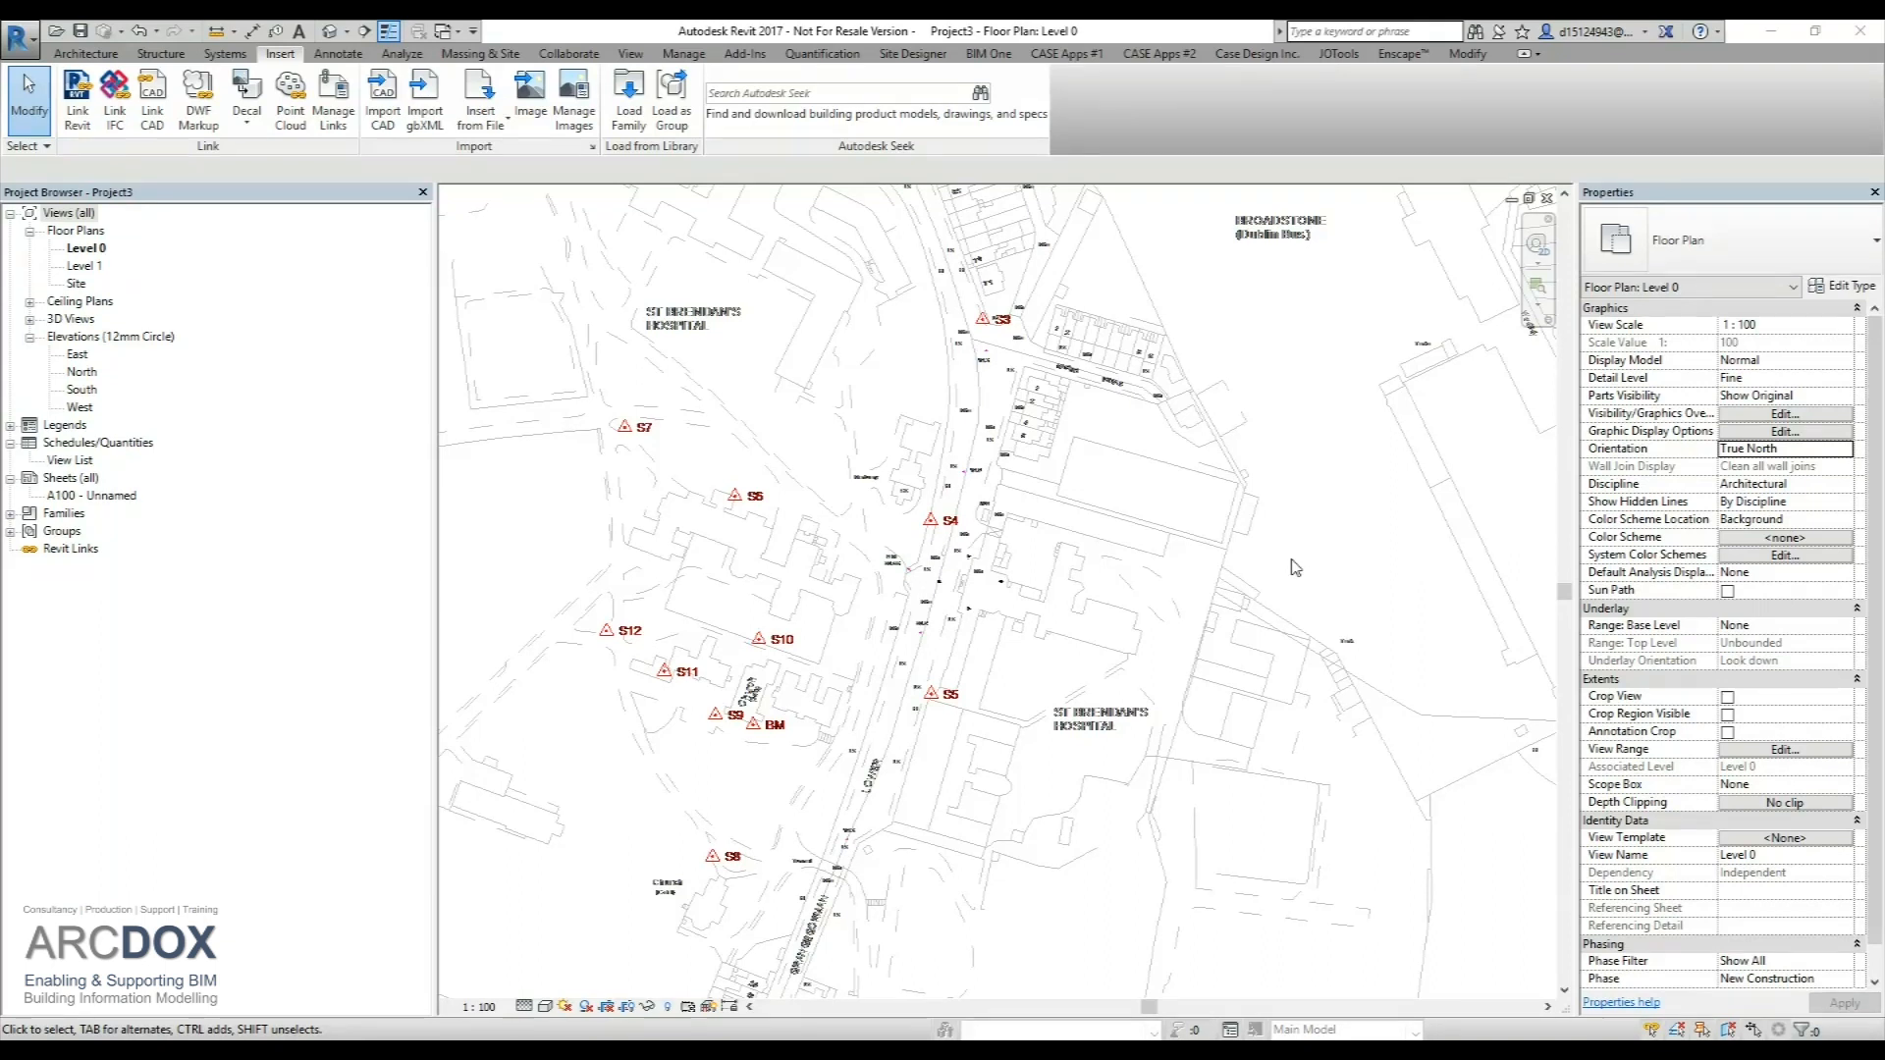
mouse_move(1795, 465)
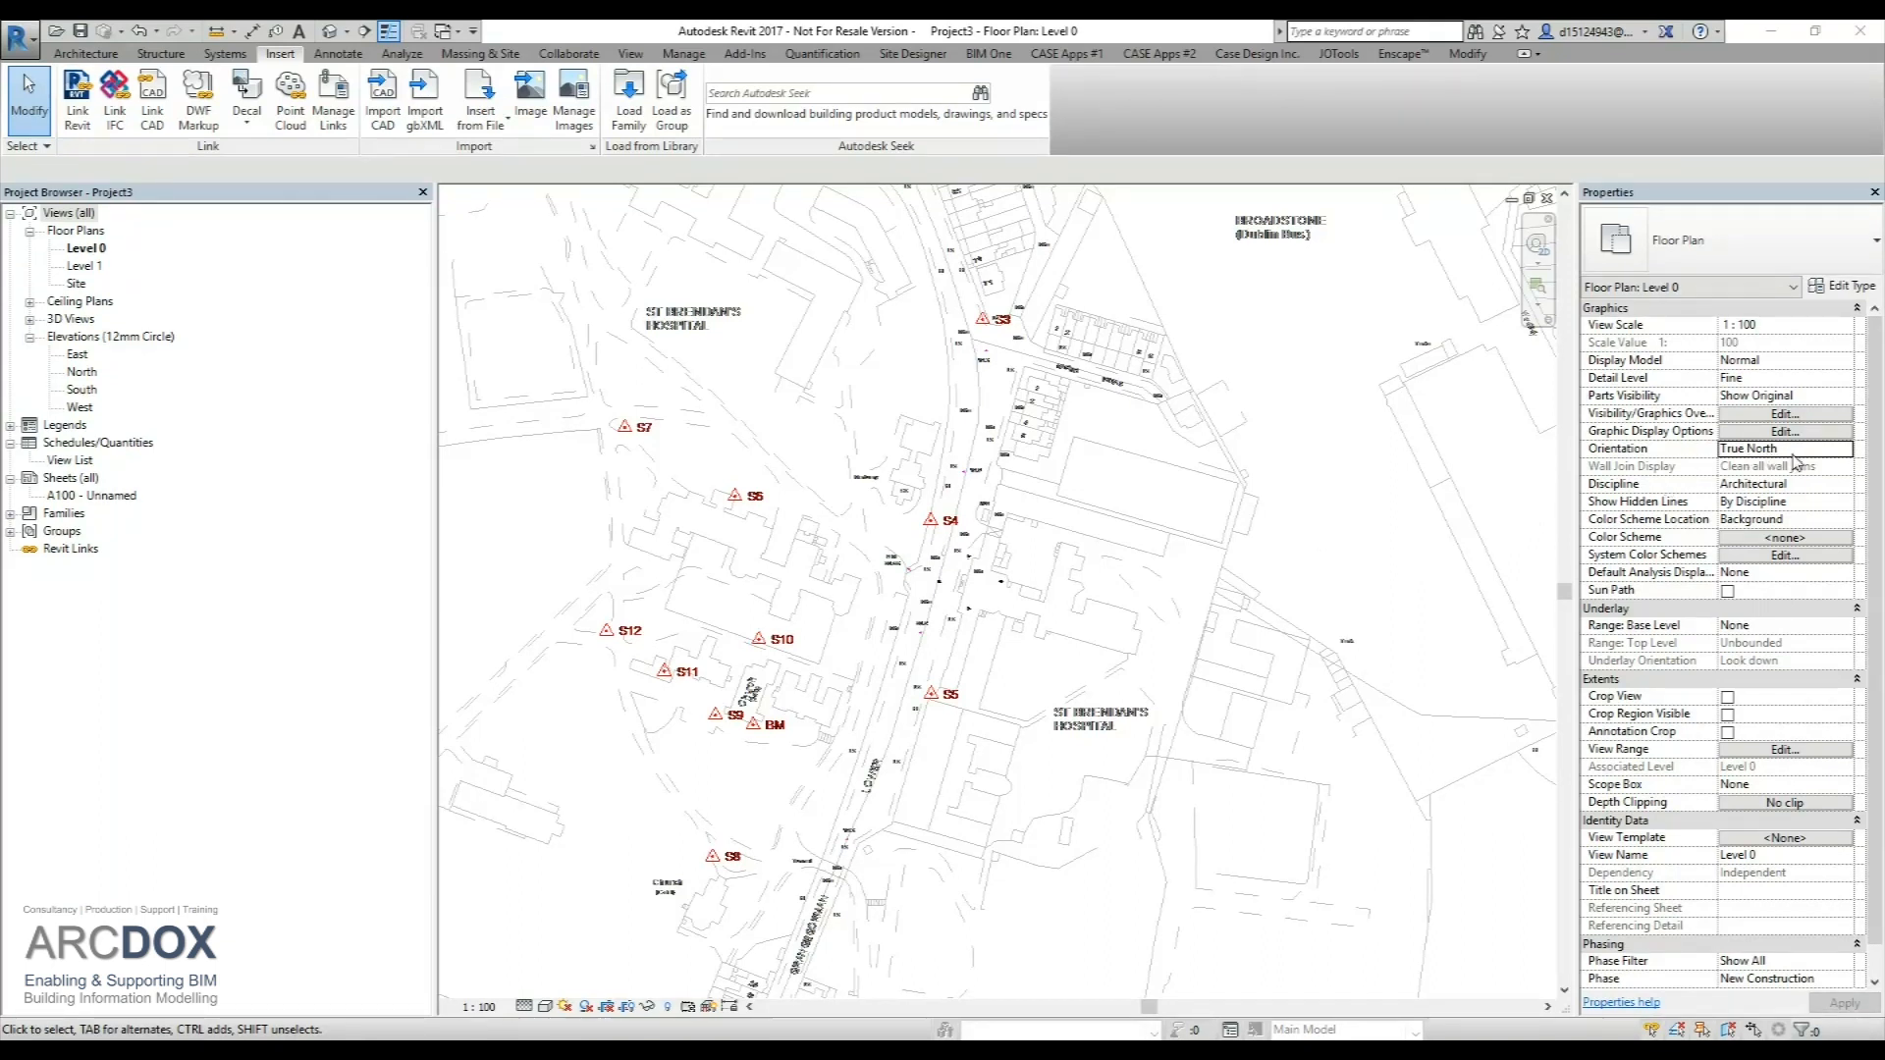
left_click(1785, 449)
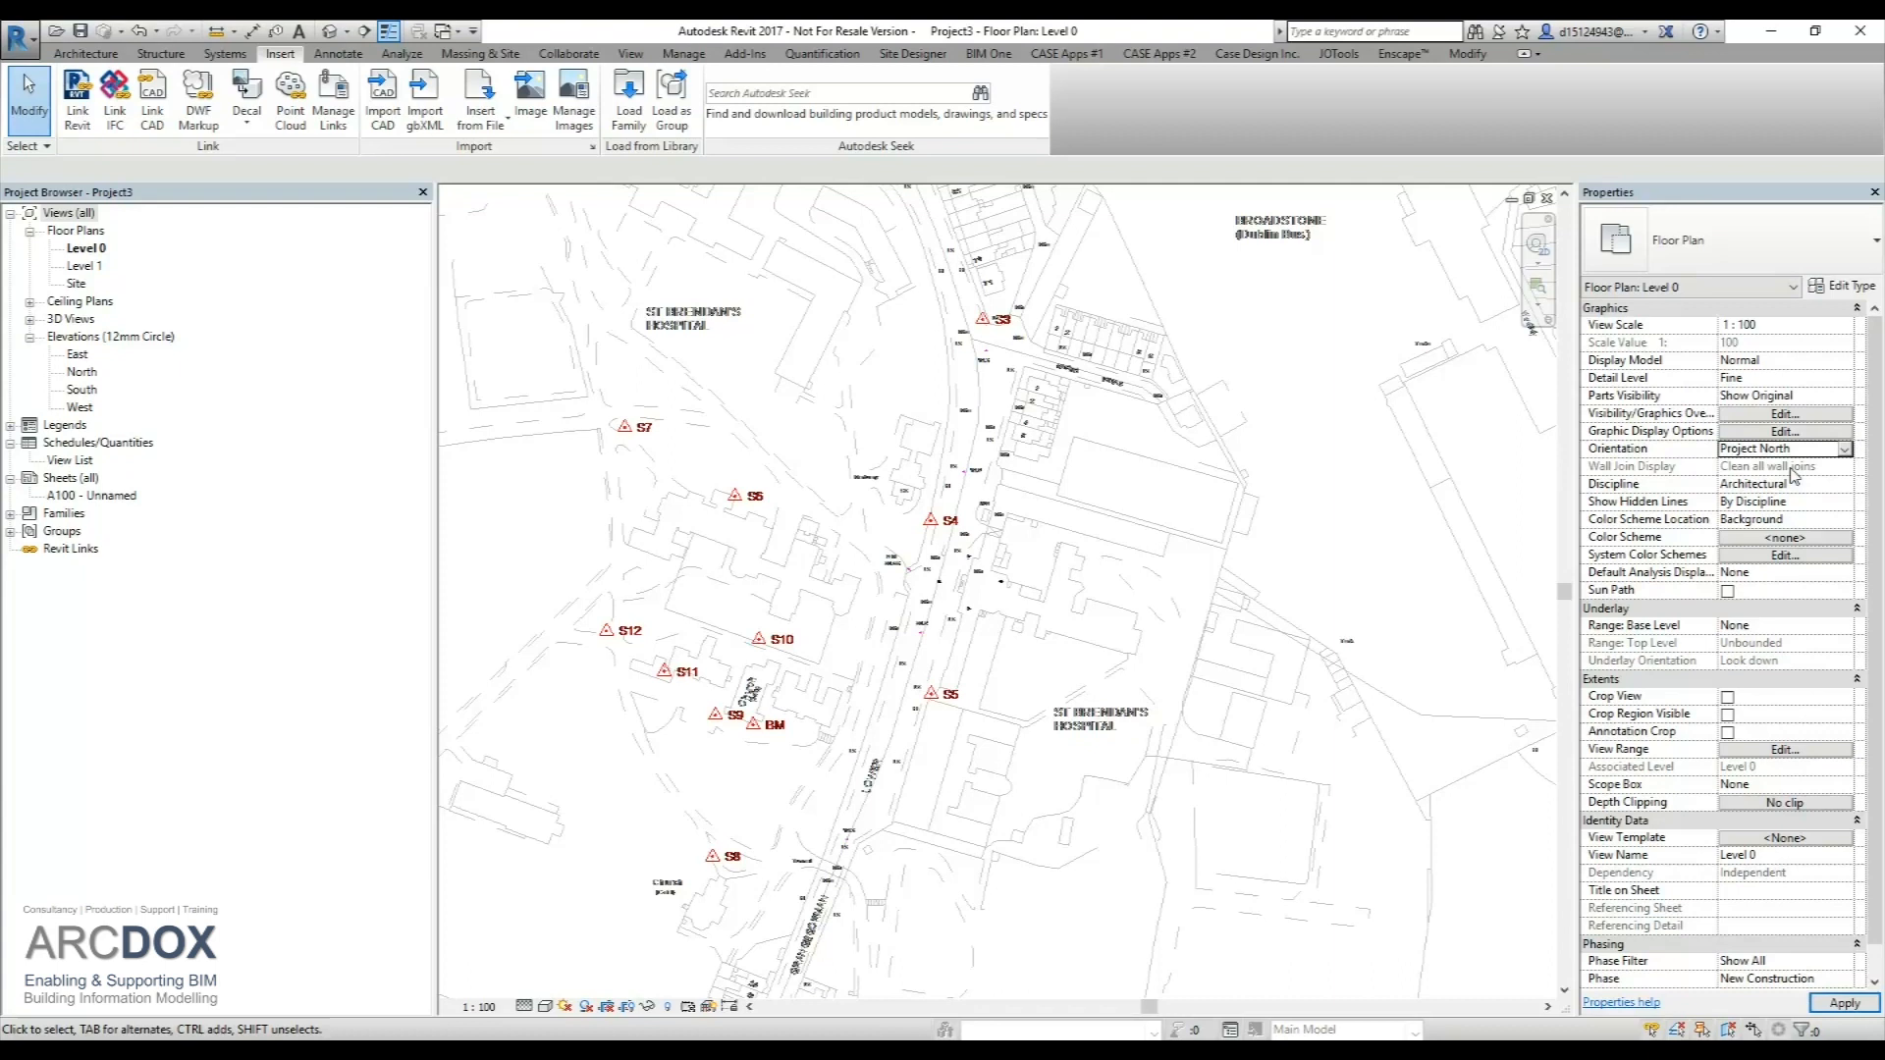
left_click(1842, 448)
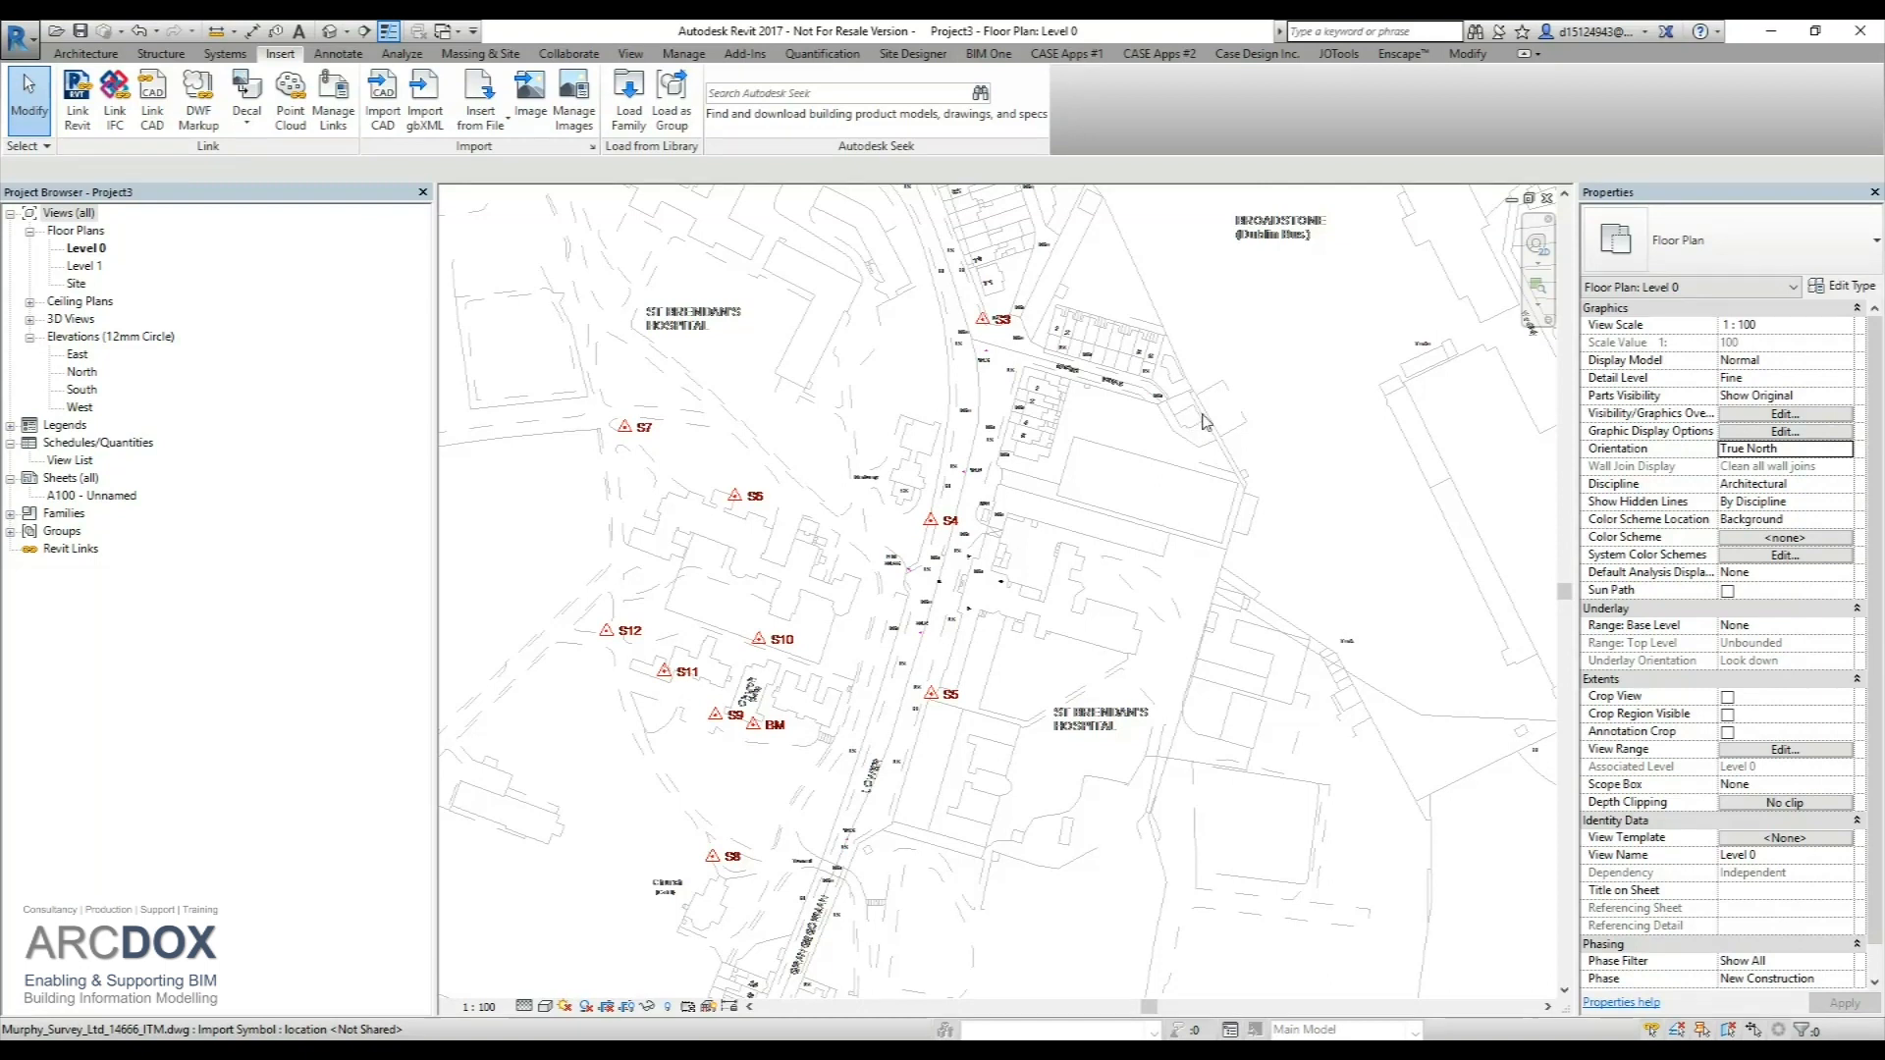
mouse_move(1203, 419)
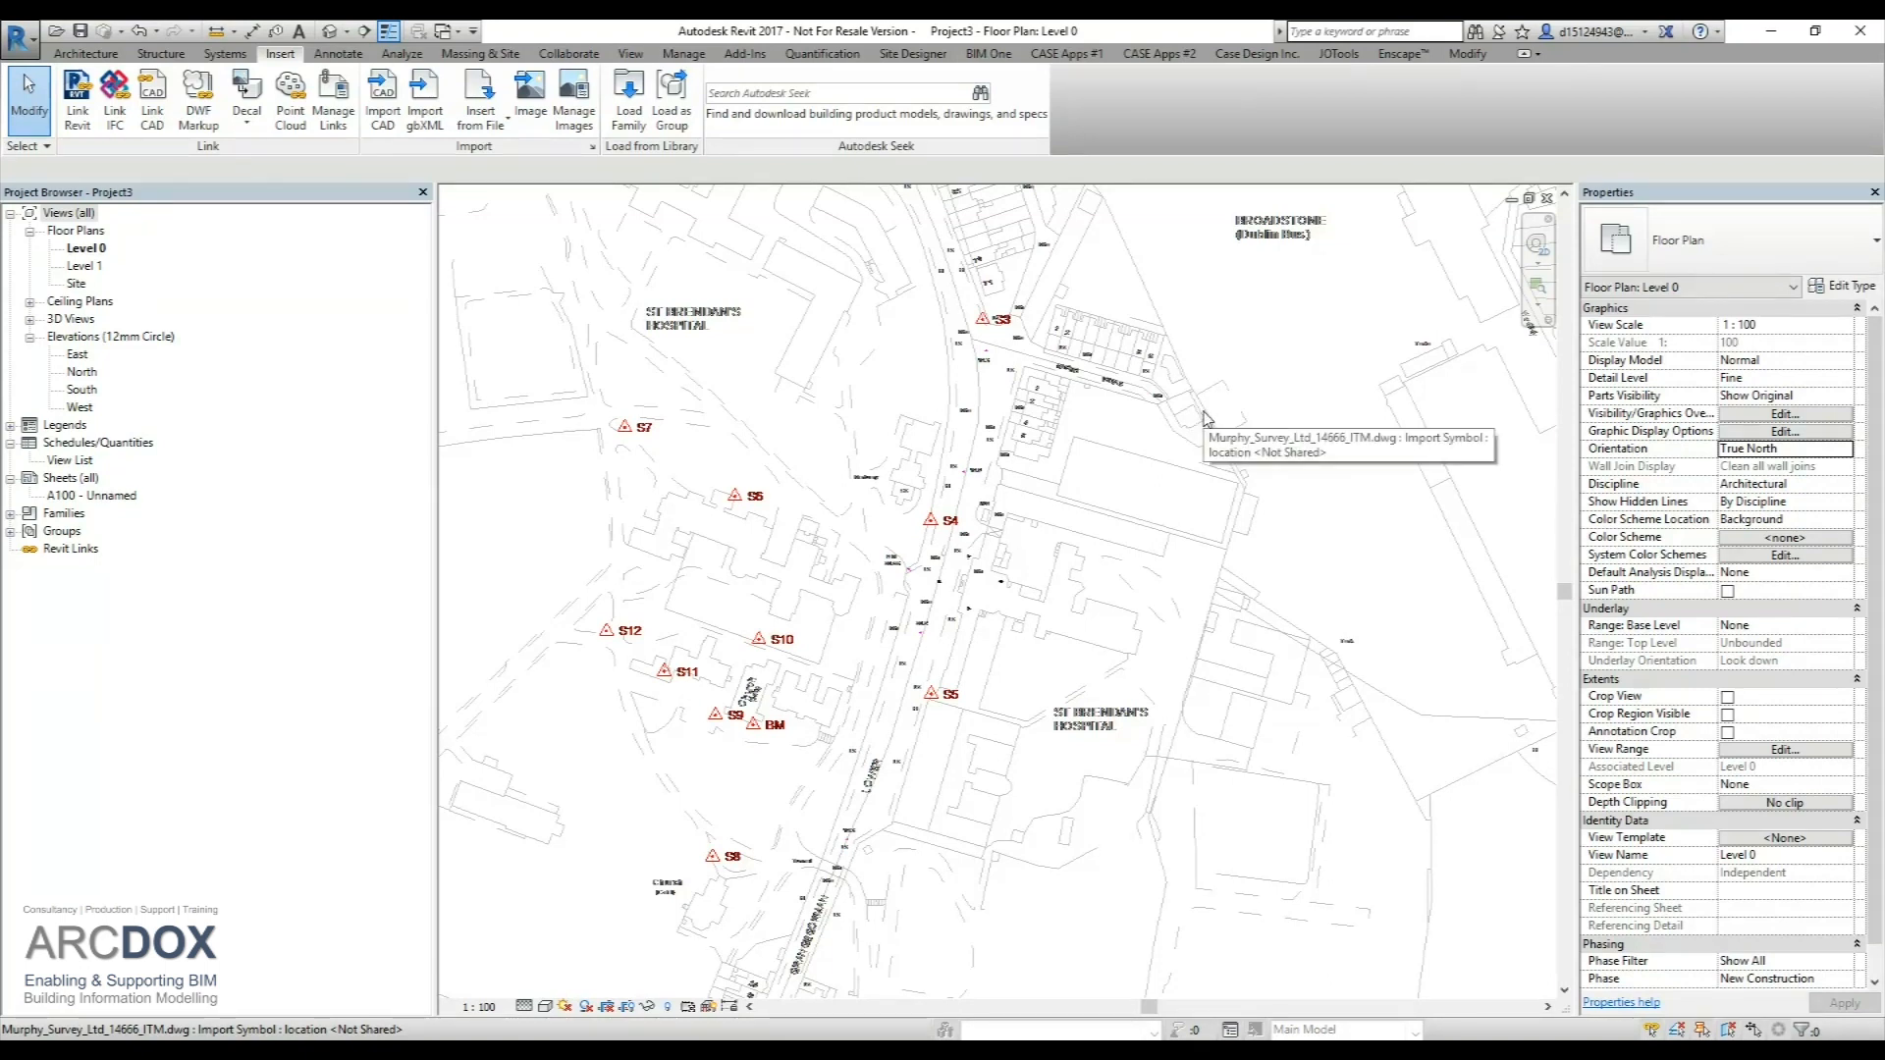
- Select the linked survey DWG and check its Level 0, Not Shared site properties
left_click(1202, 421)
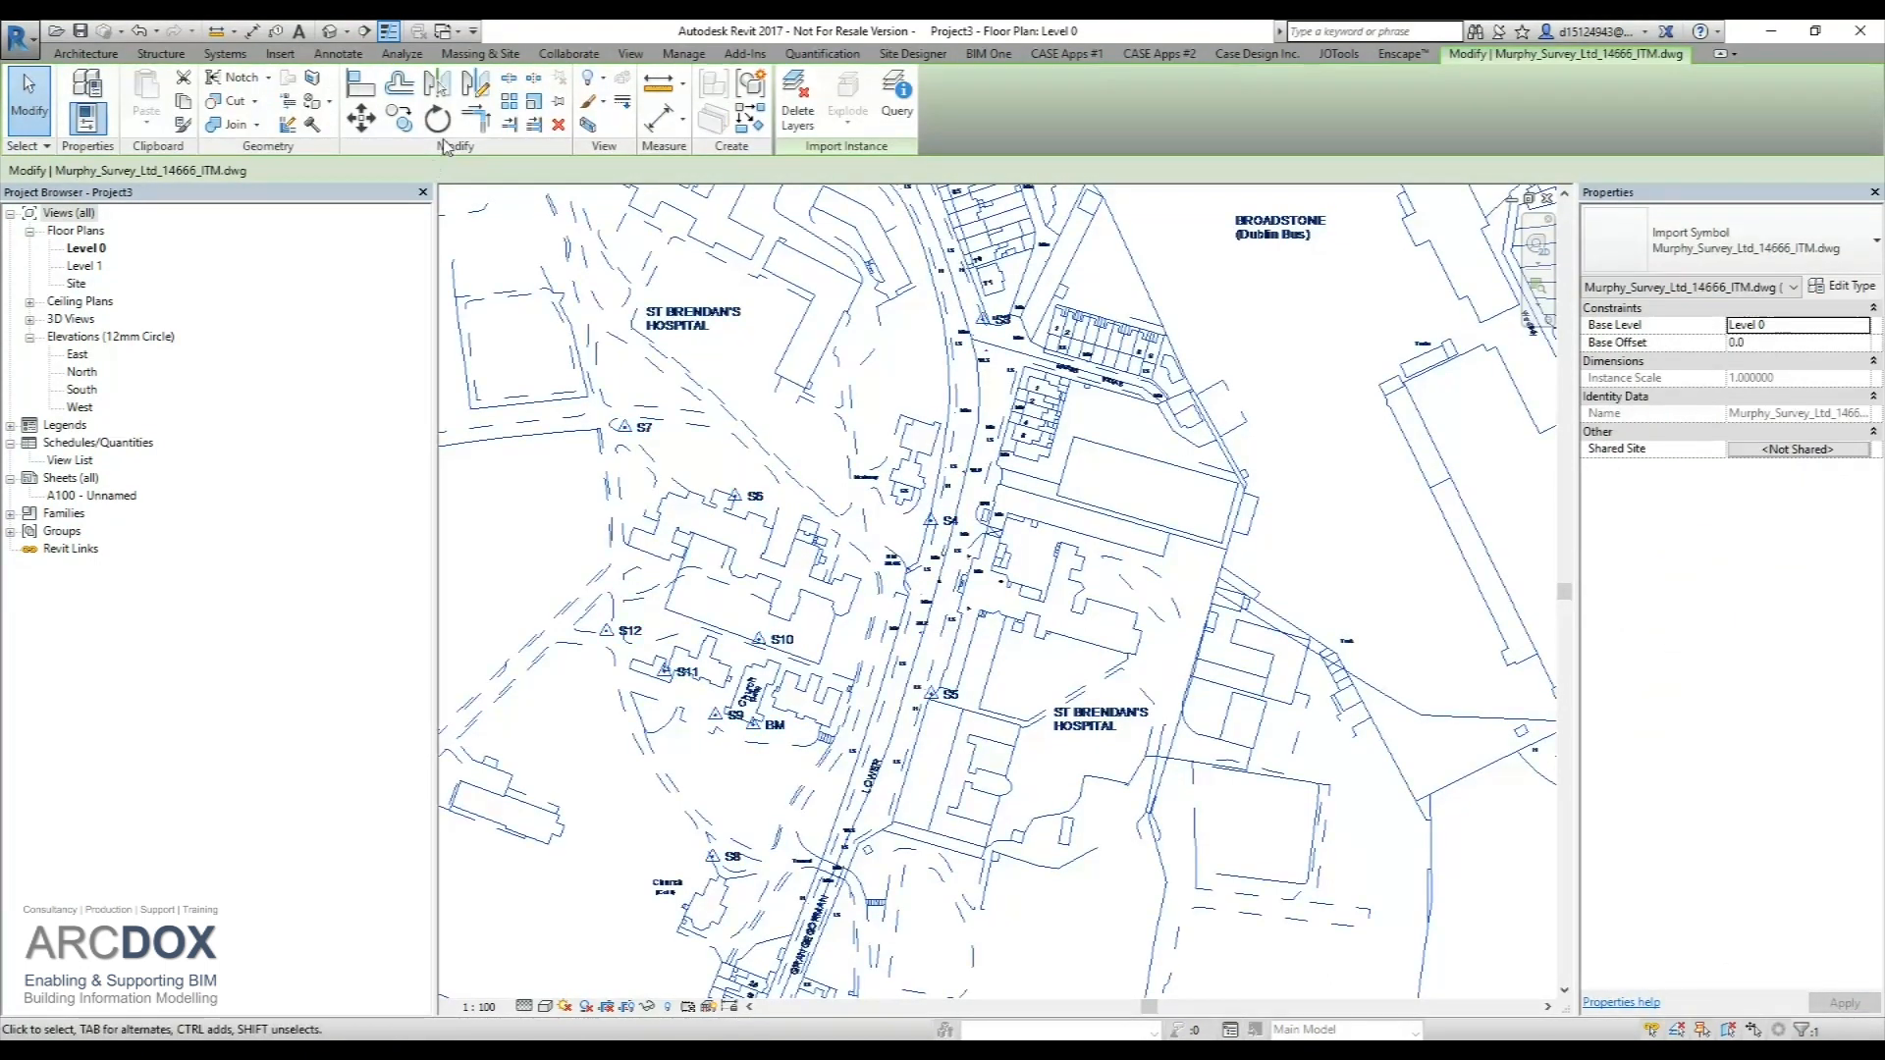
left_click(436, 118)
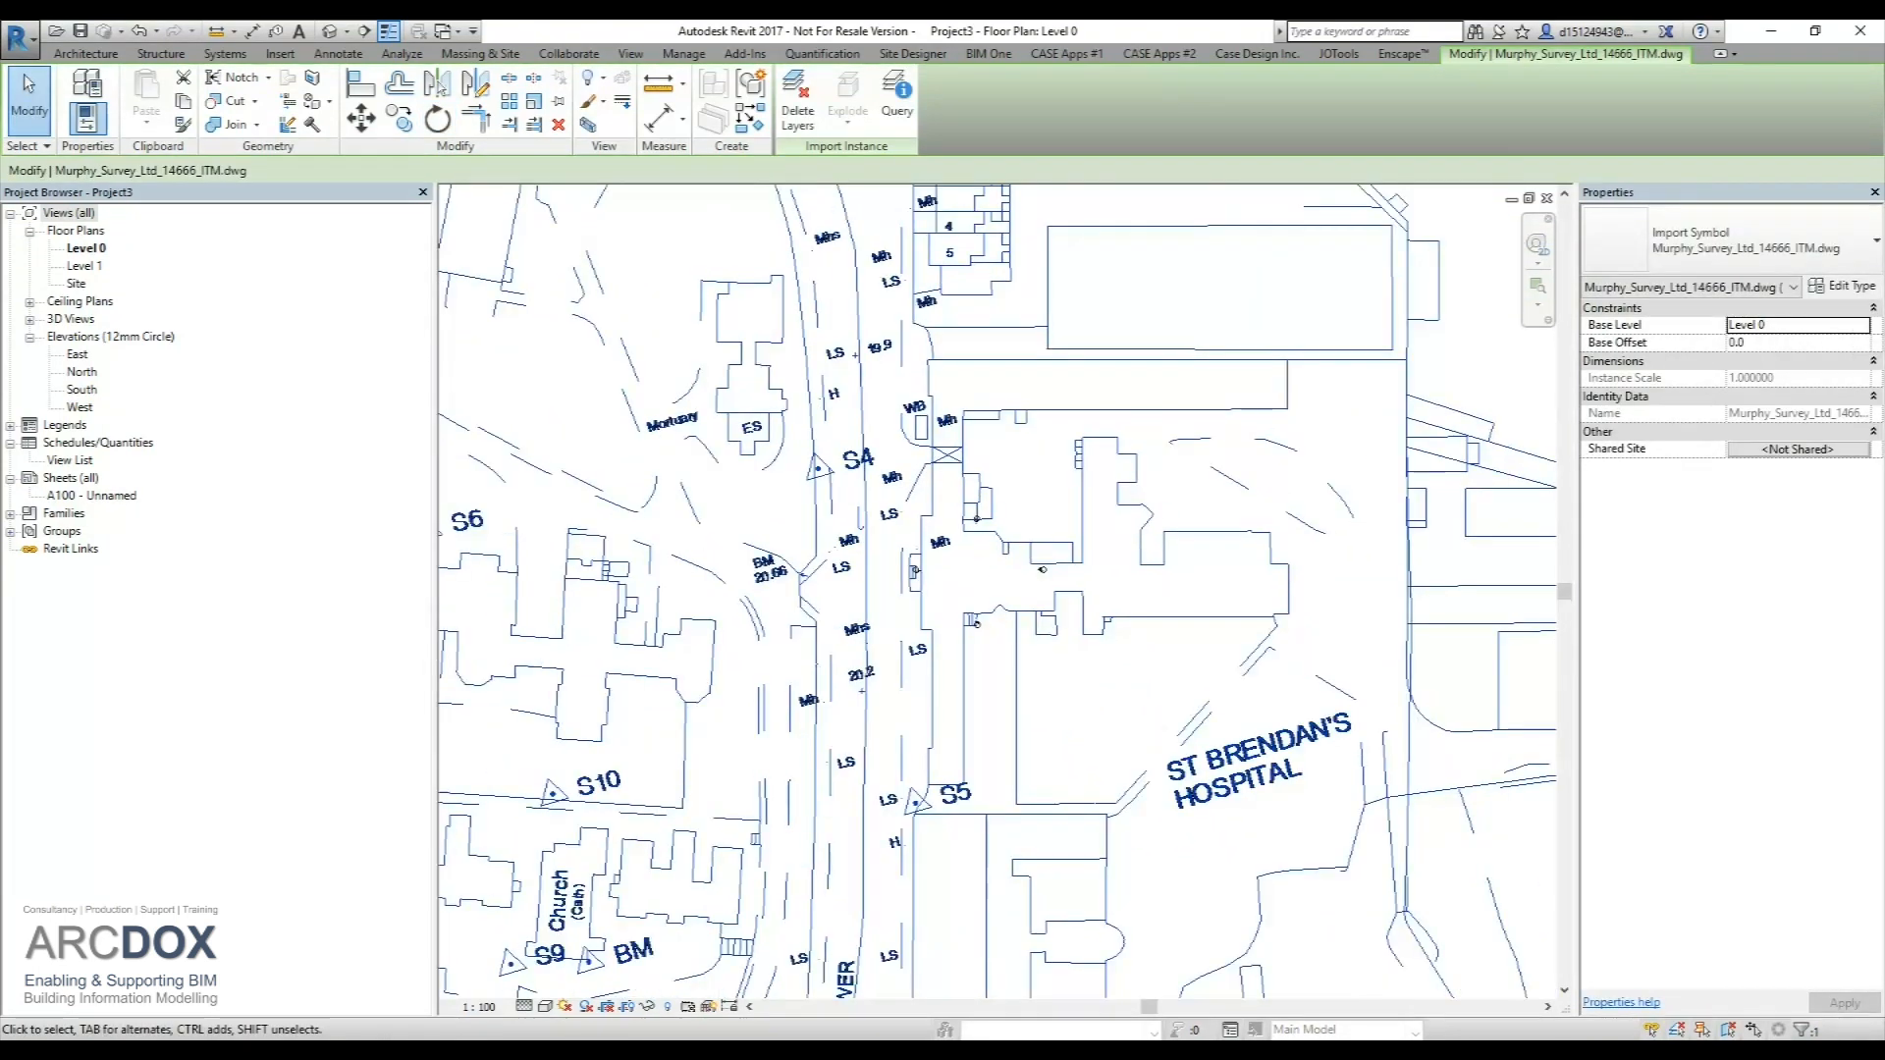
- Deselect the drawing and set the Level 0 plan Orientation back to True North
left_click(279, 53)
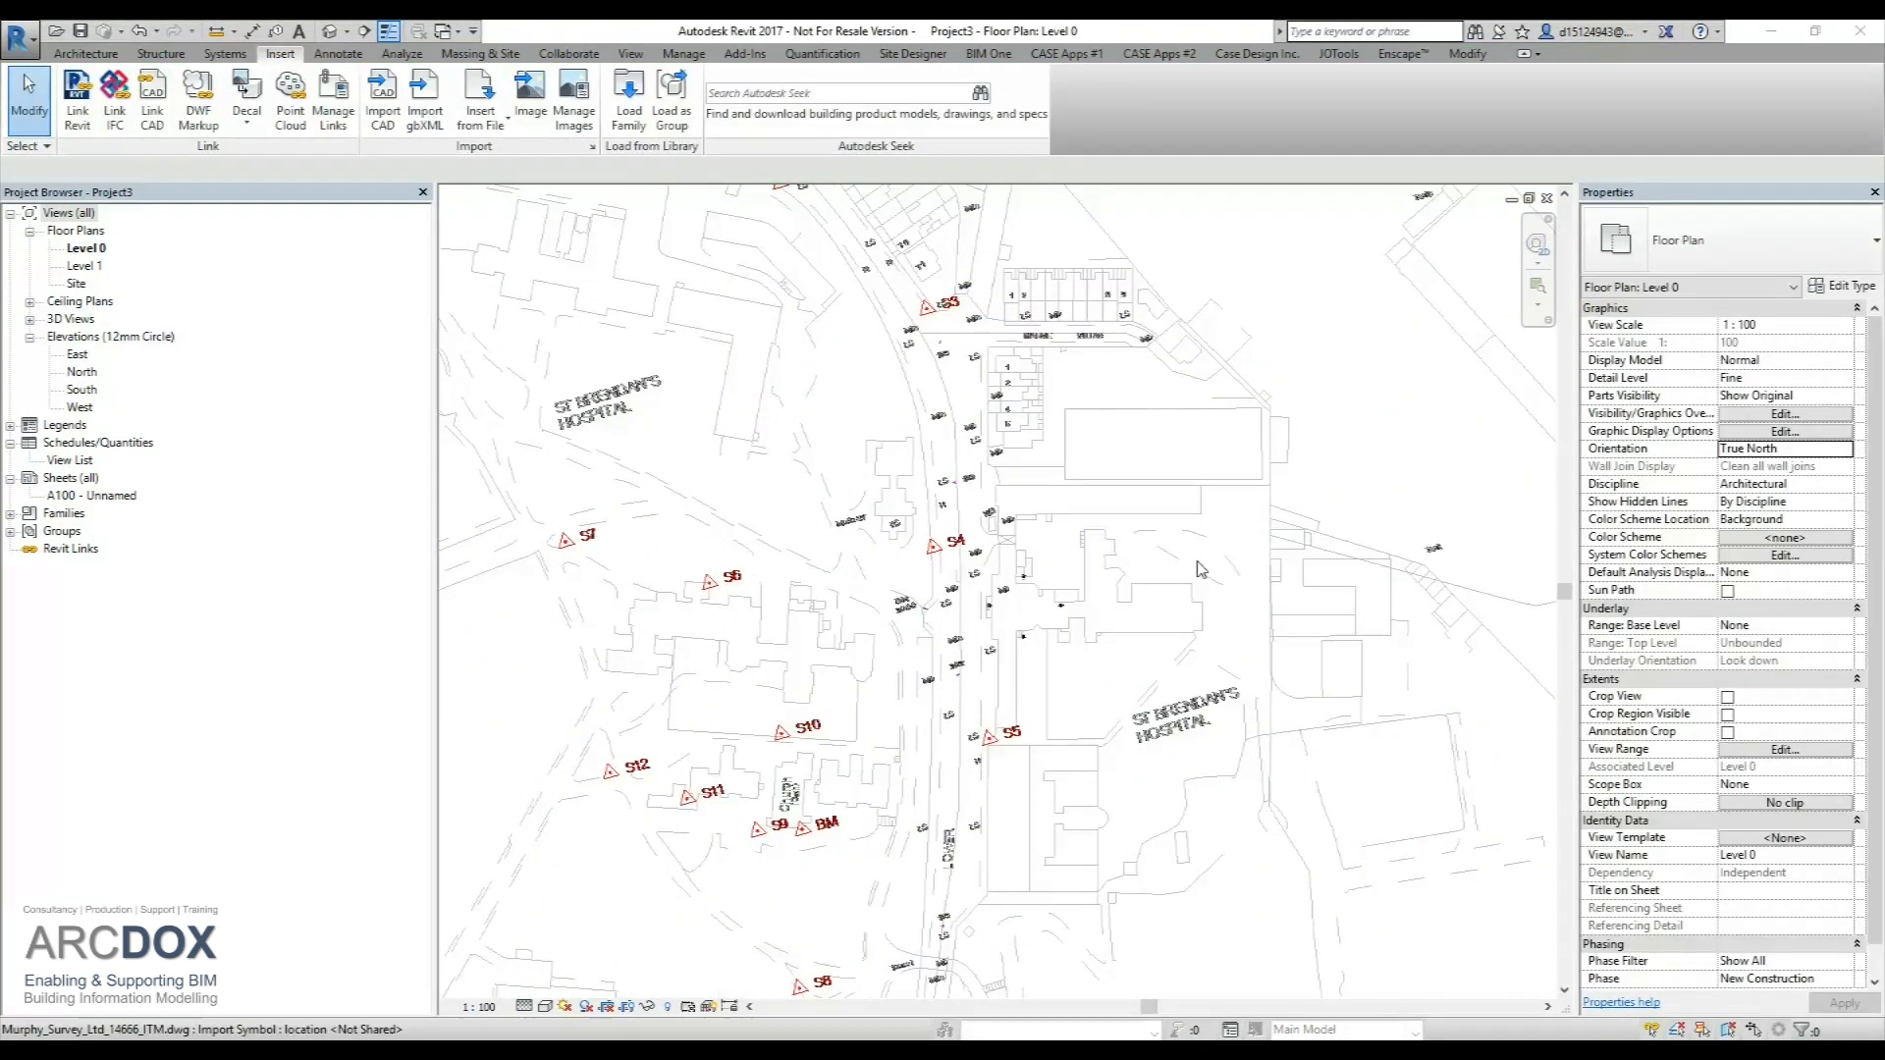
mouse_move(1849, 457)
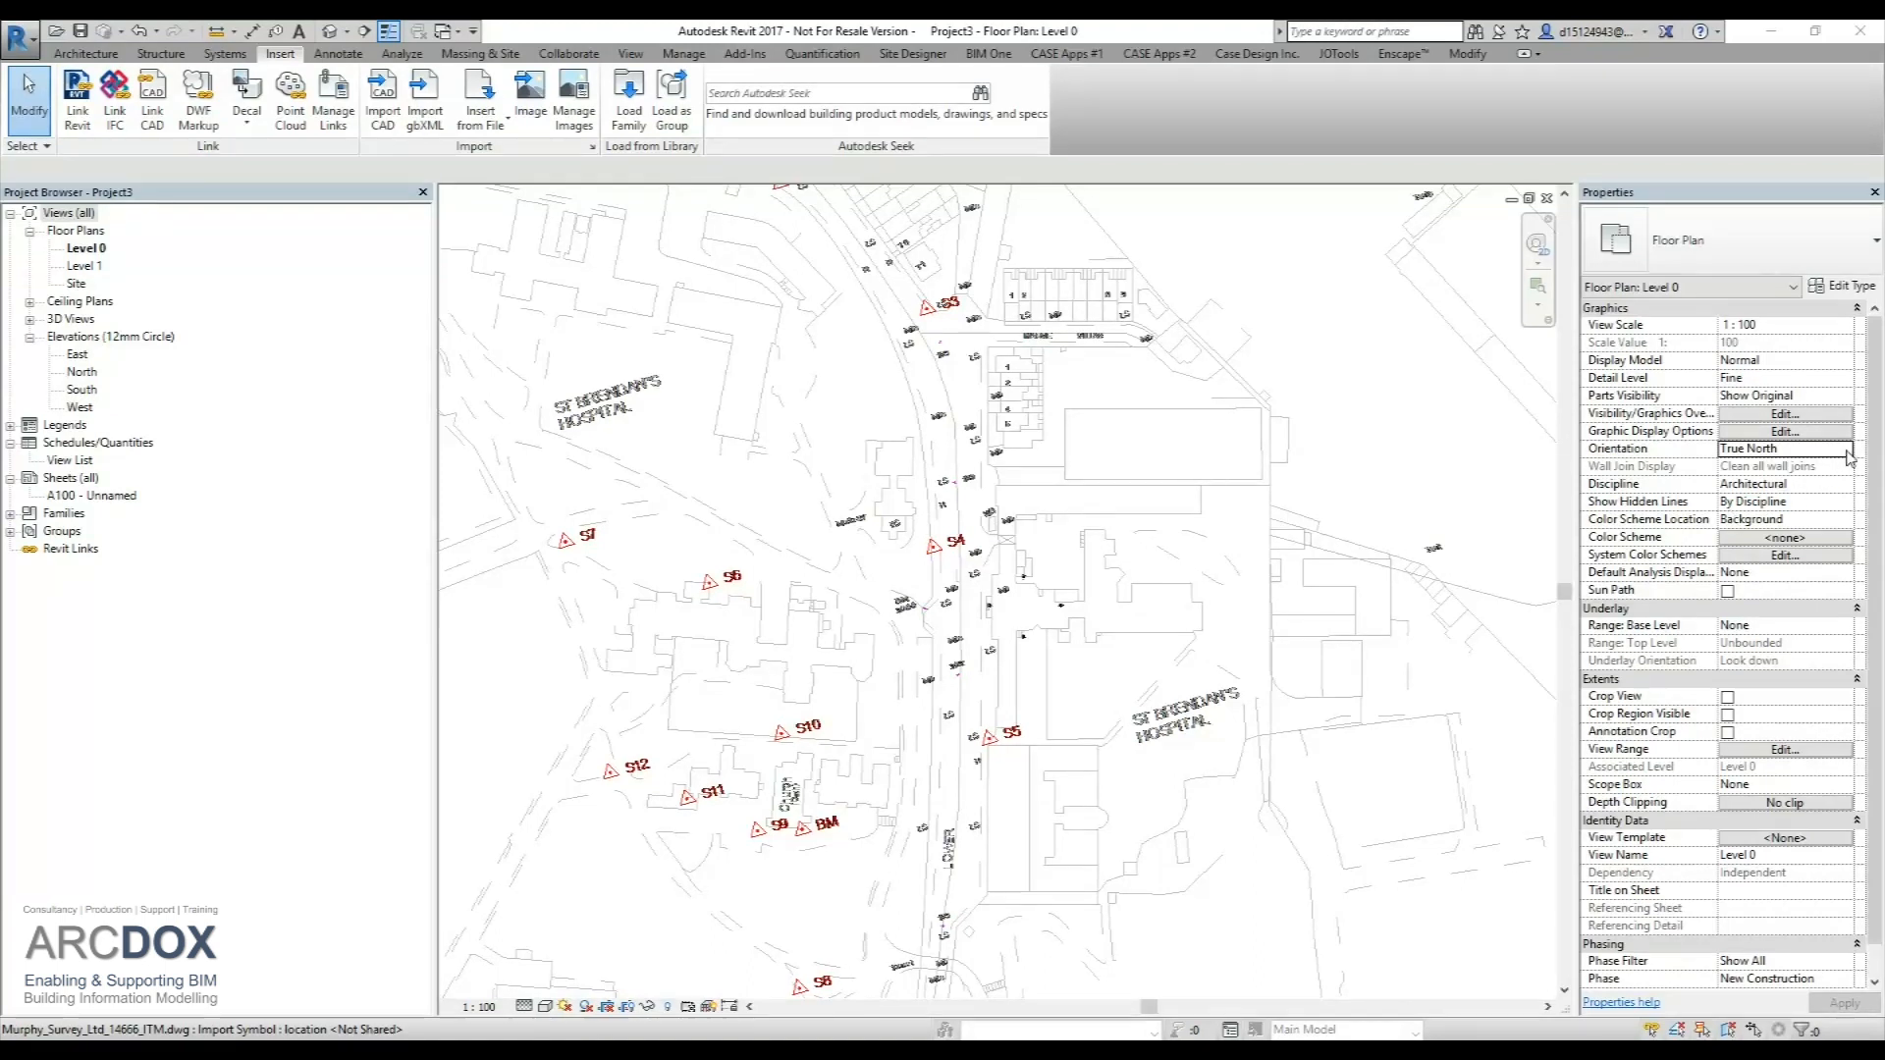
left_click(1784, 447)
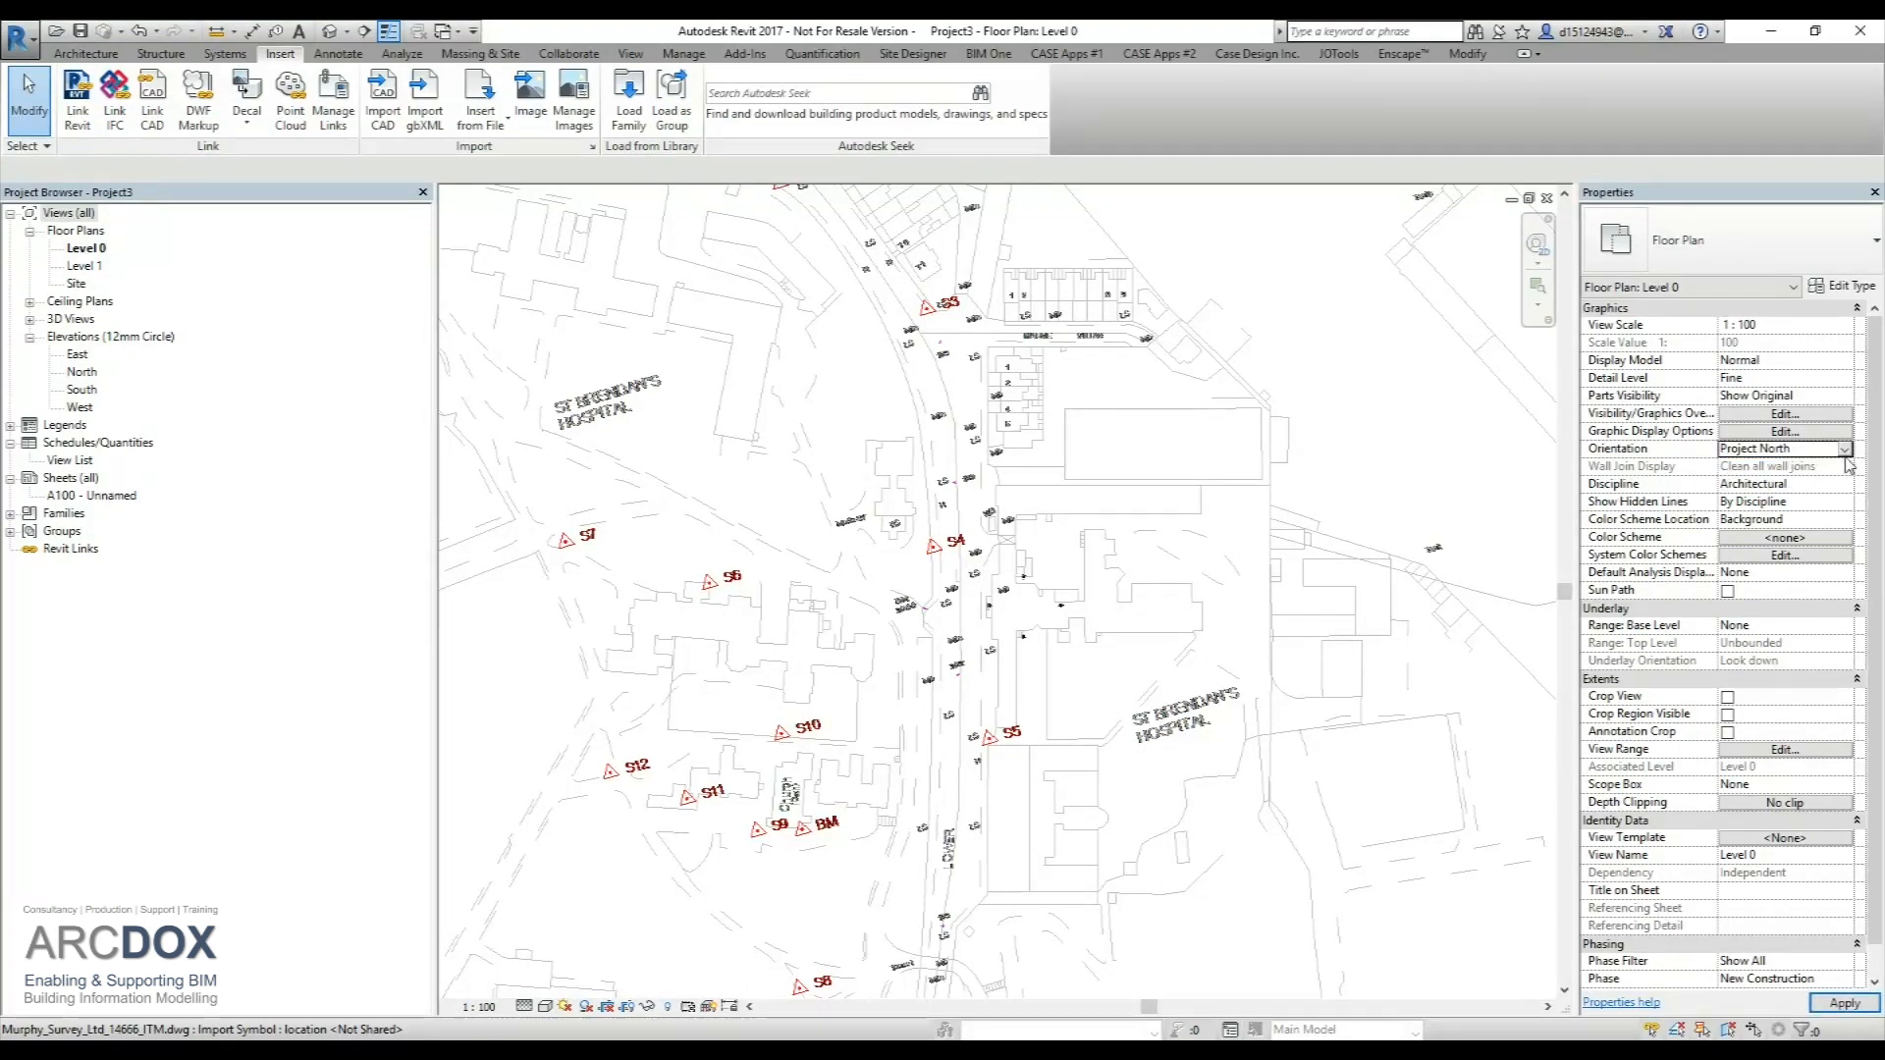
left_click(1843, 448)
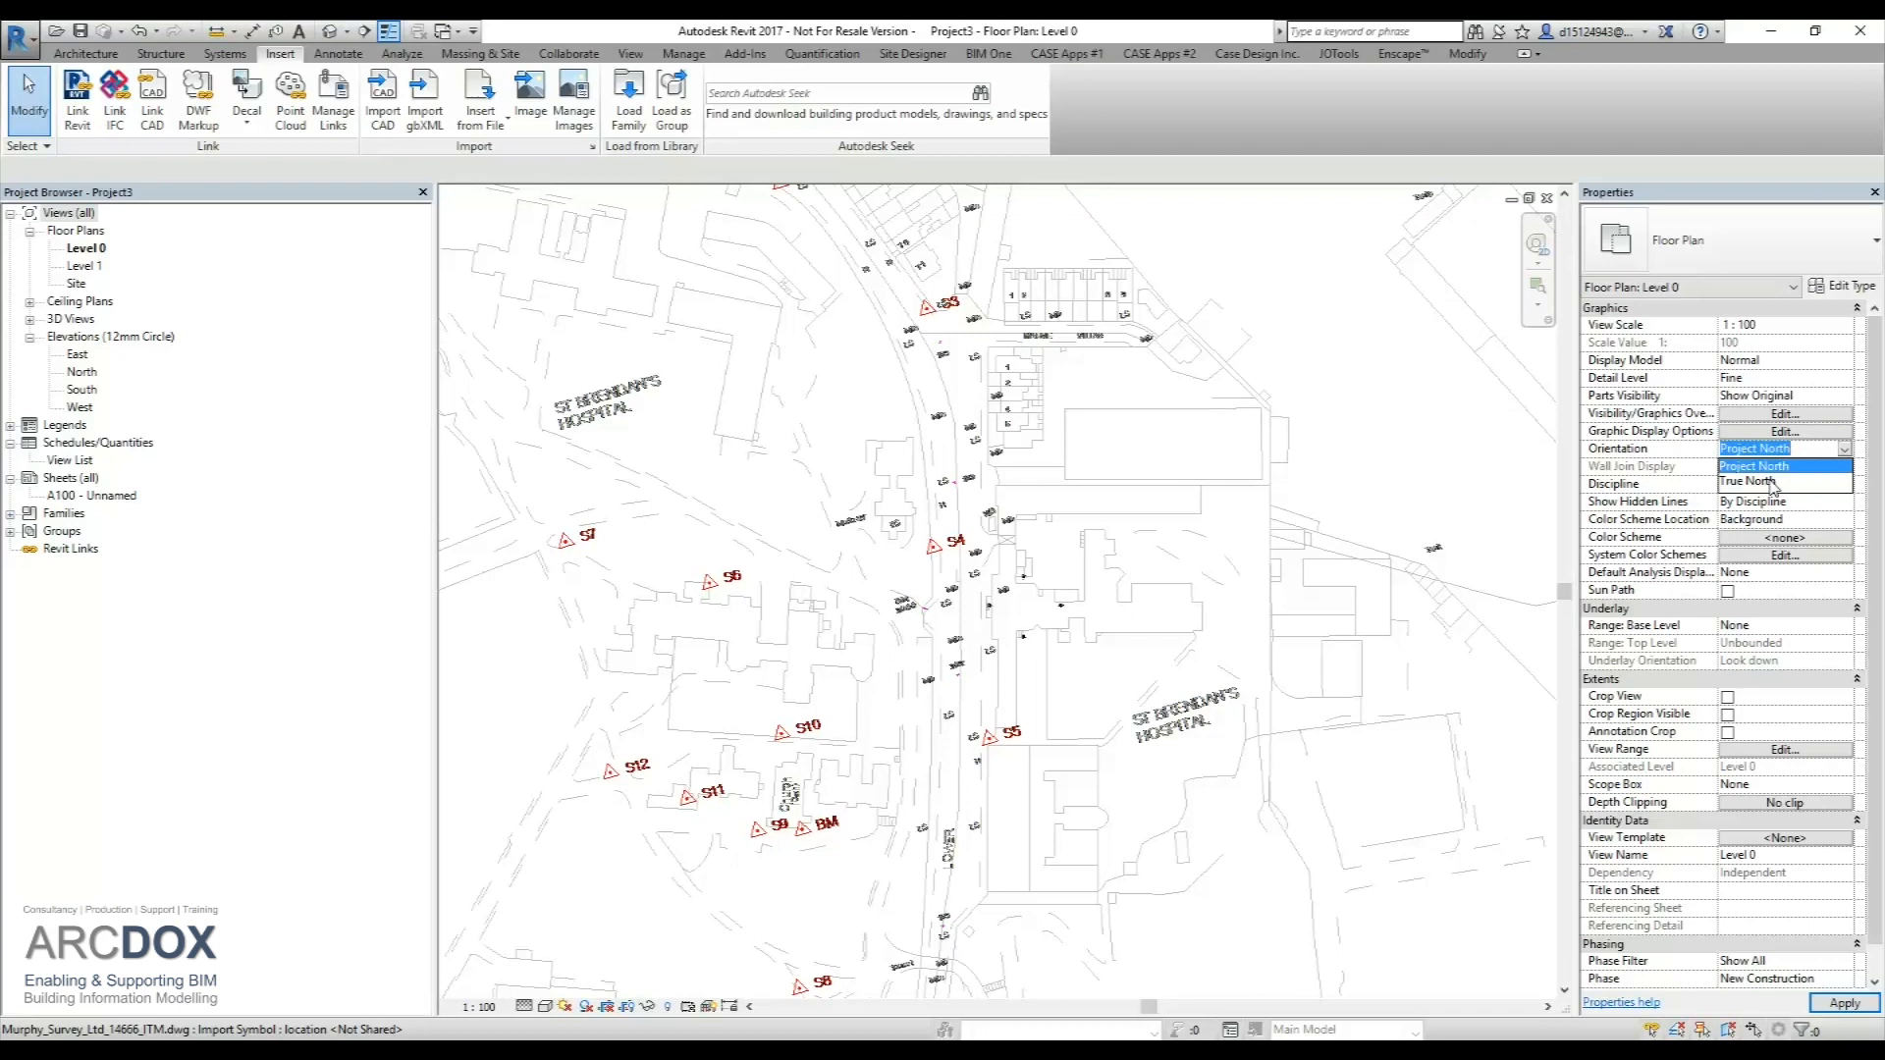
left_click(1755, 466)
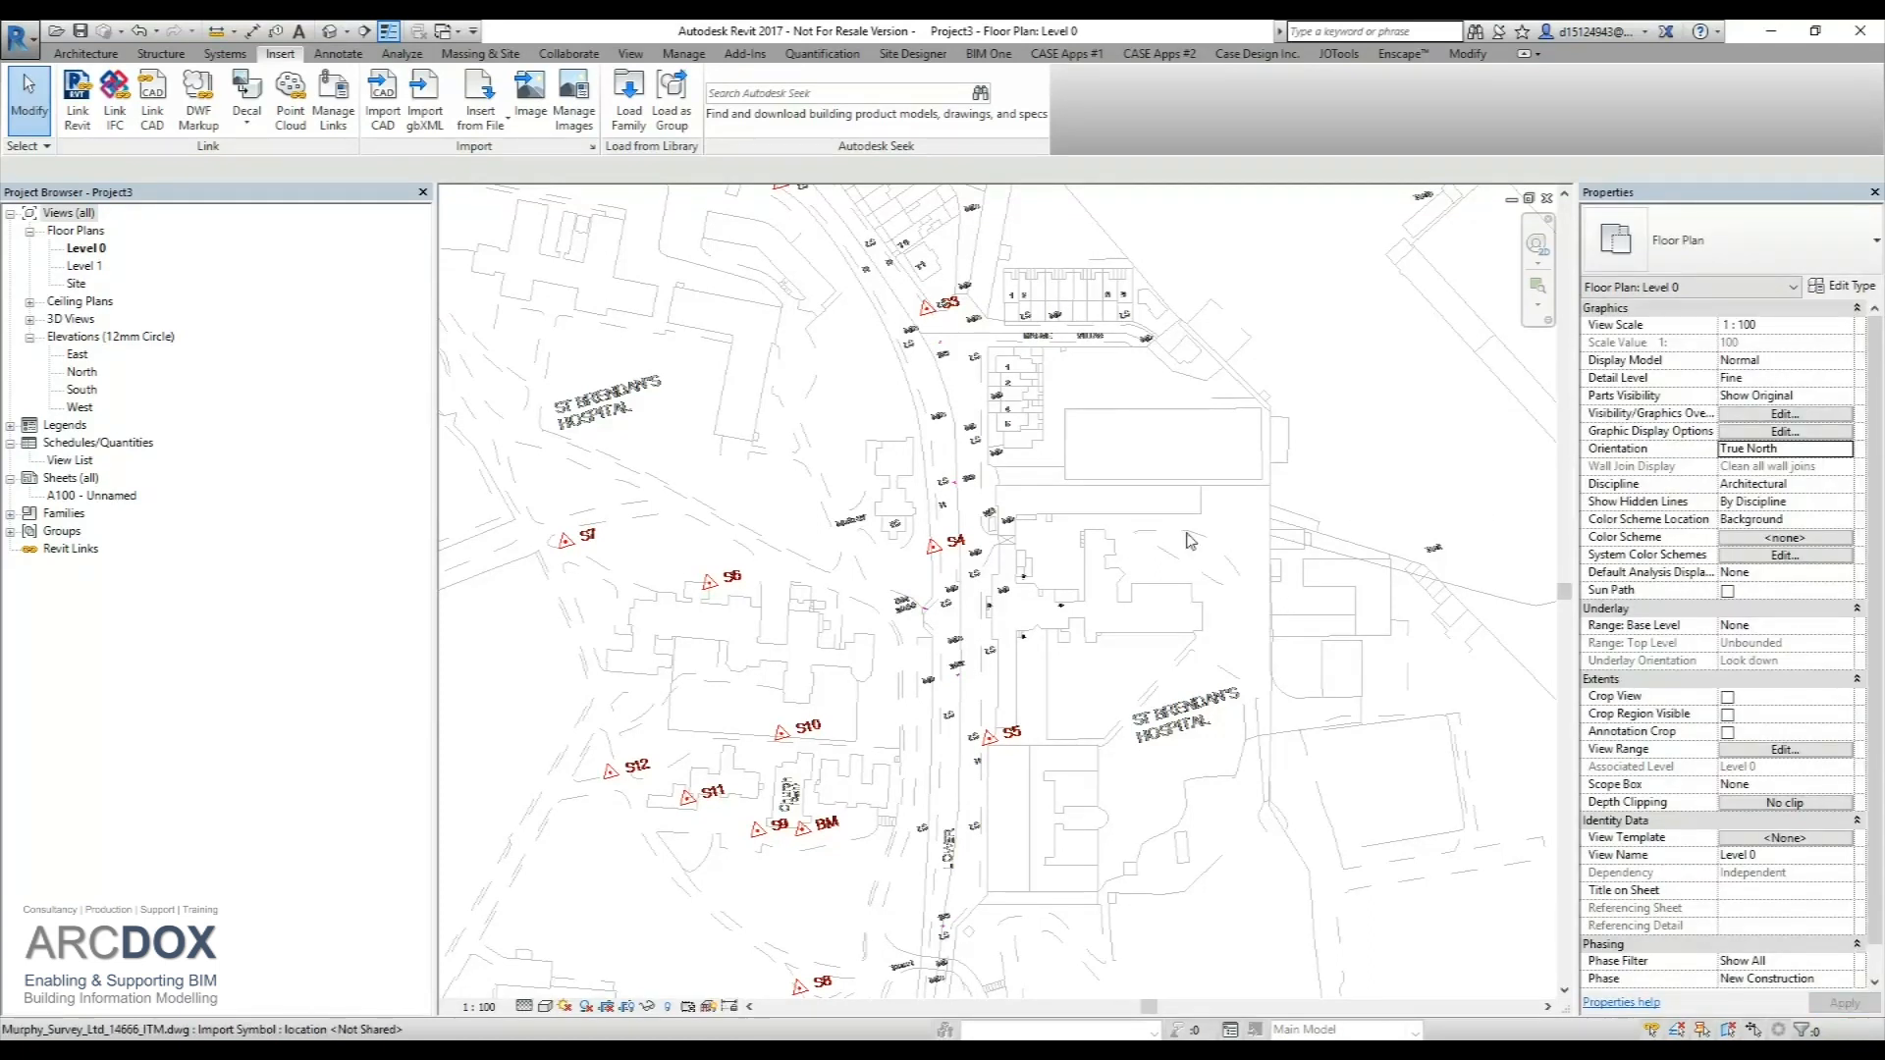
mouse_move(986, 499)
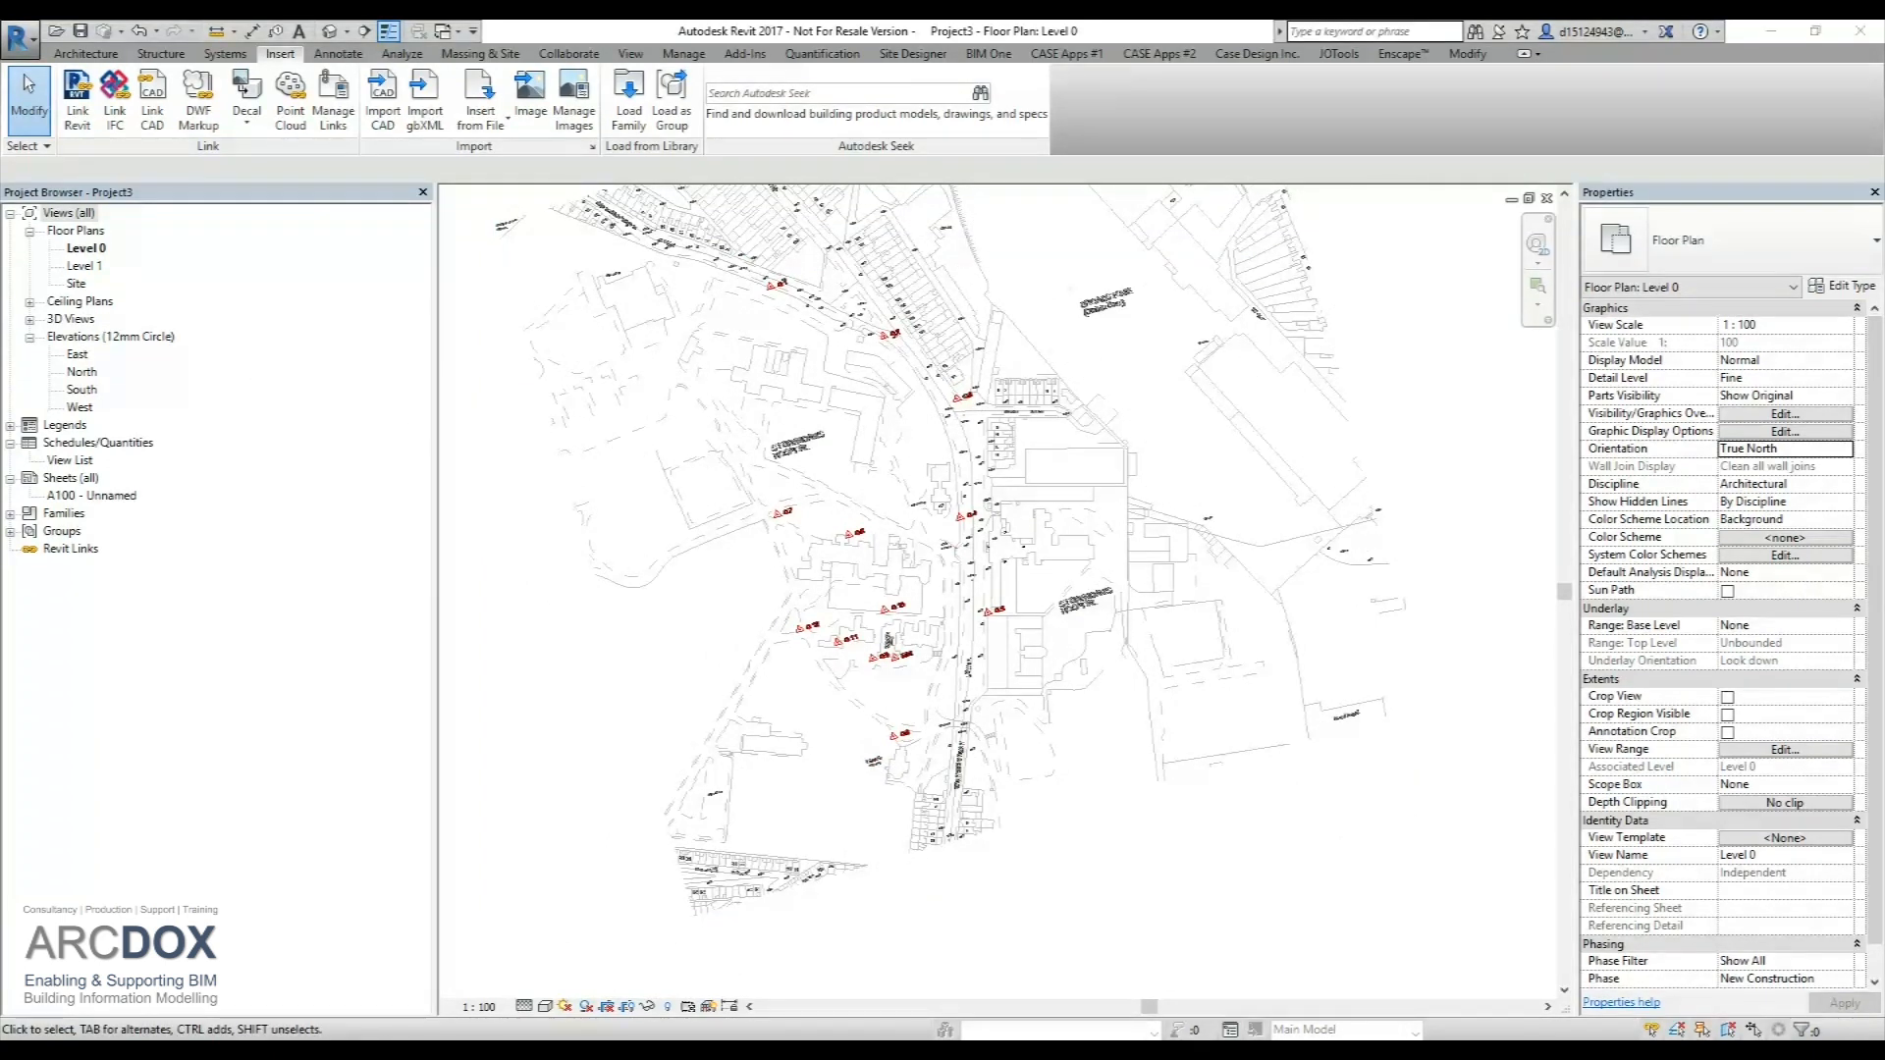
- Acquire coordinates from the linked survey DWG via Manage > Coordinates
left_click(683, 53)
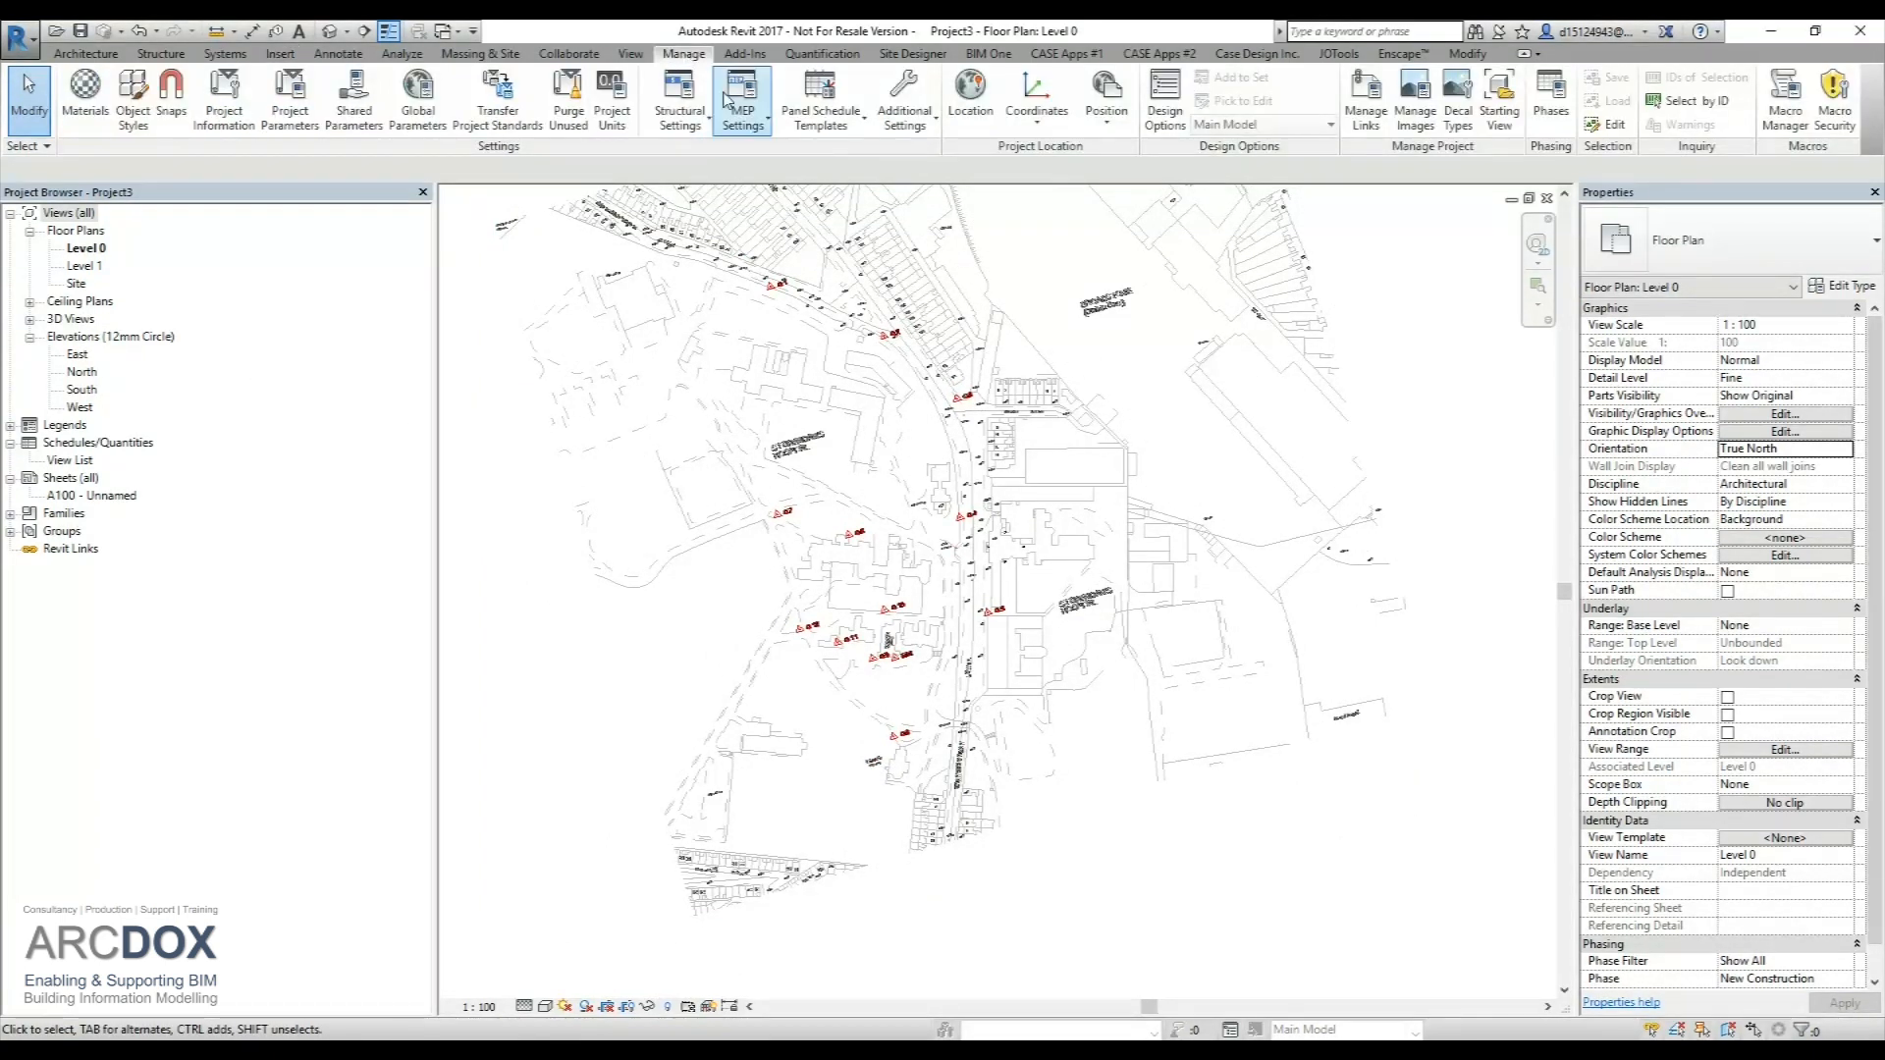
left_click(1037, 98)
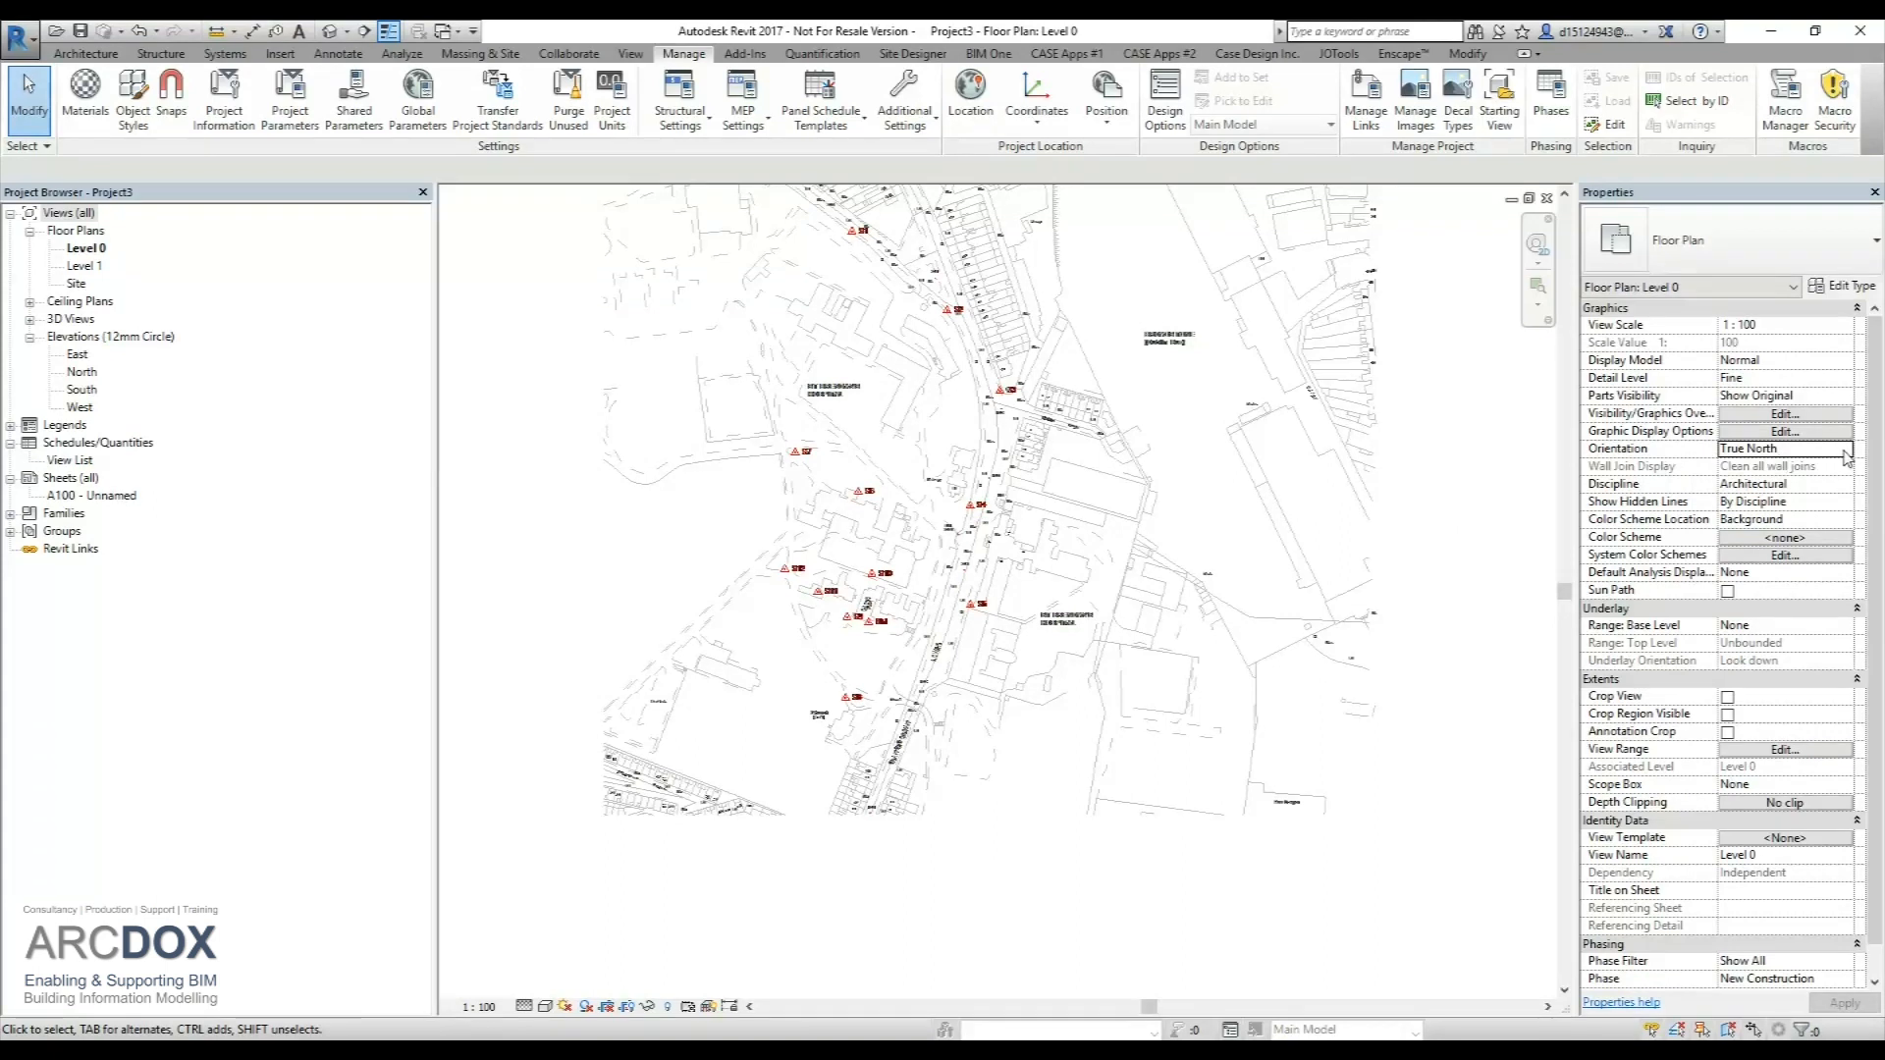
left_click(1785, 448)
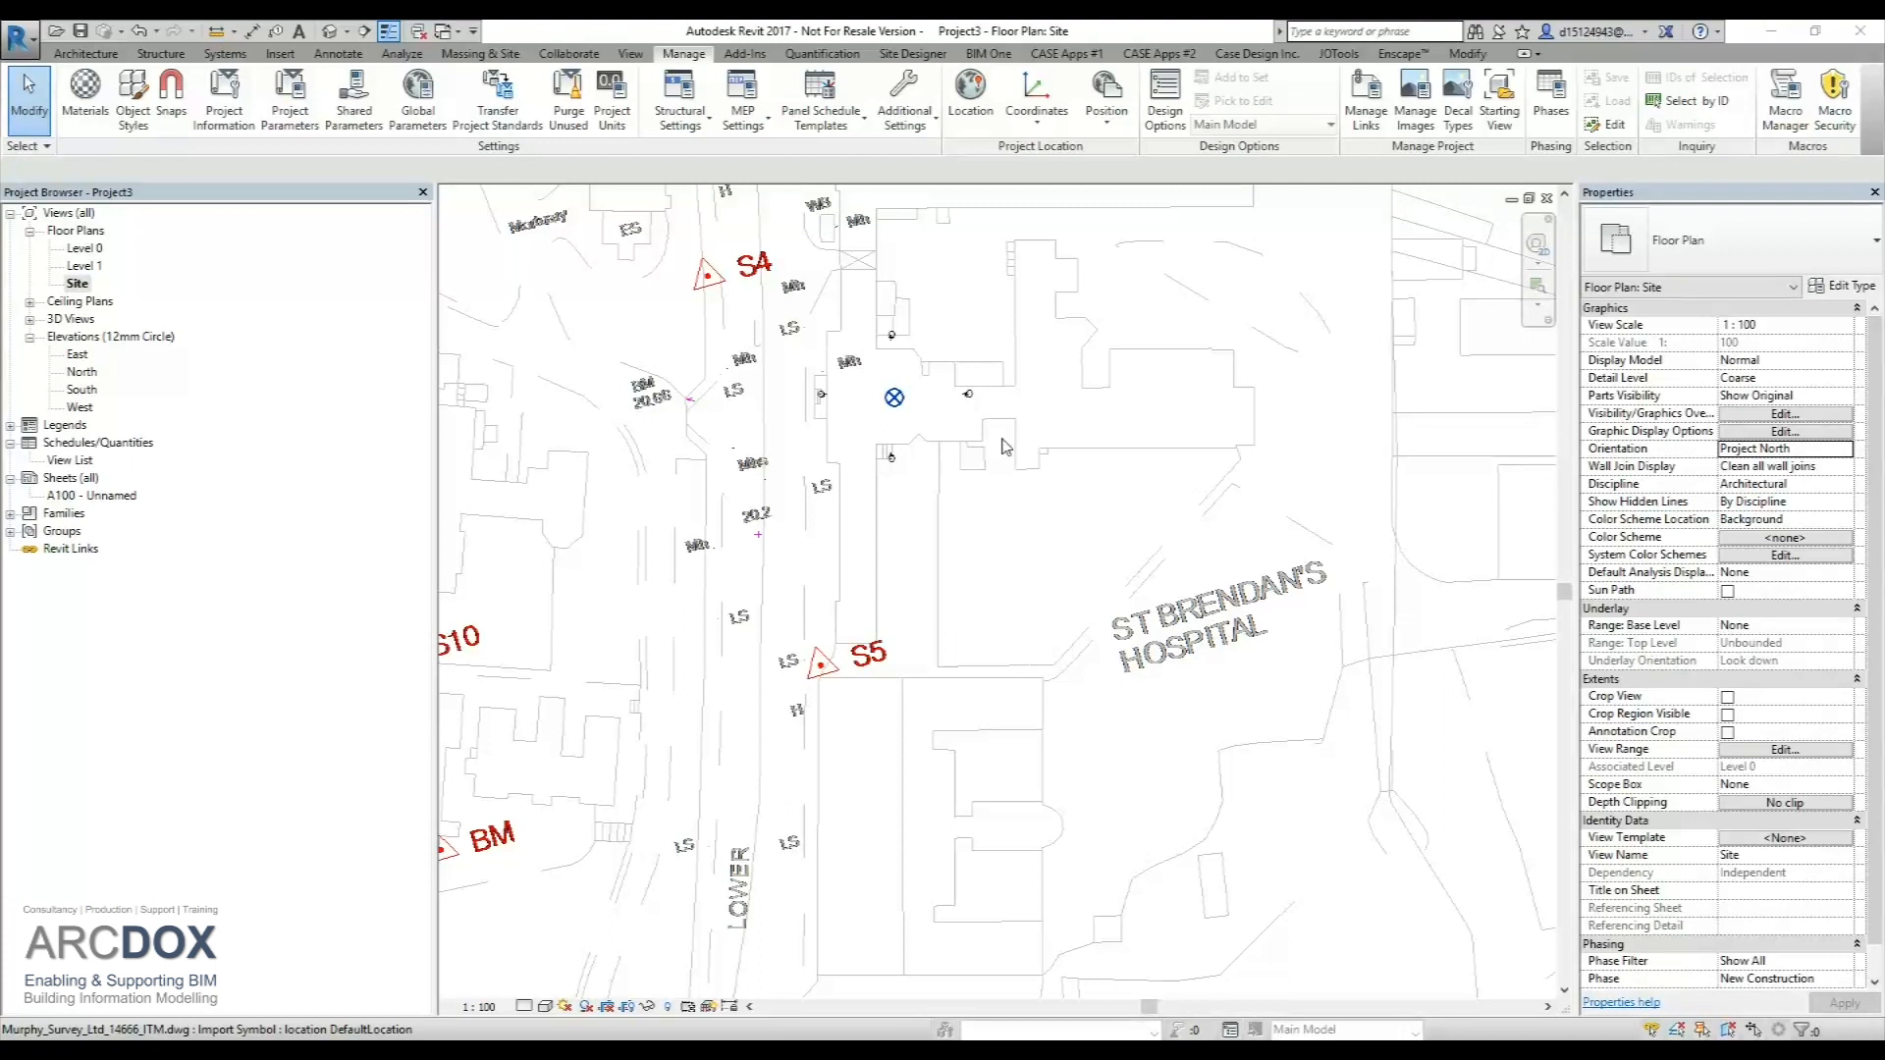
mouse_move(1024, 467)
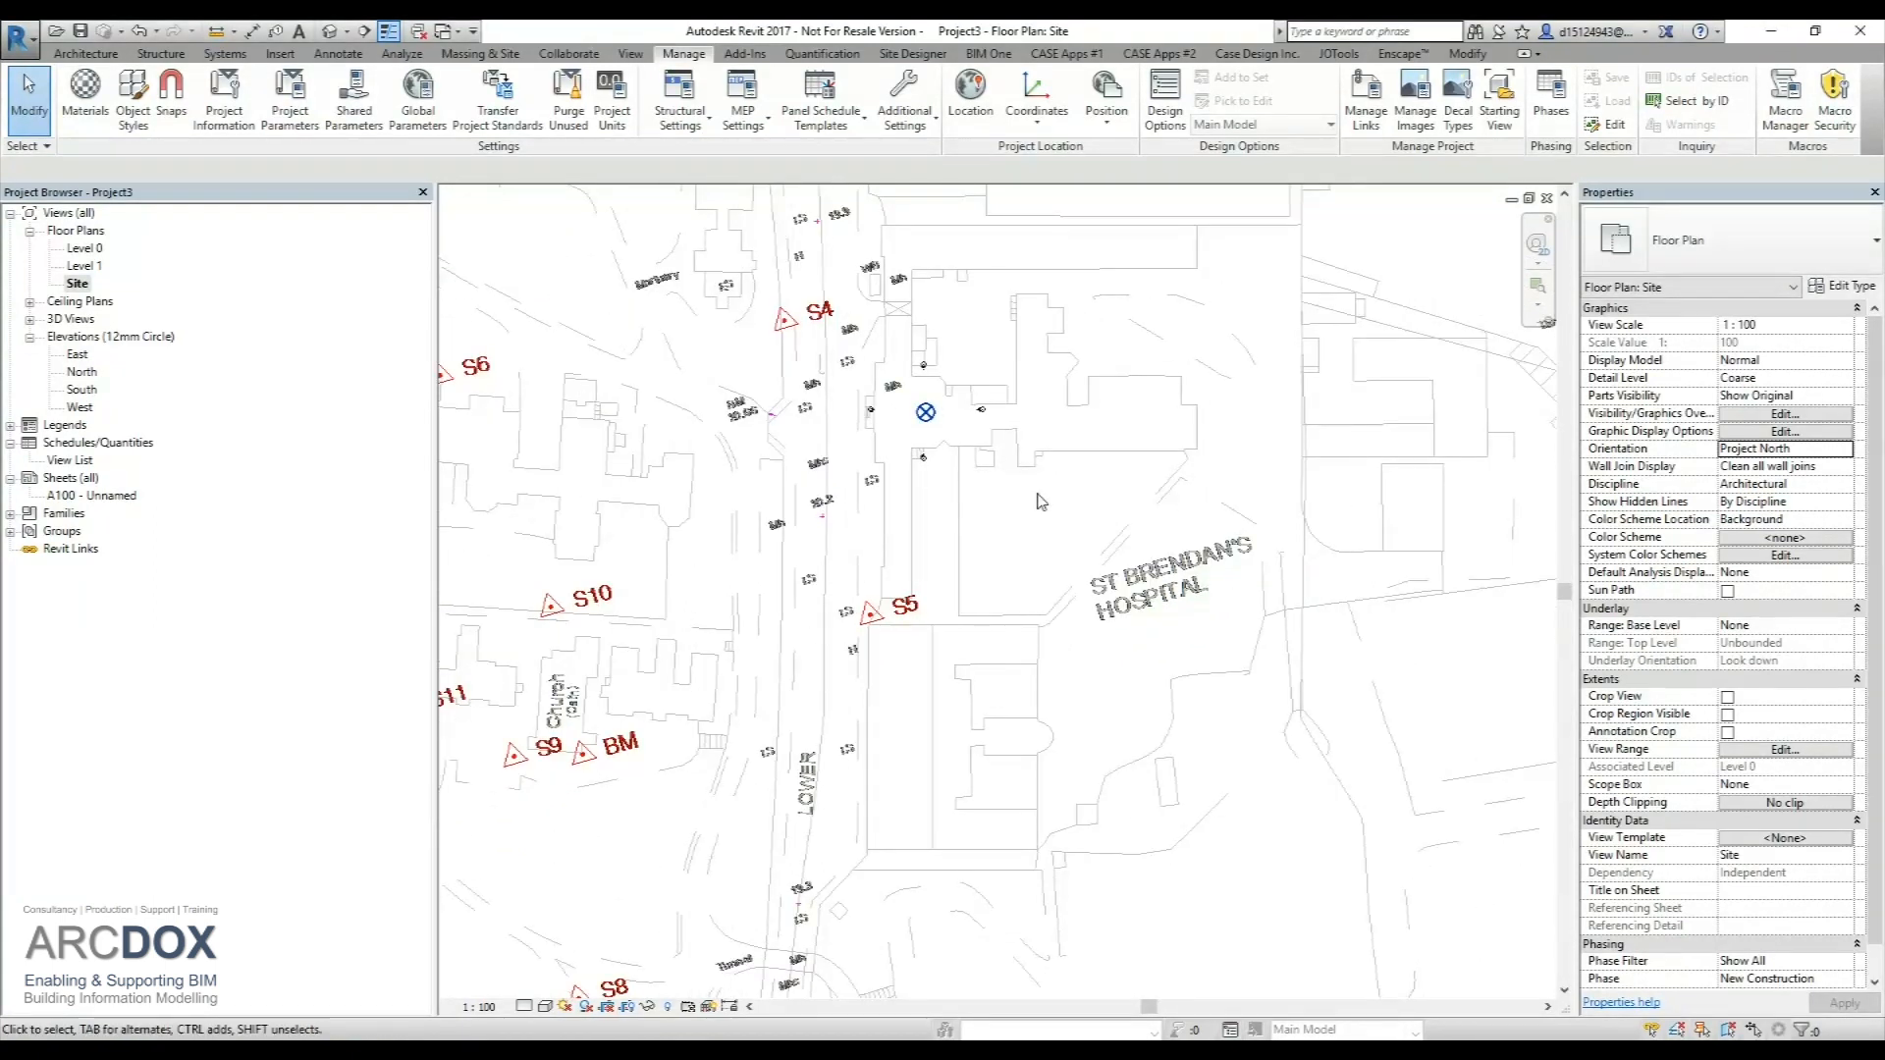
mouse_move(1028, 504)
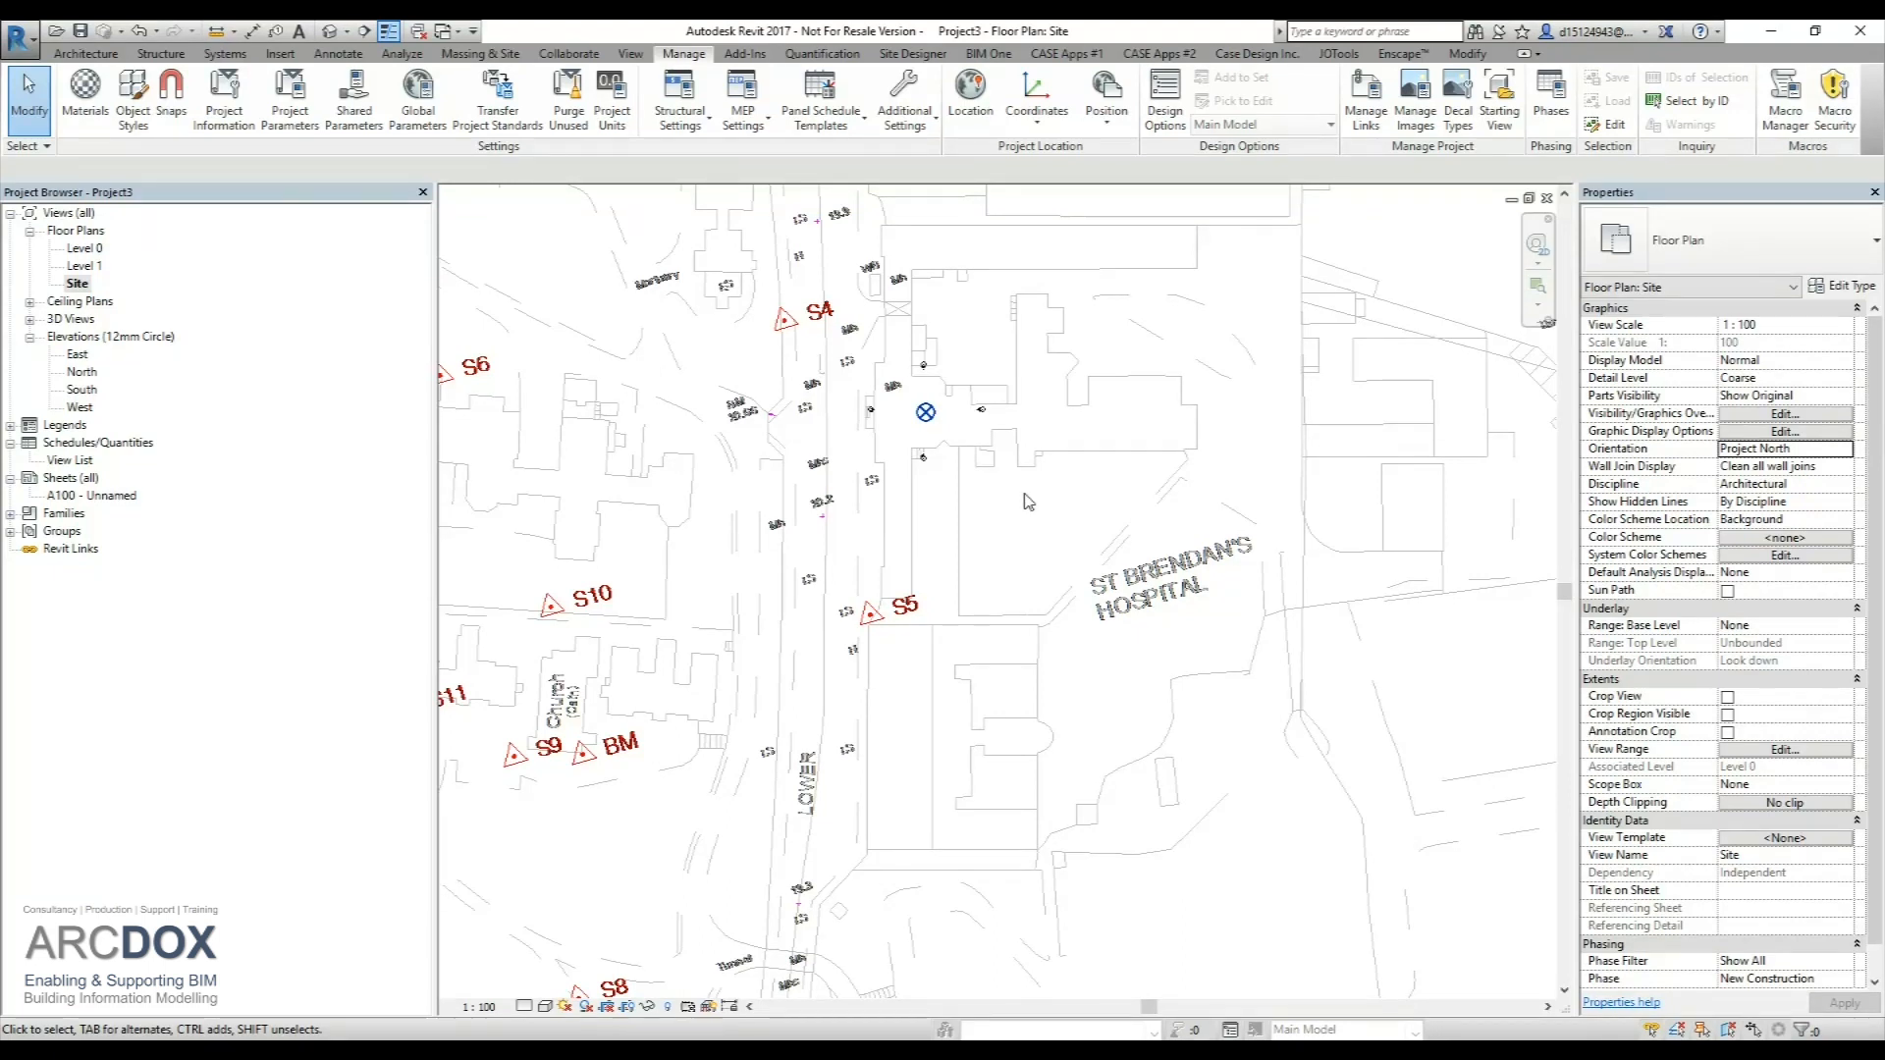
mouse_move(937, 466)
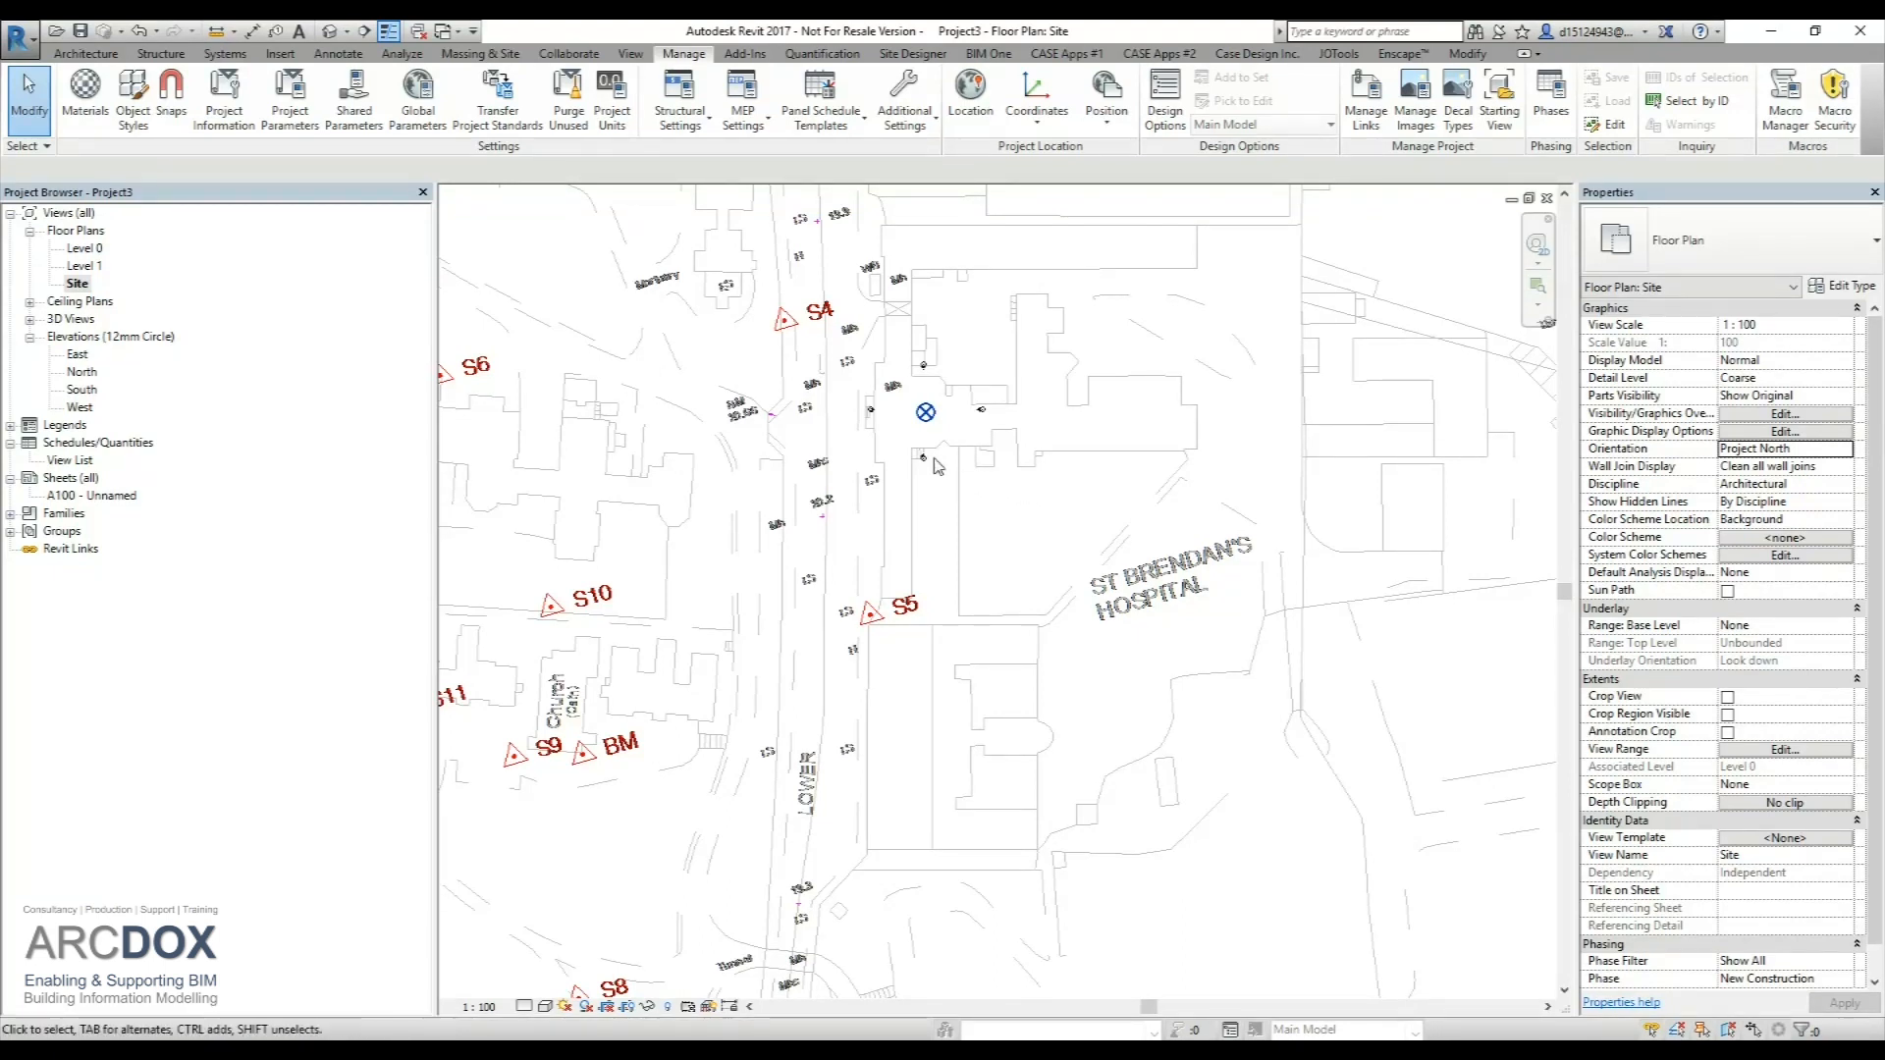
- Select the Project Base Point in the Site plan to move it toward S5
left_click(926, 412)
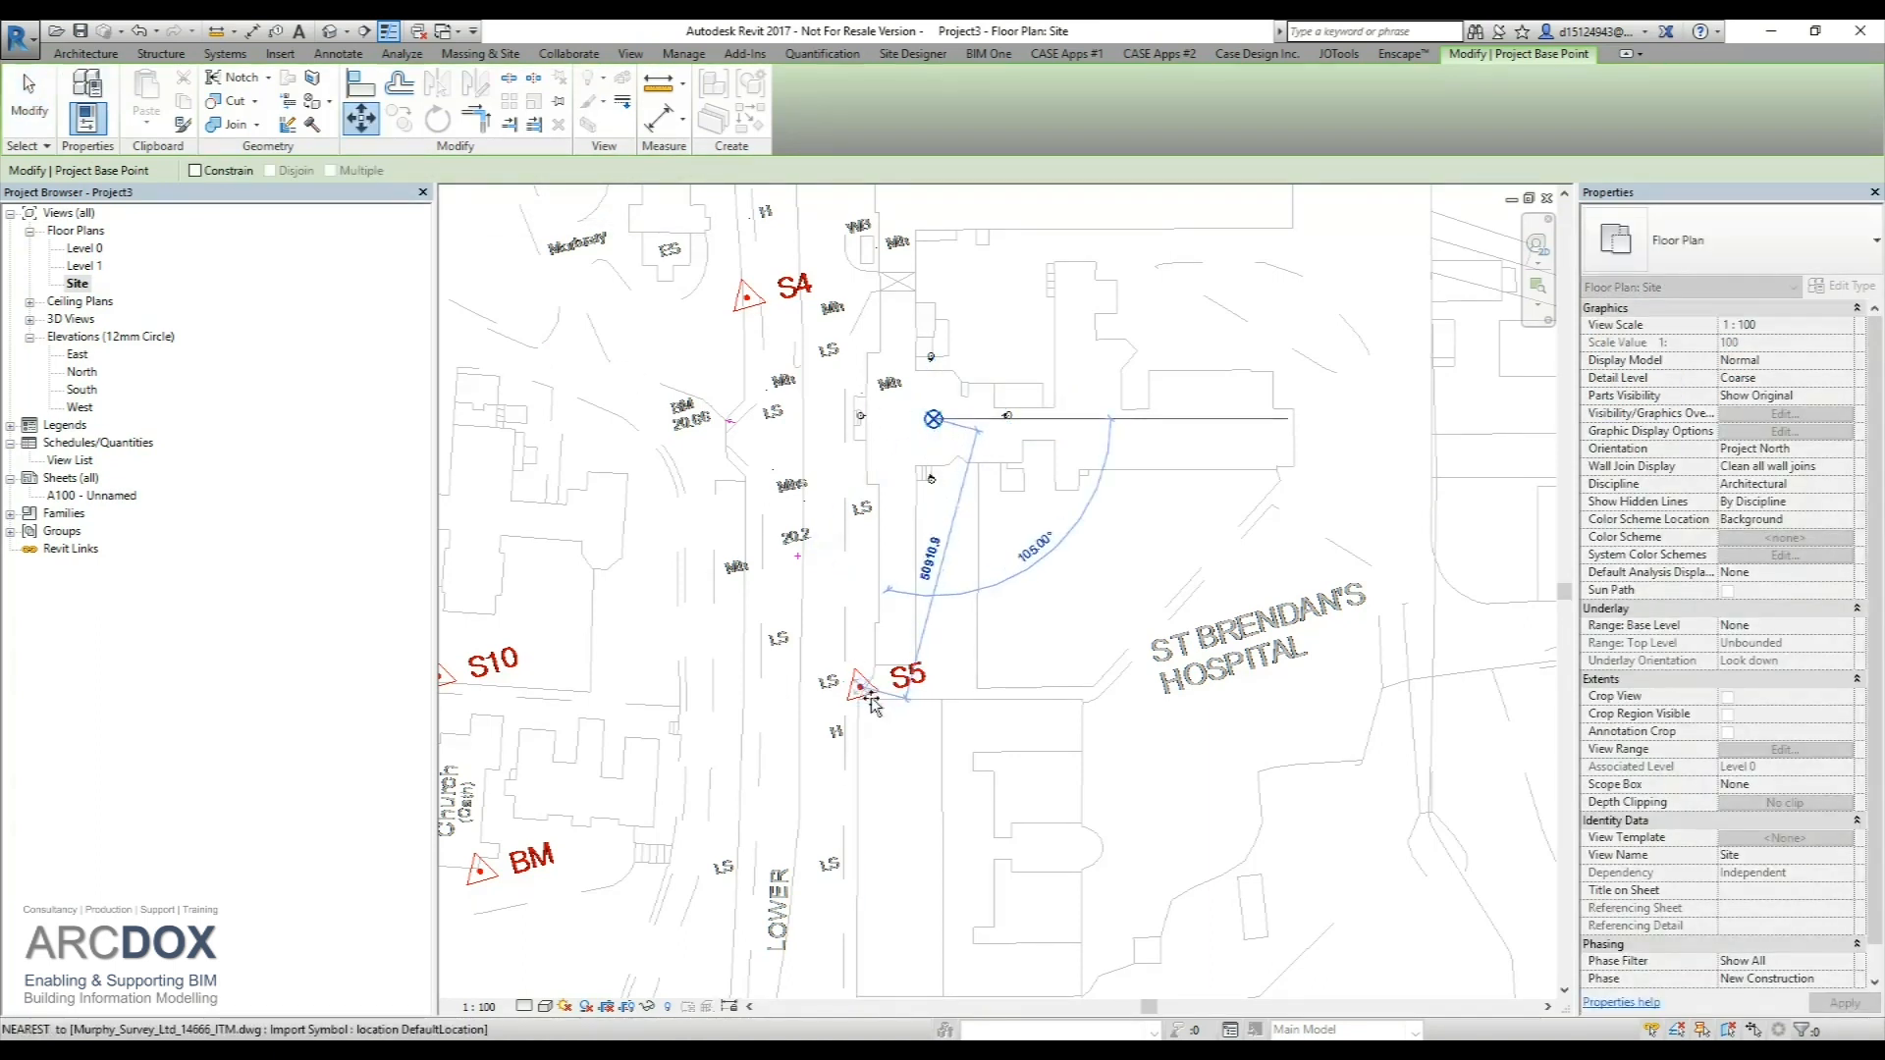
- Zoom to S5, drop the project base point on it and toggle its clip
scroll("up", 3)
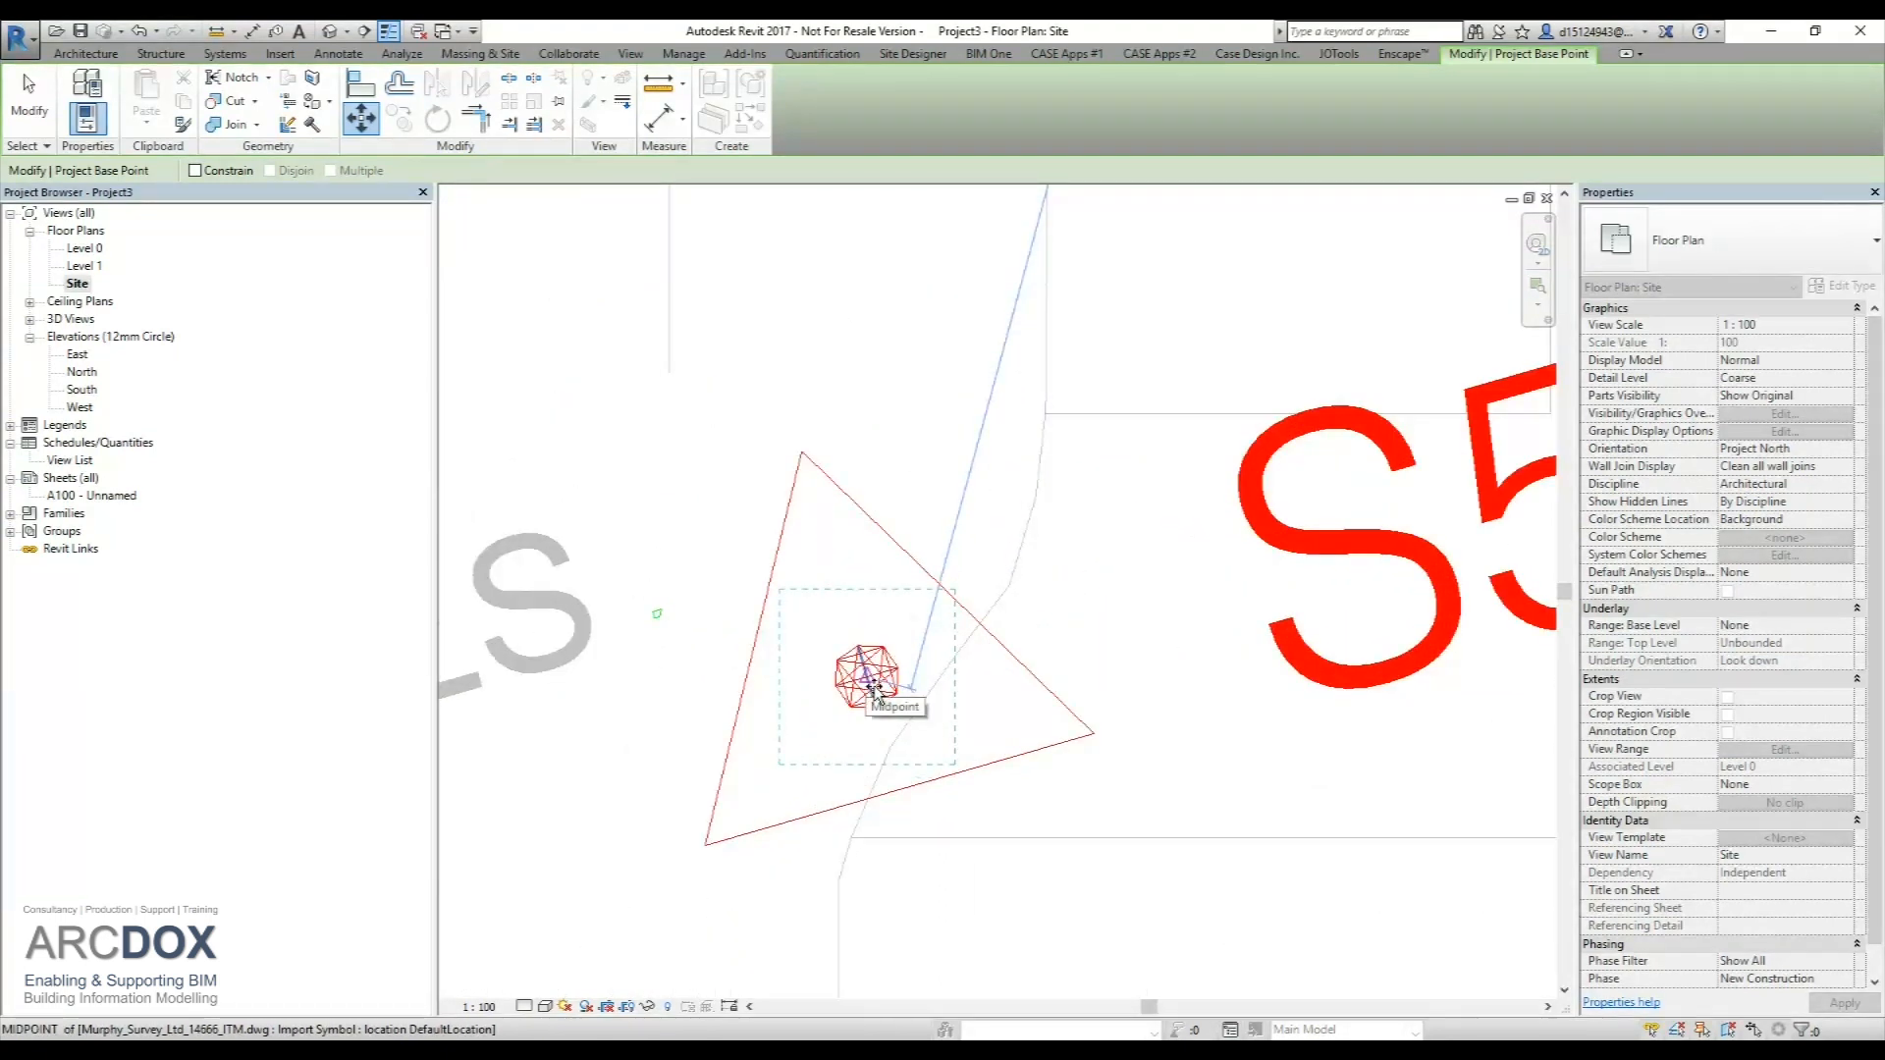
left_click(863, 674)
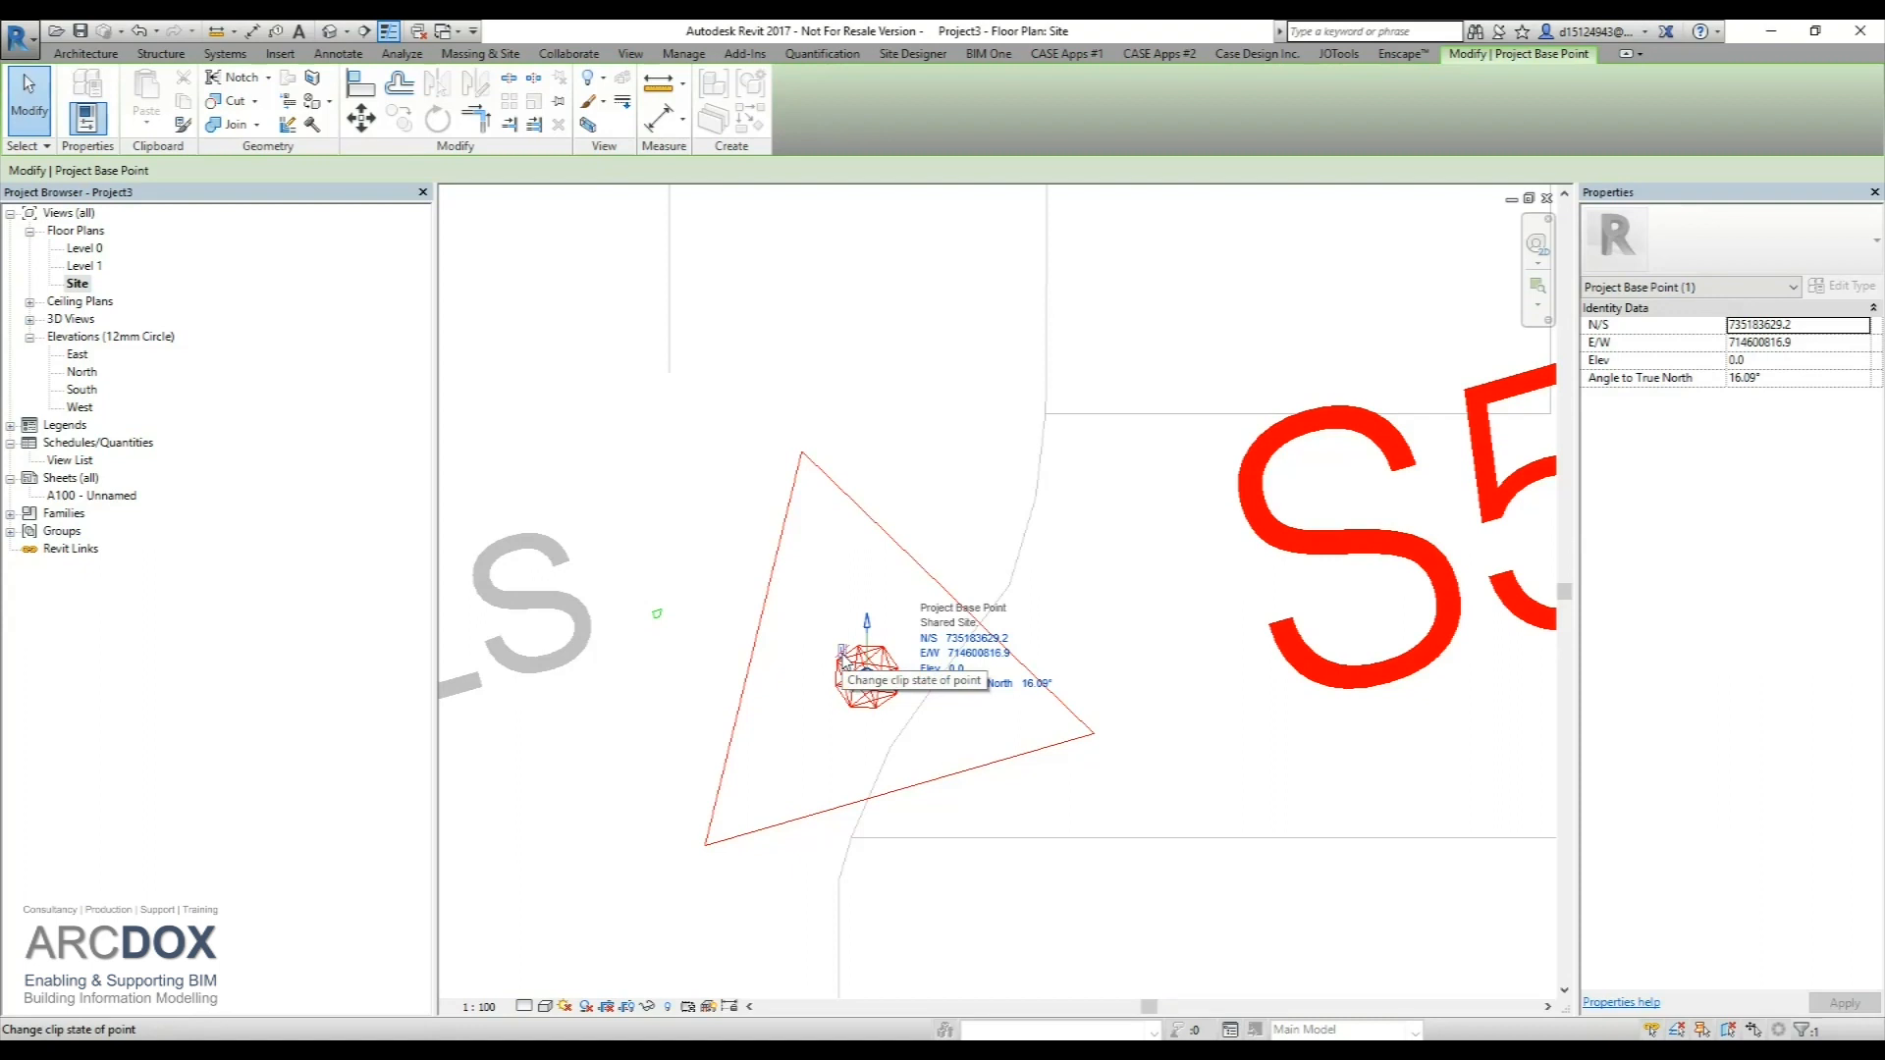
left_click(852, 652)
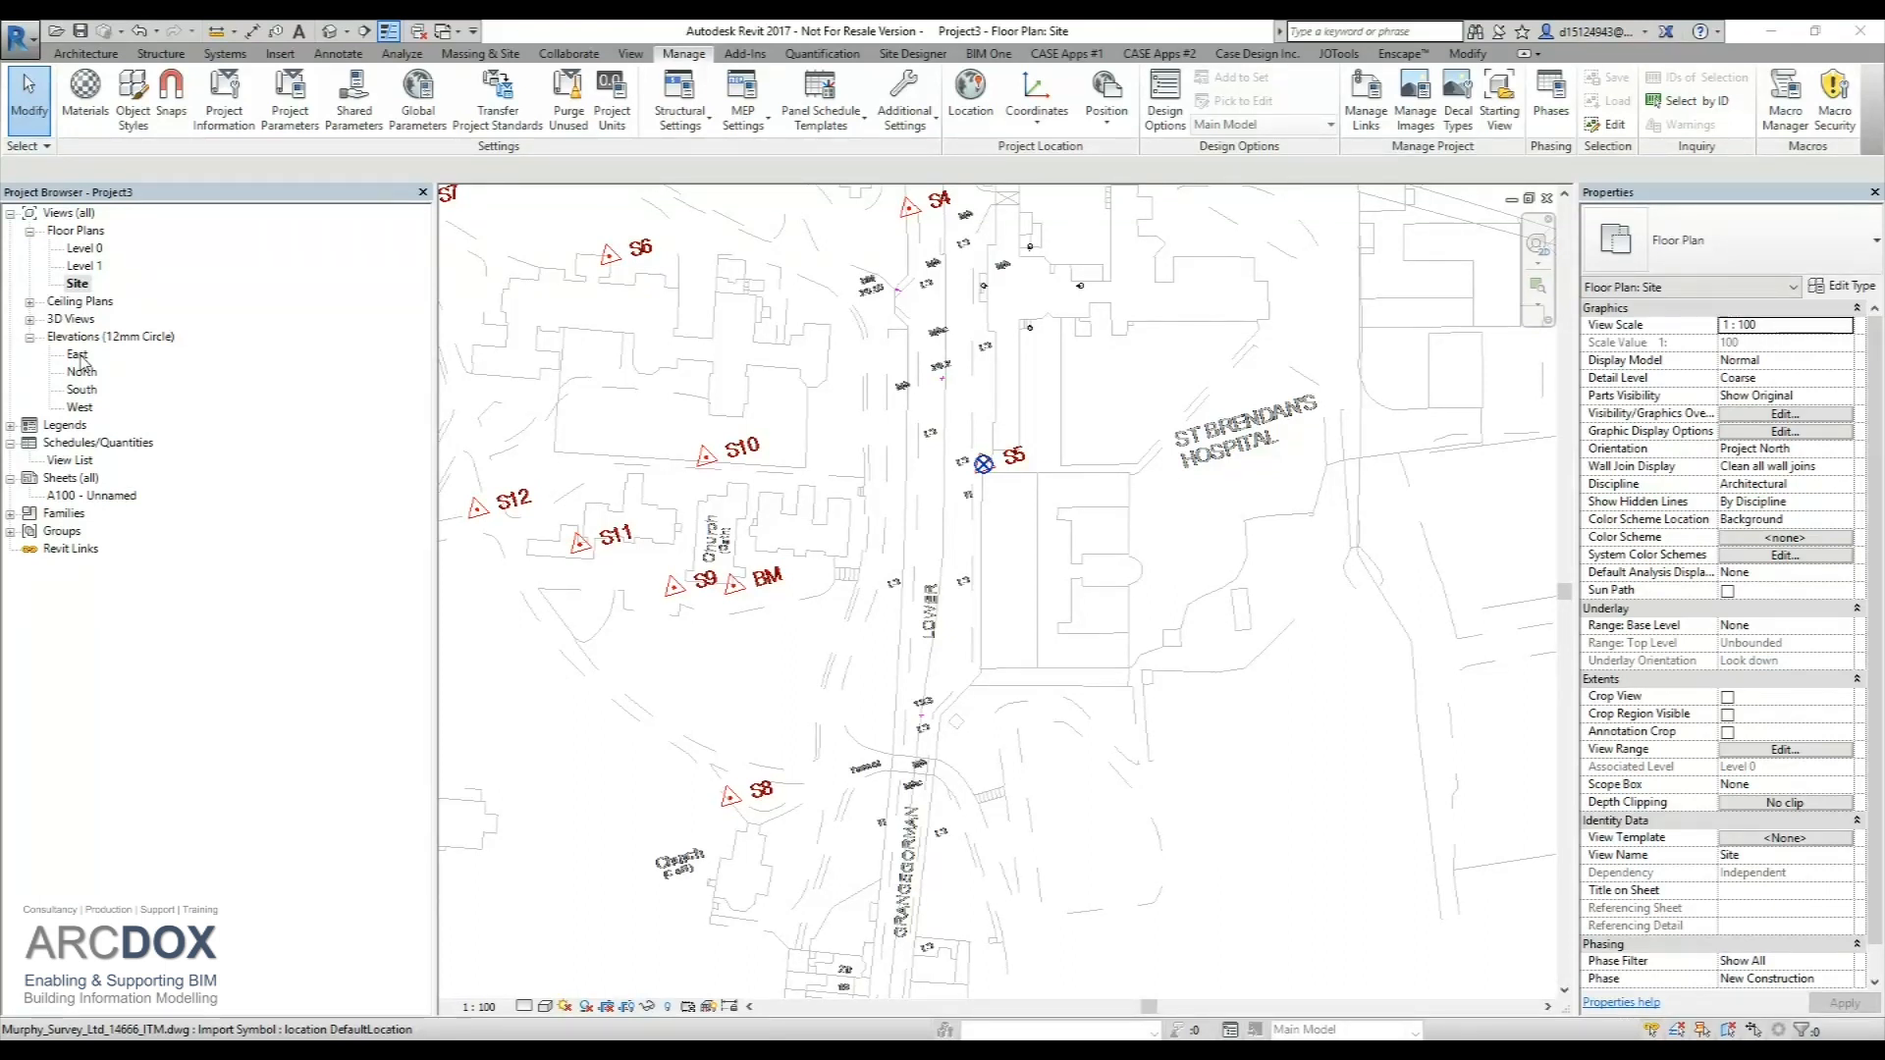
- Open the East elevation and zoom to fit the level lines
double_click(76, 353)
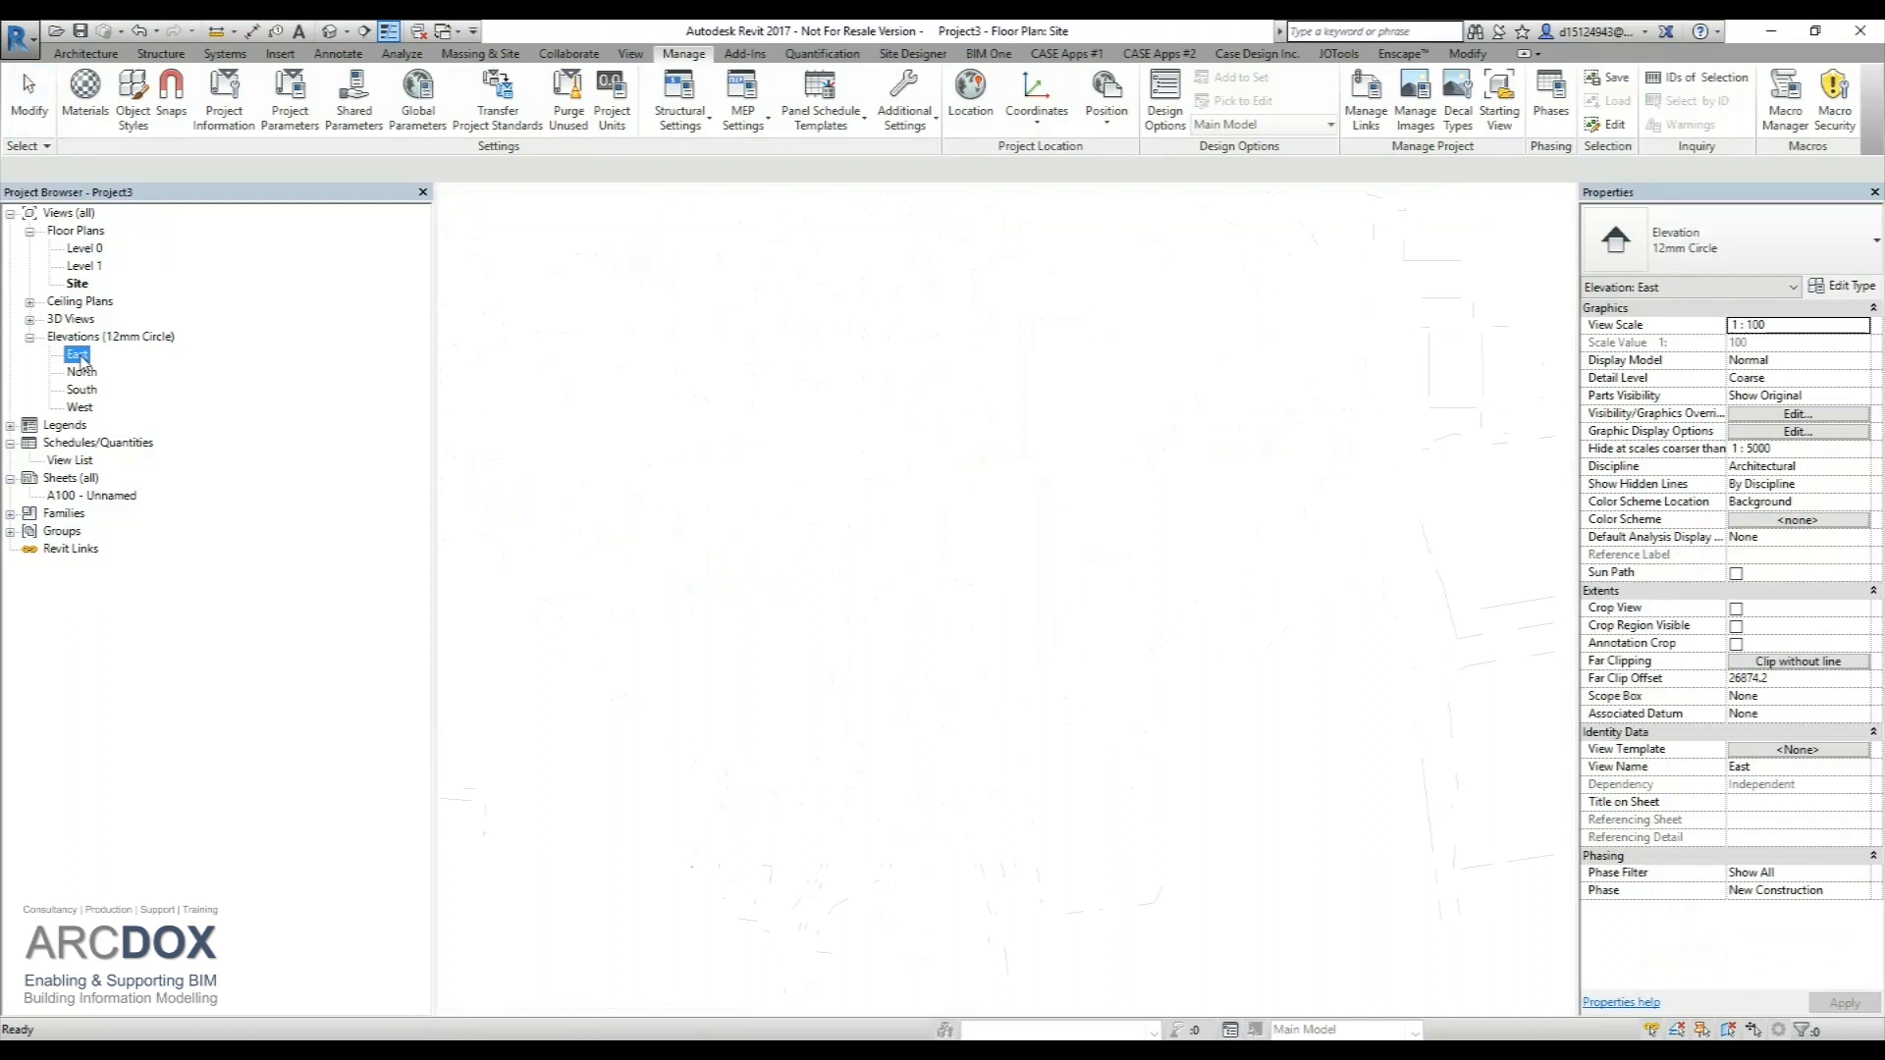
double_click(76, 354)
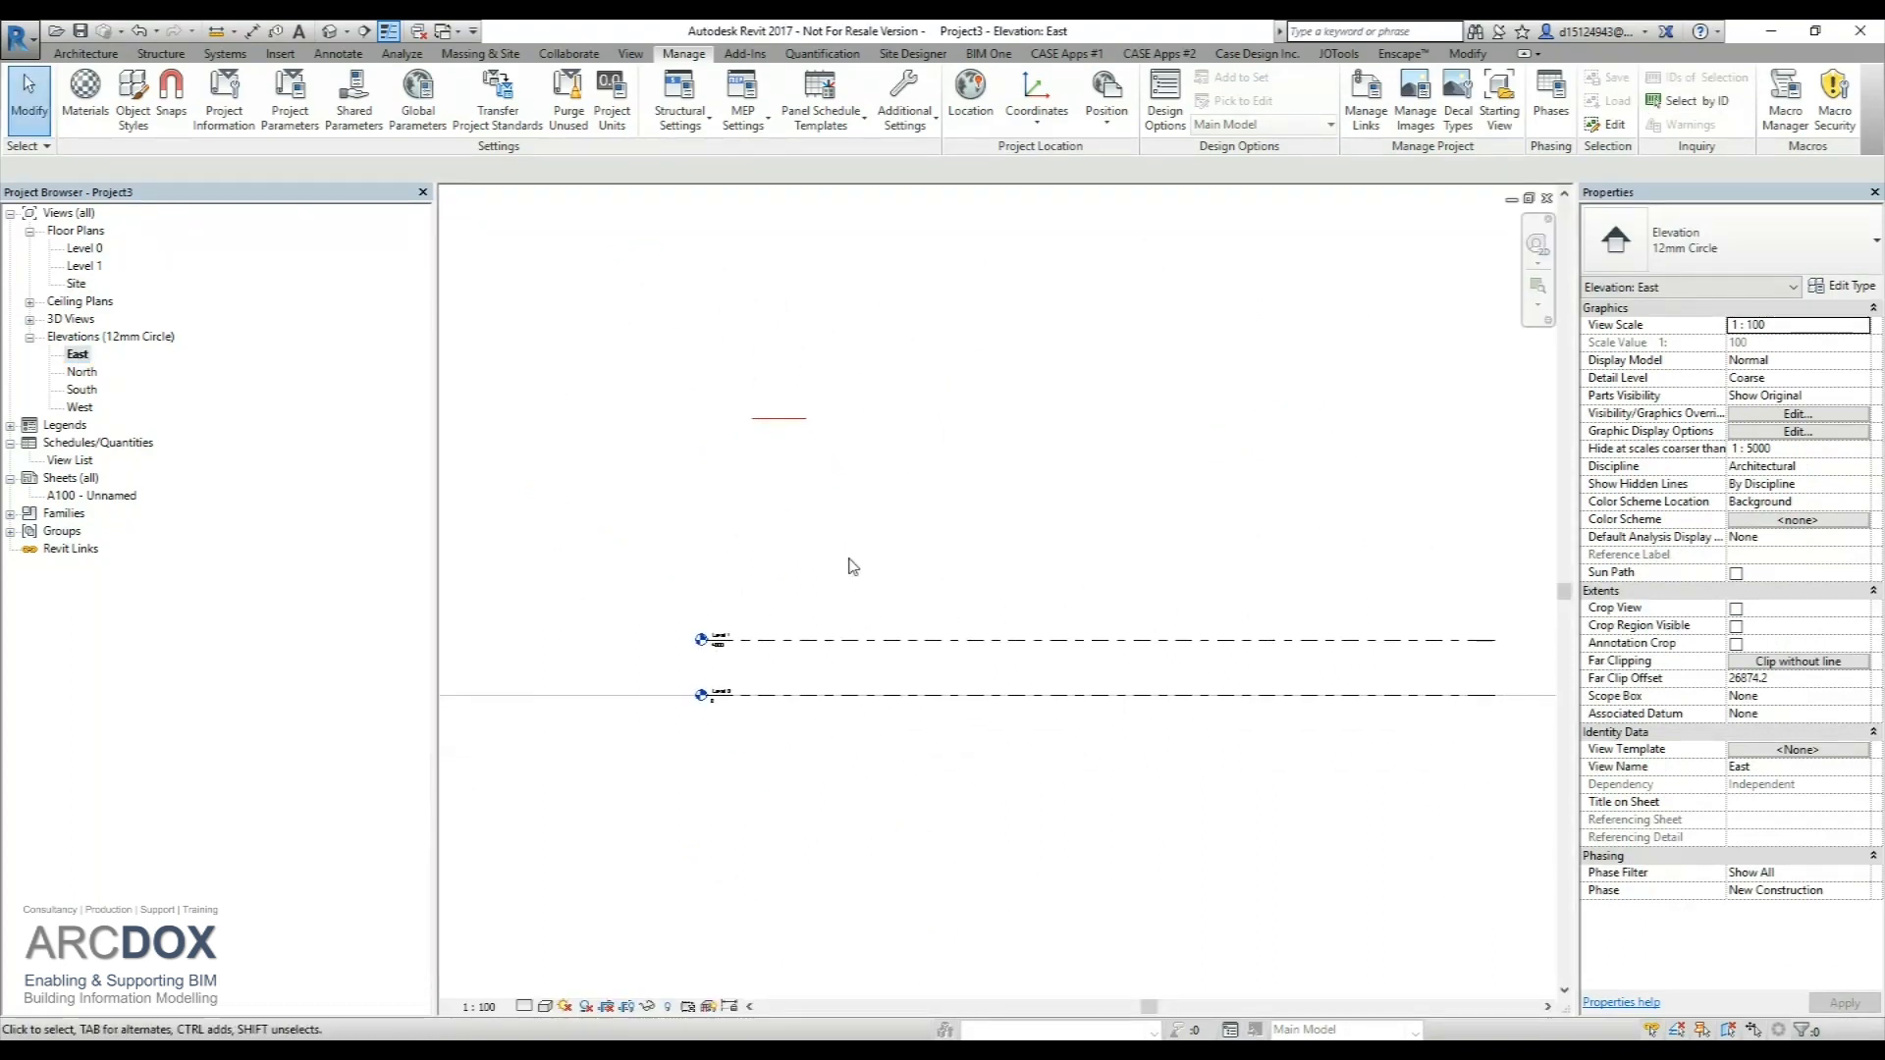
left_click(779, 417)
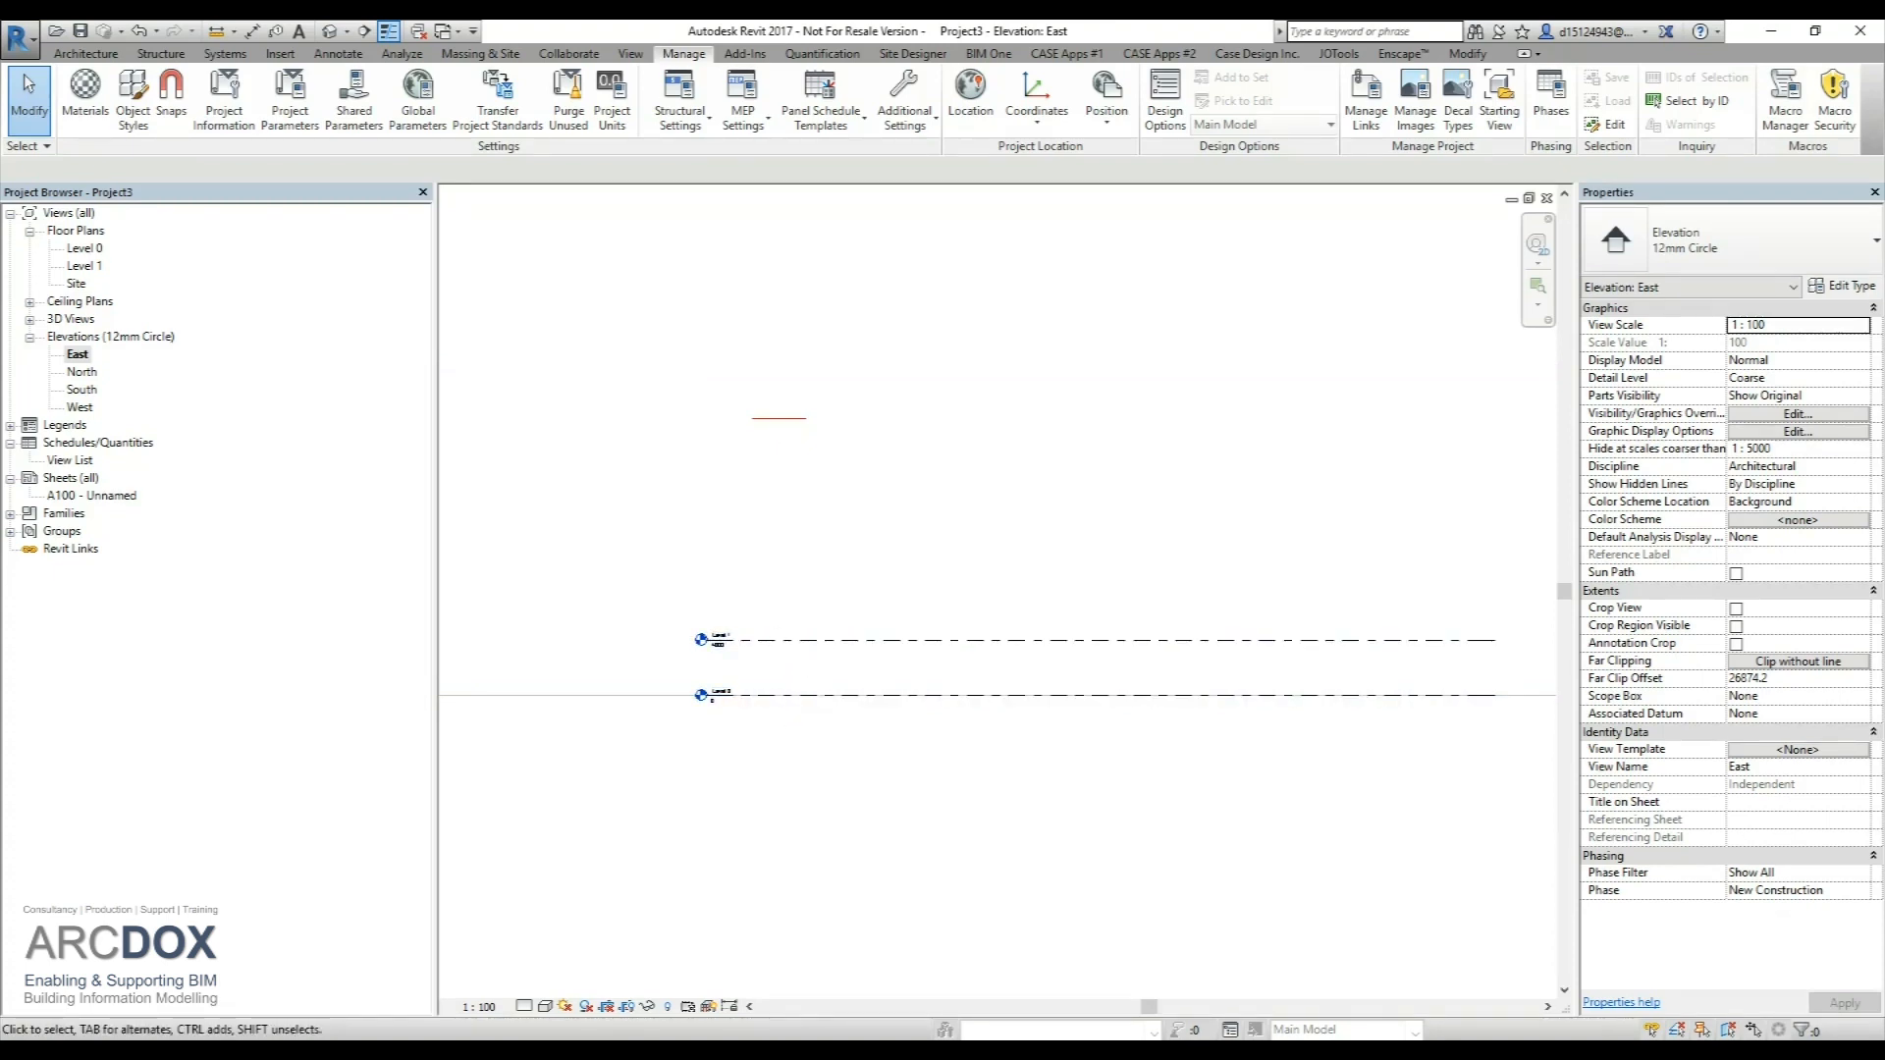
mouse_move(878, 535)
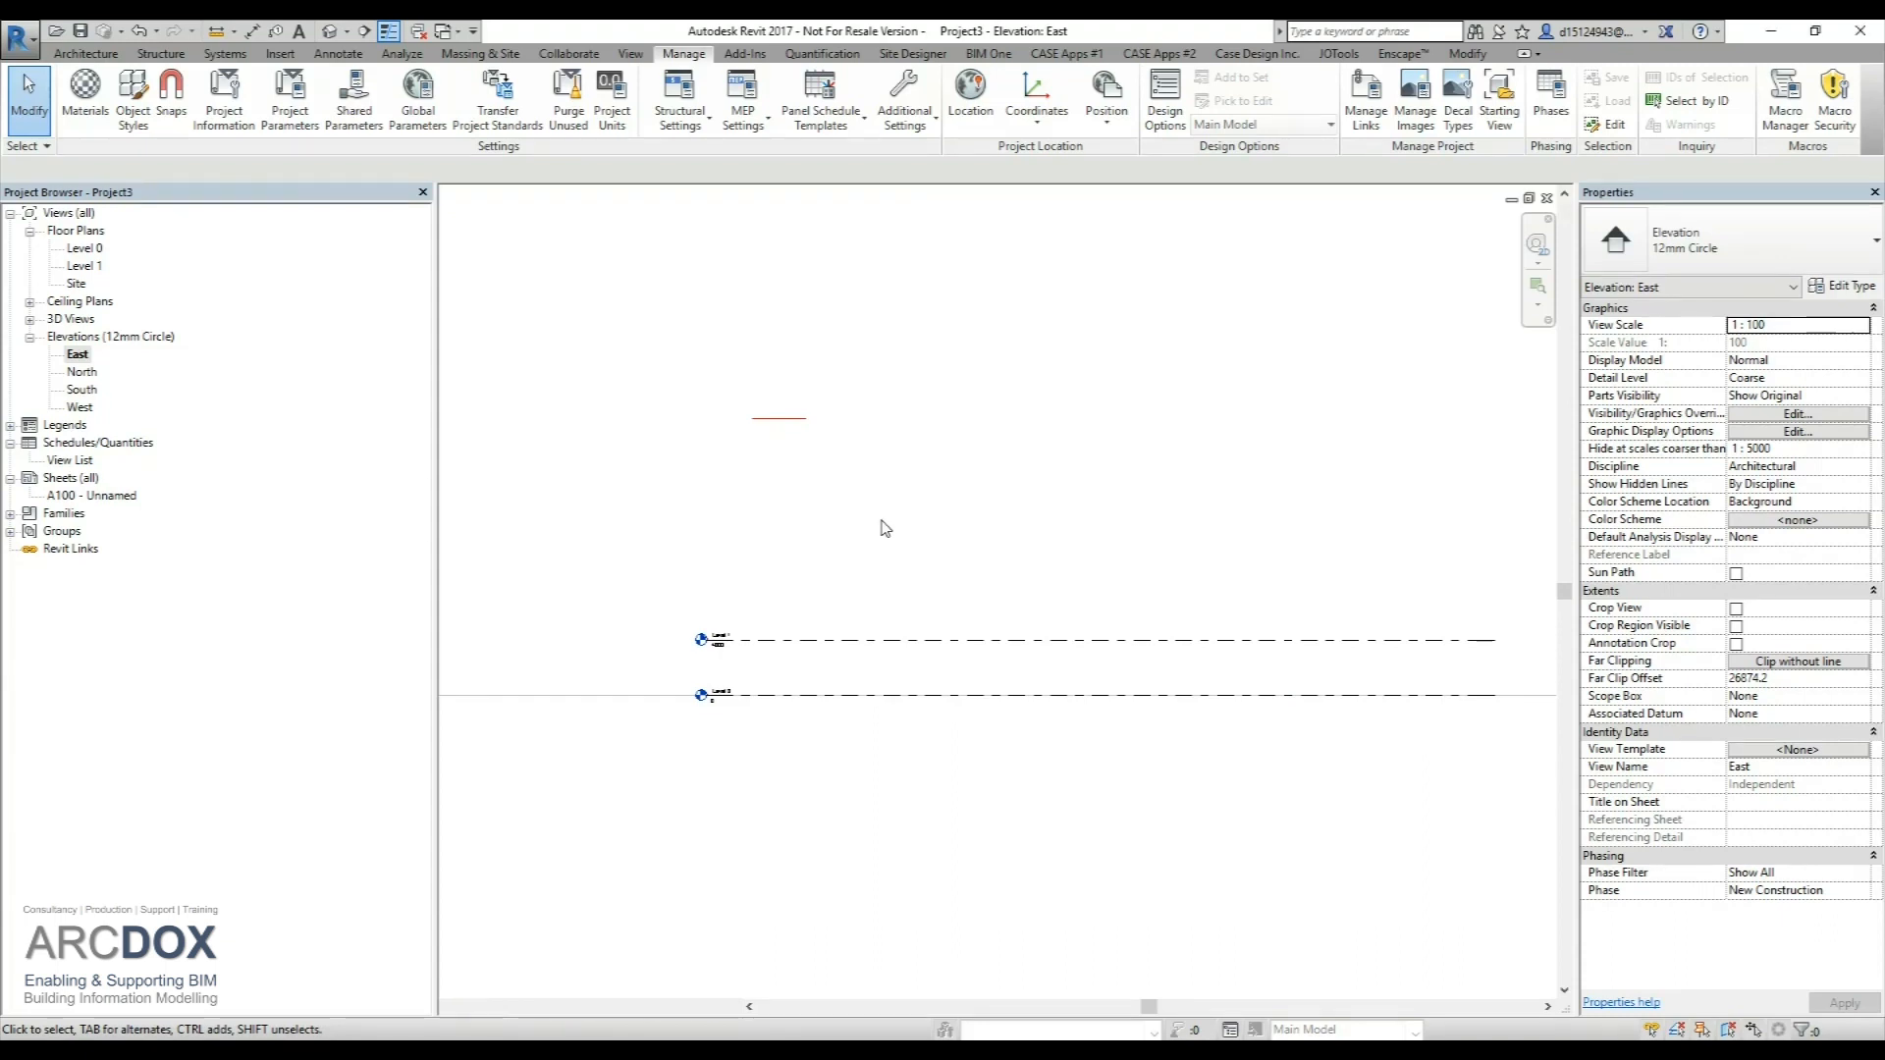
- Turn on the Project Base Point category under Site in the East elevation's Visibility/Graphics
left_click(1795, 413)
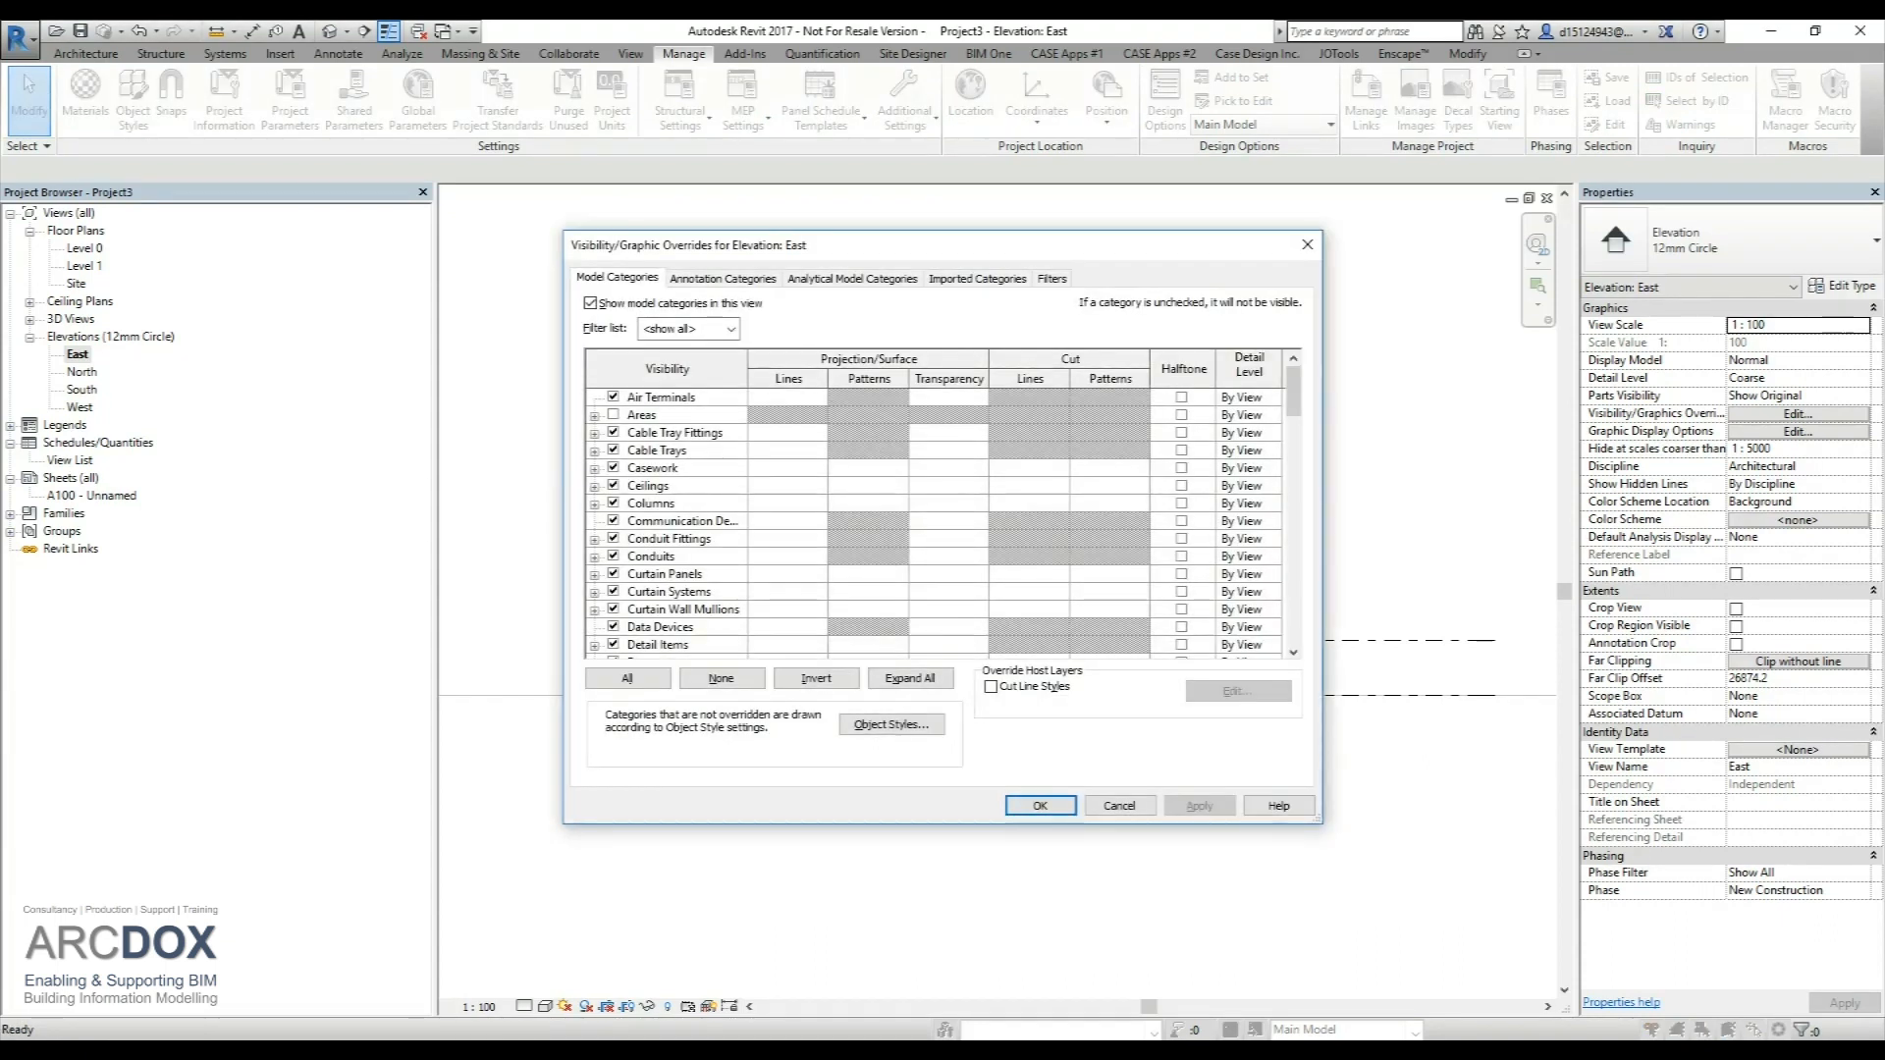
scroll("down", 3)
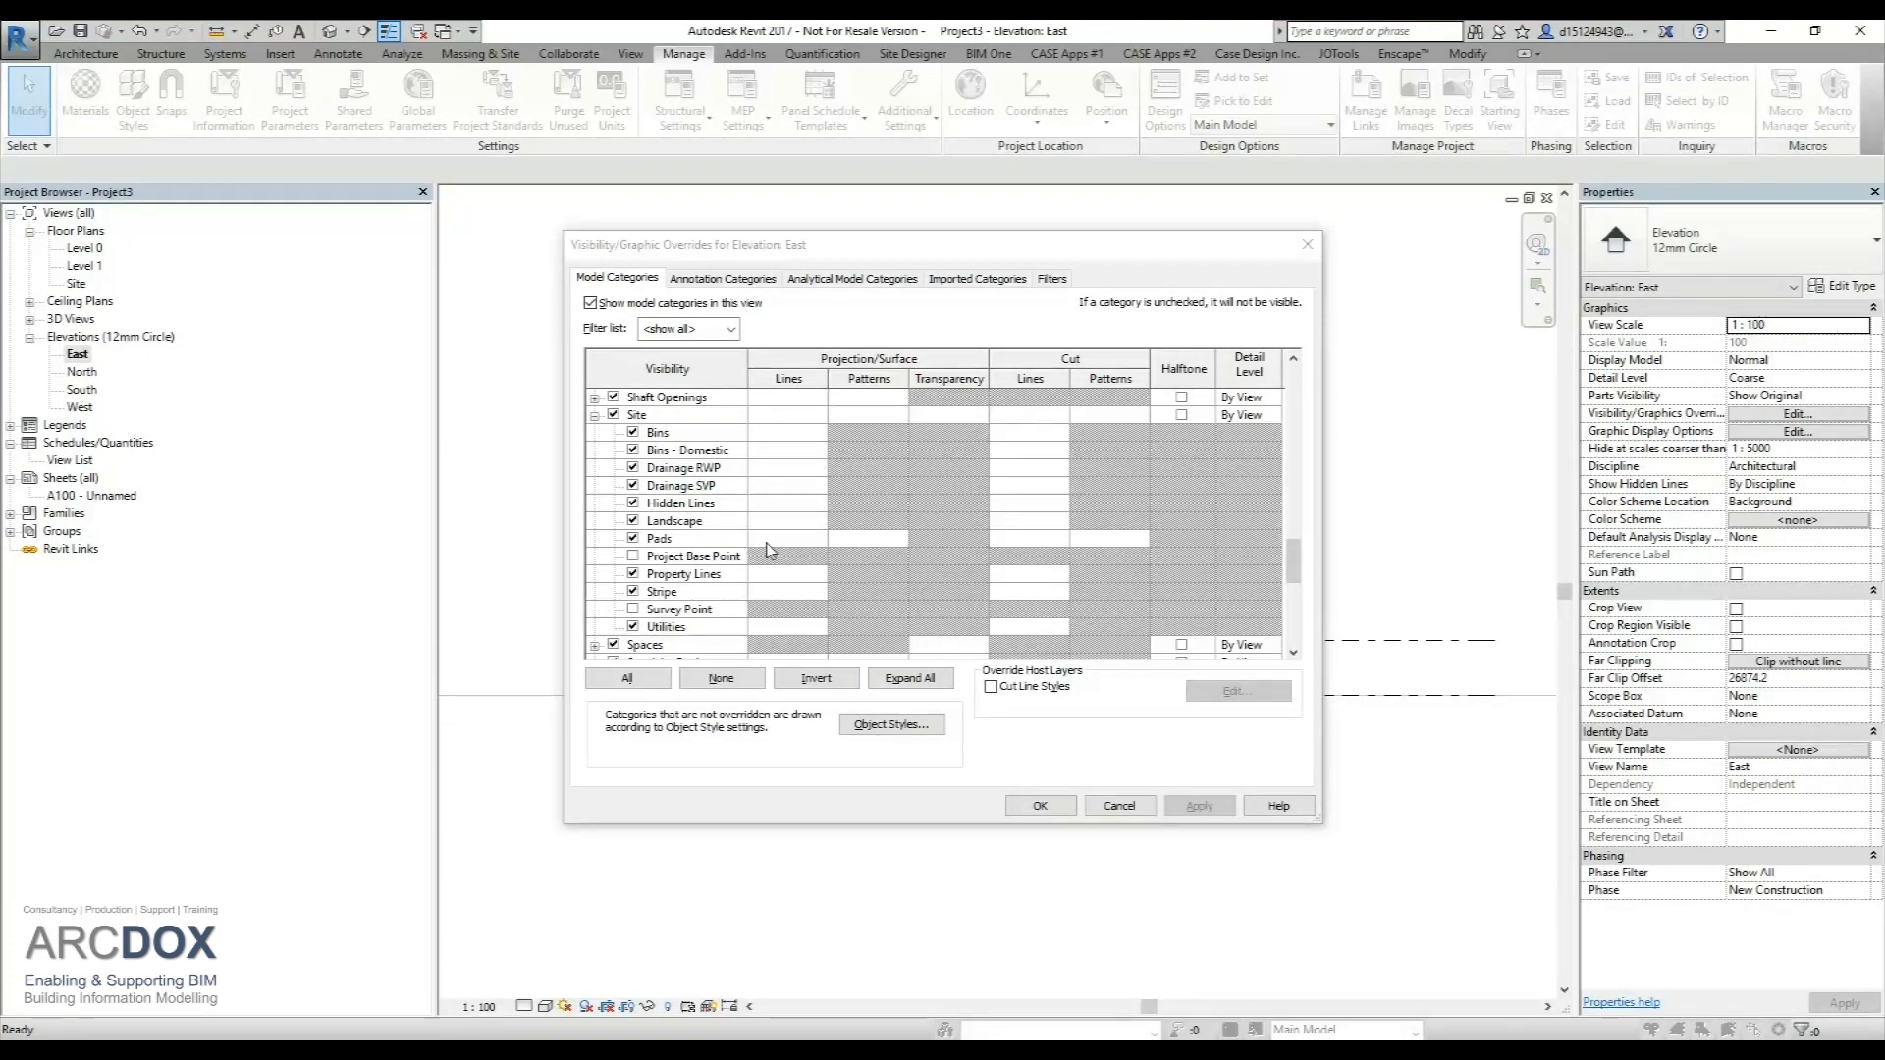
mouse_move(740, 547)
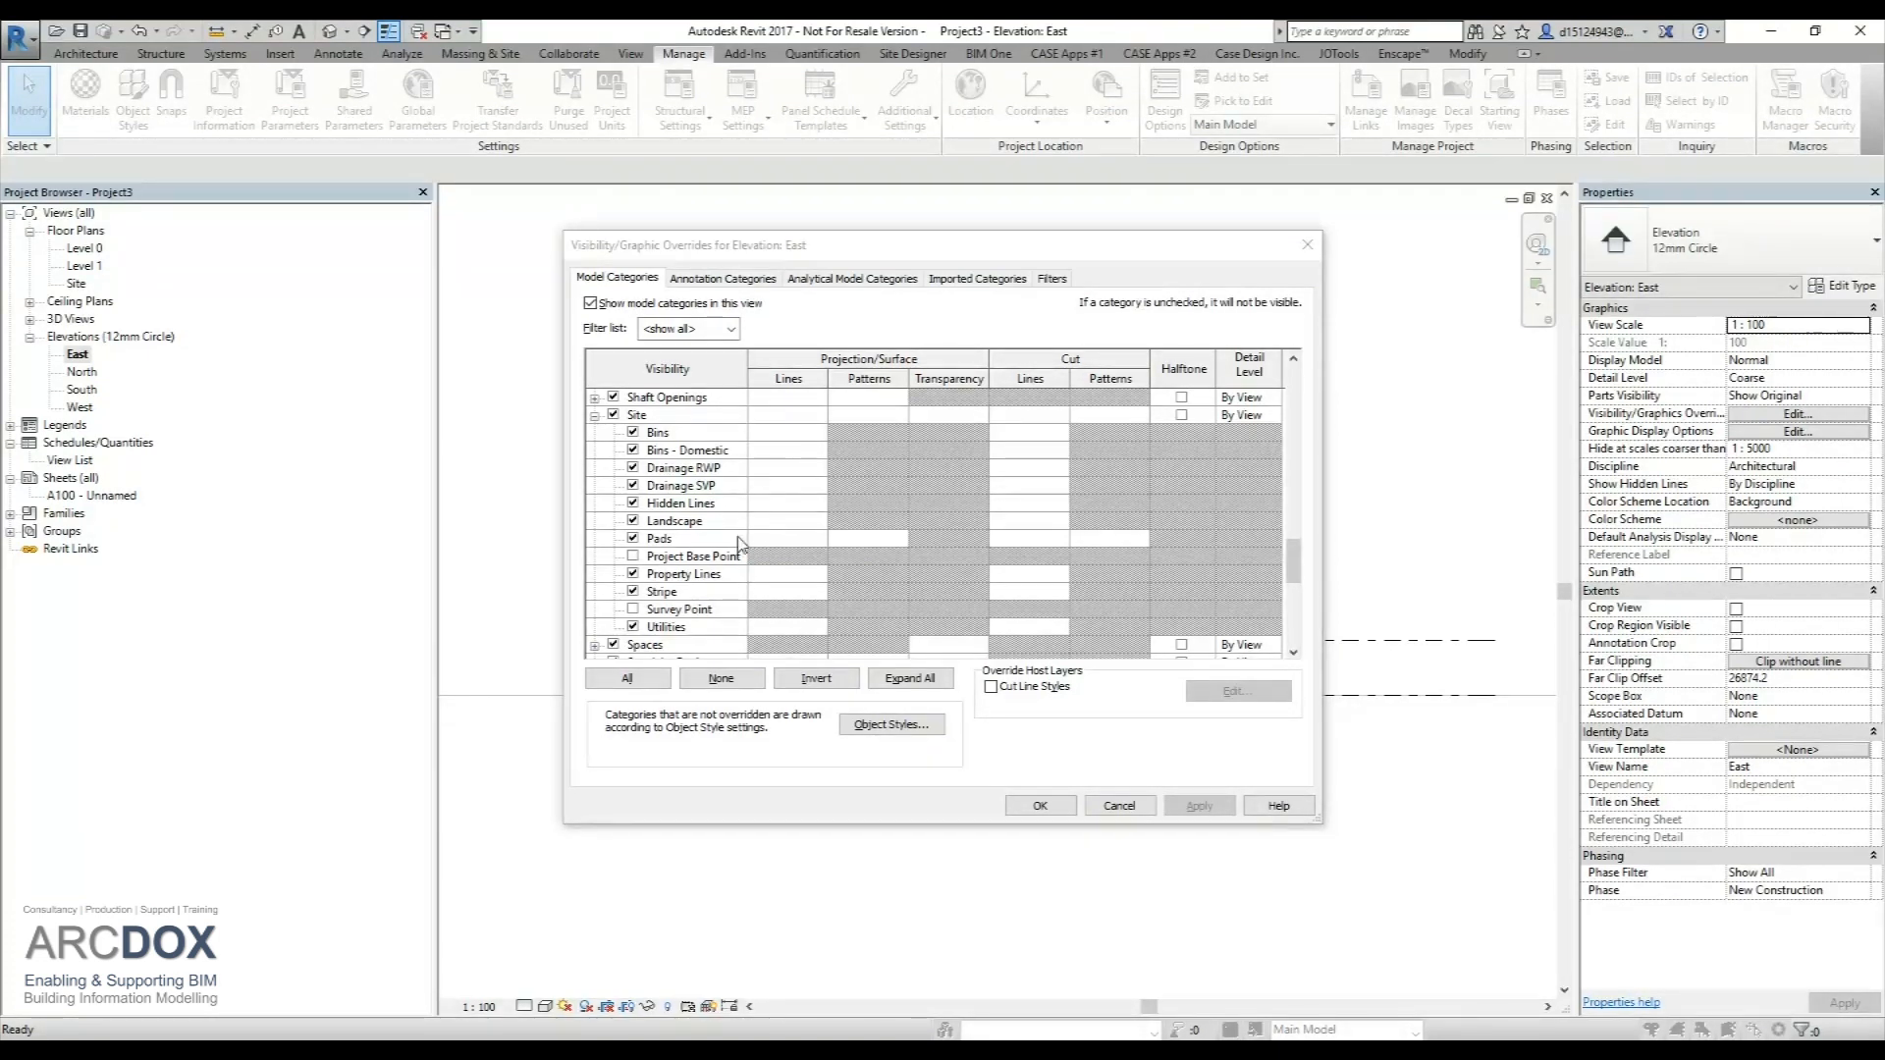
left_click(633, 556)
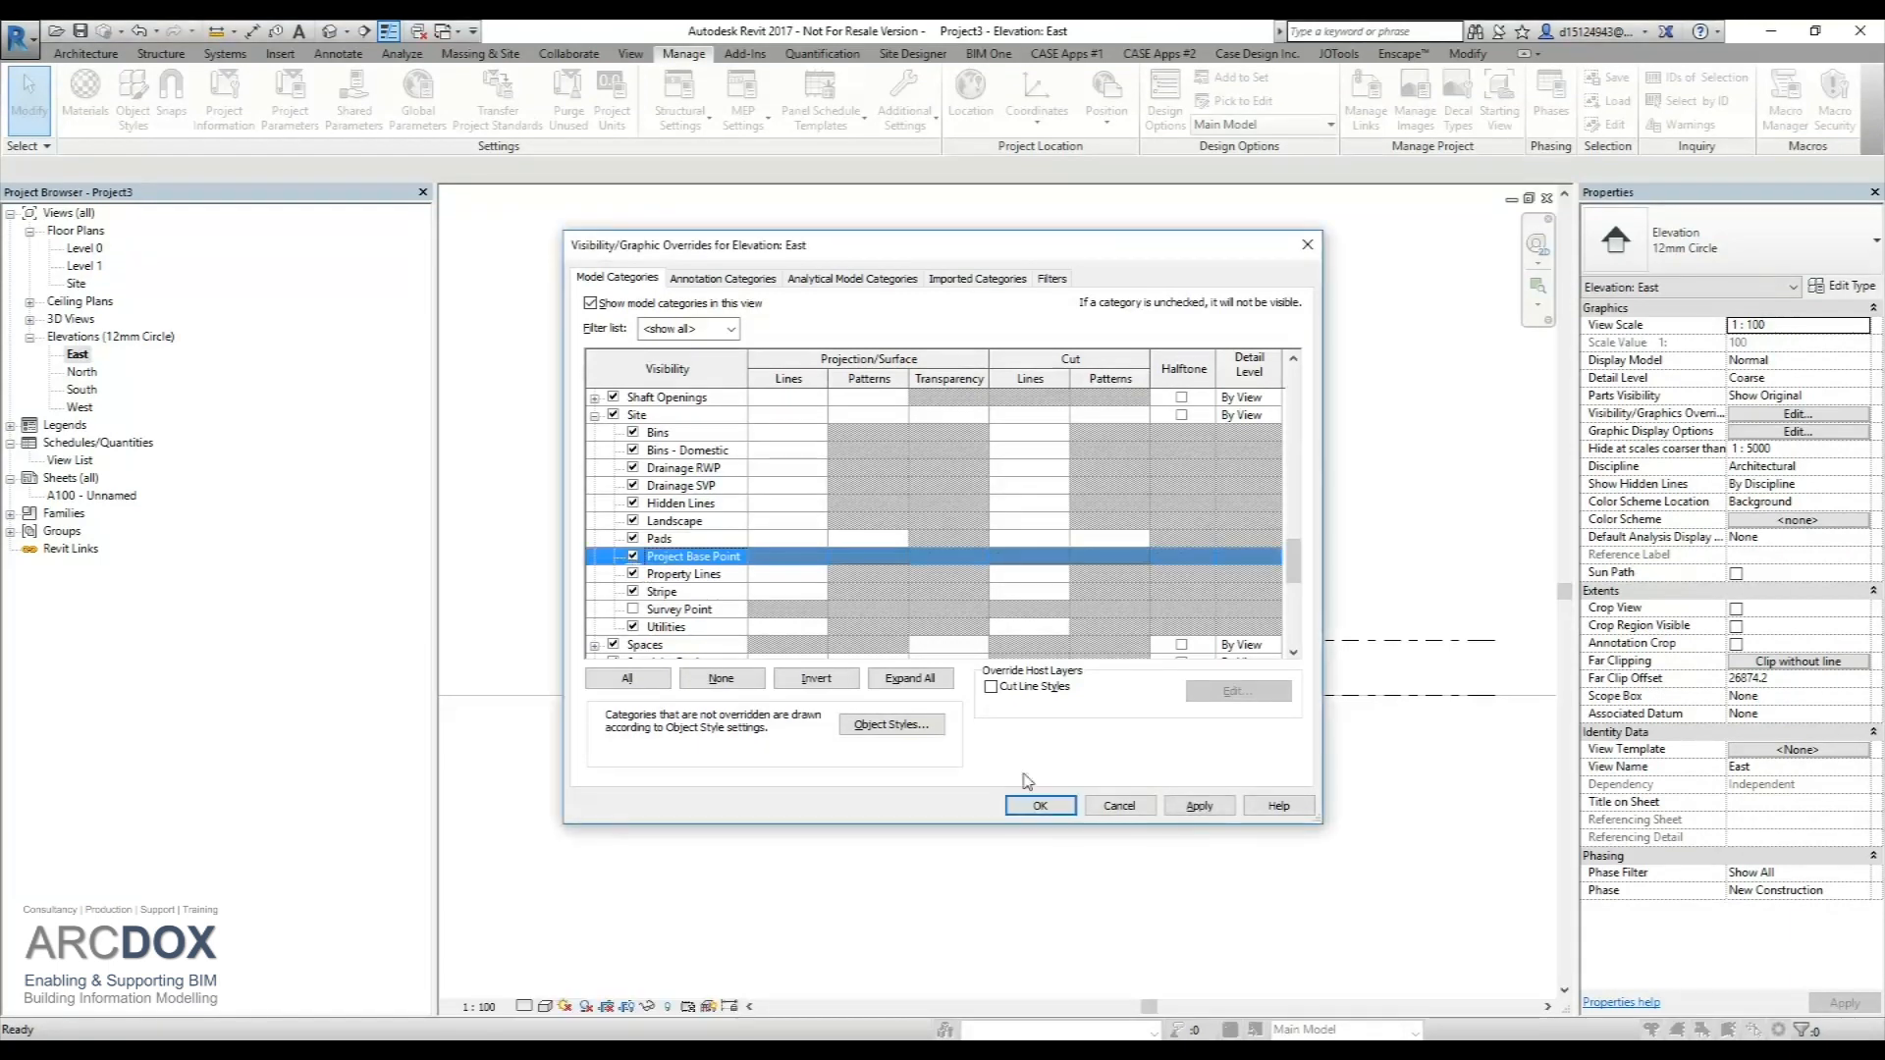
left_click(1037, 805)
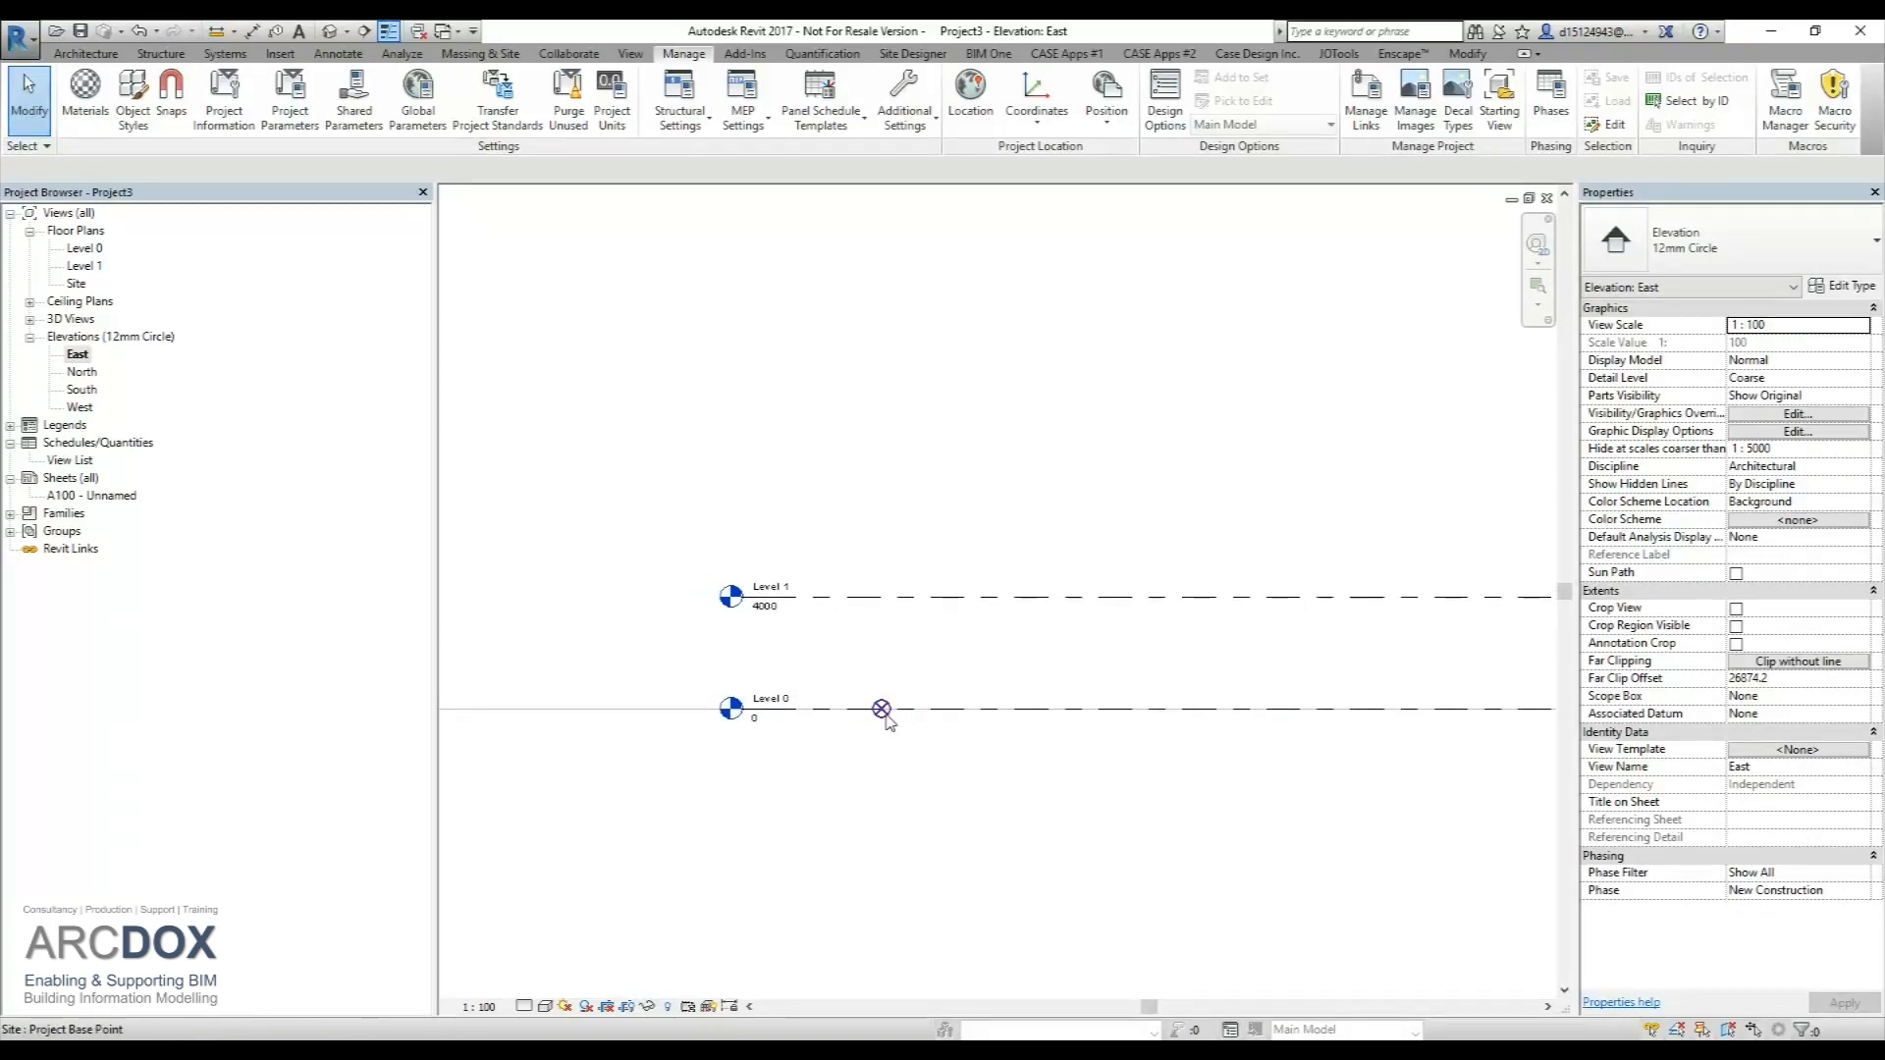
- Select the East elevation project base point, move it to elevation 19944.3, and toggle its clip
left_click(881, 708)
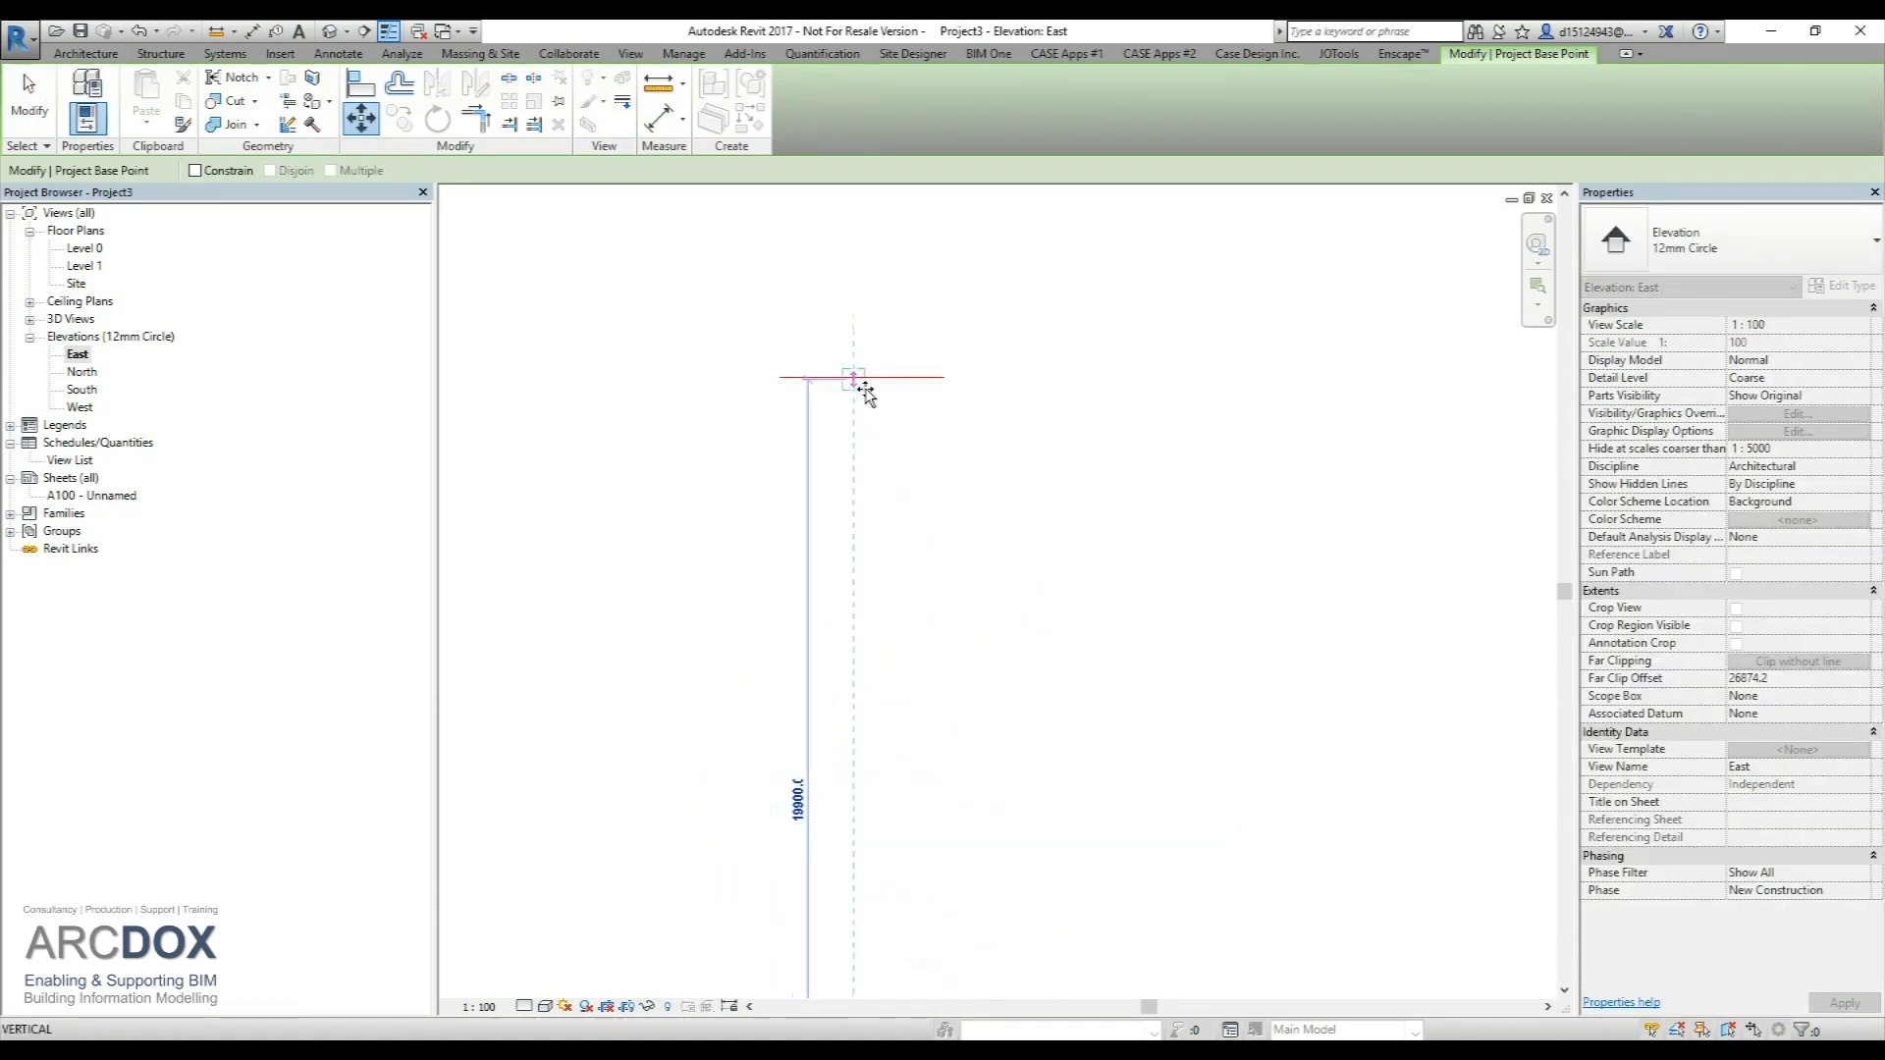
left_click(851, 376)
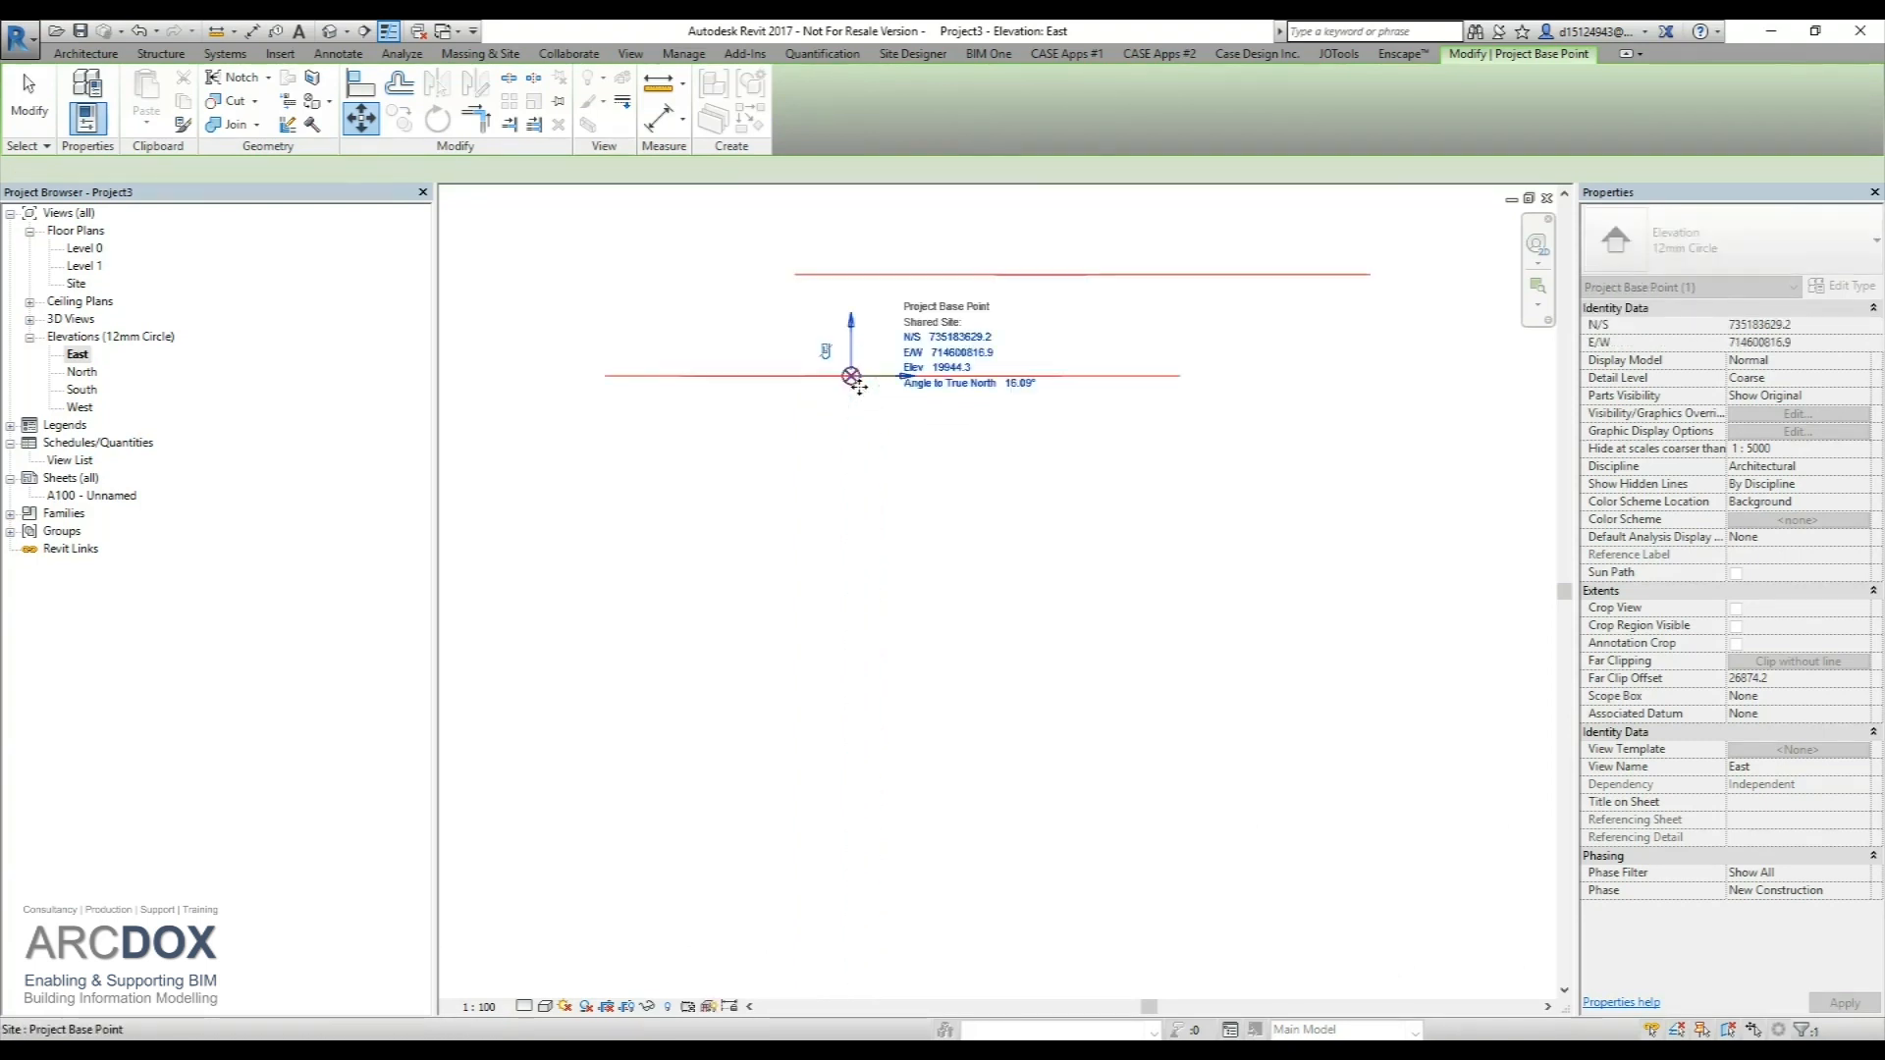
left_click(826, 352)
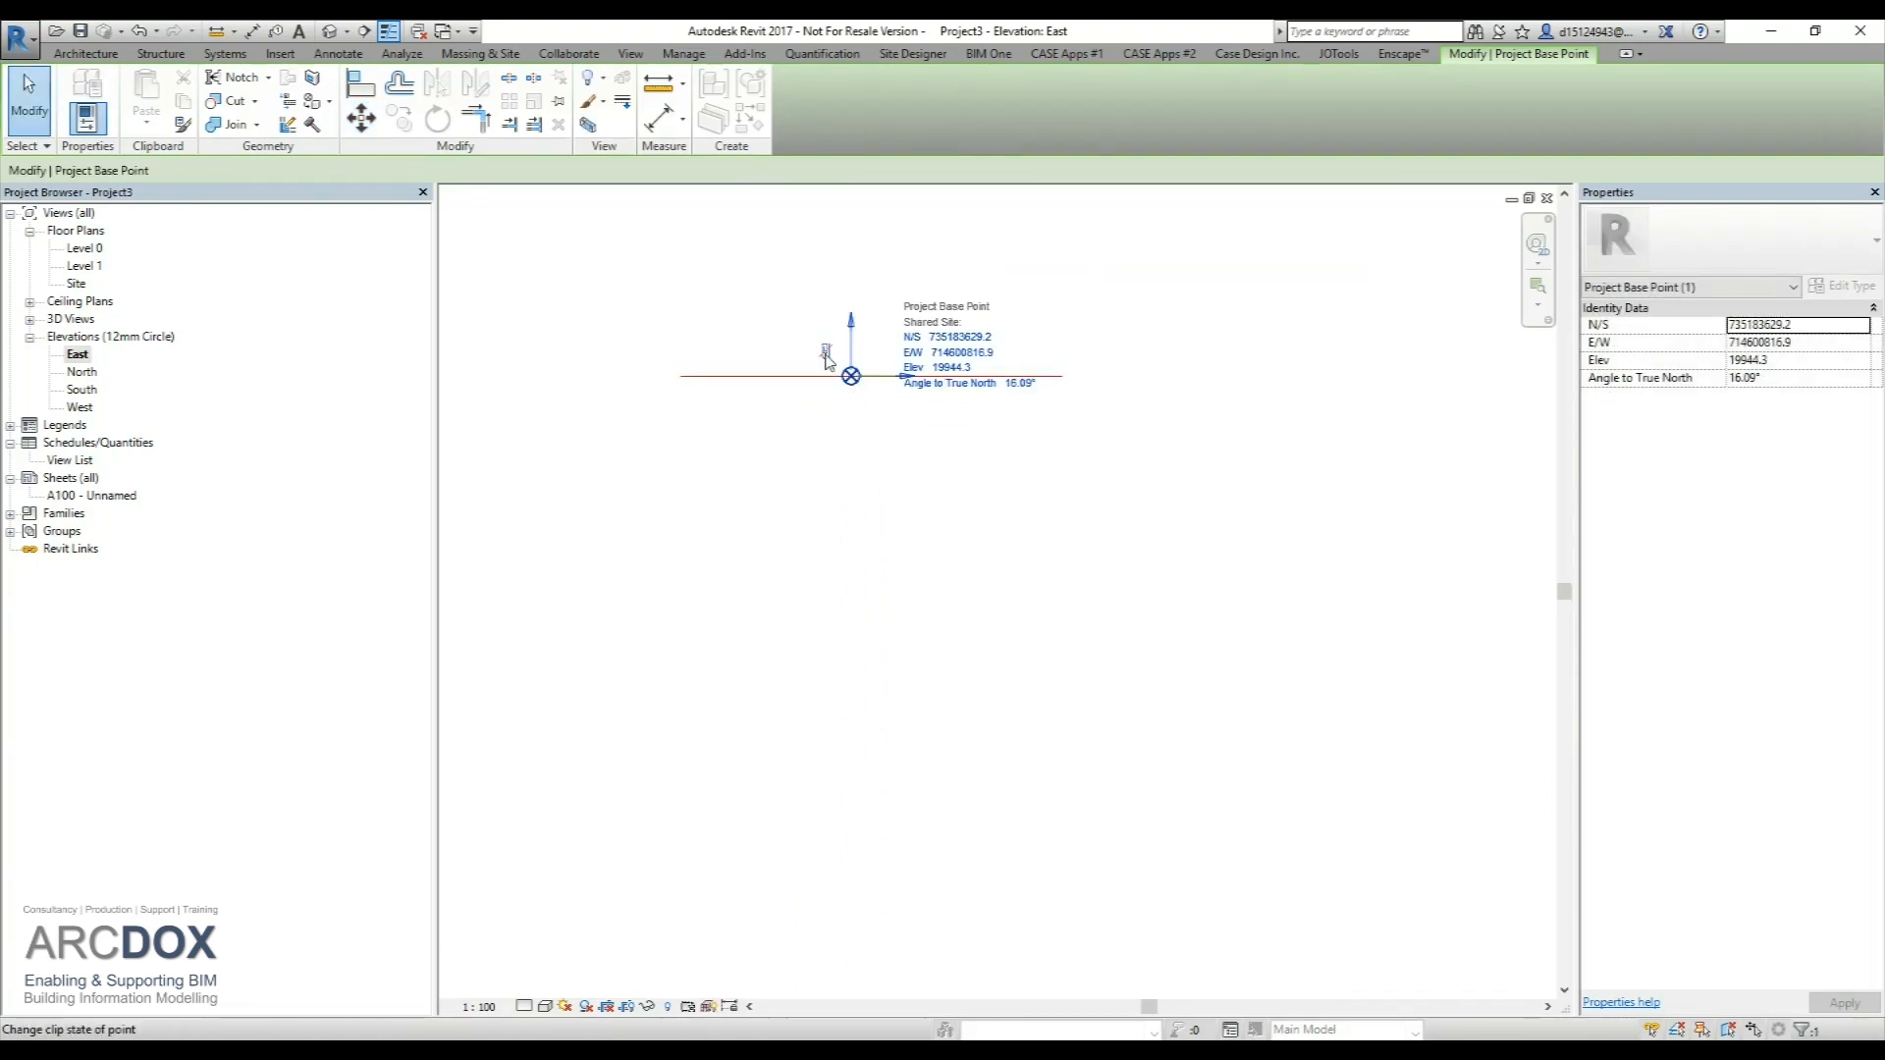